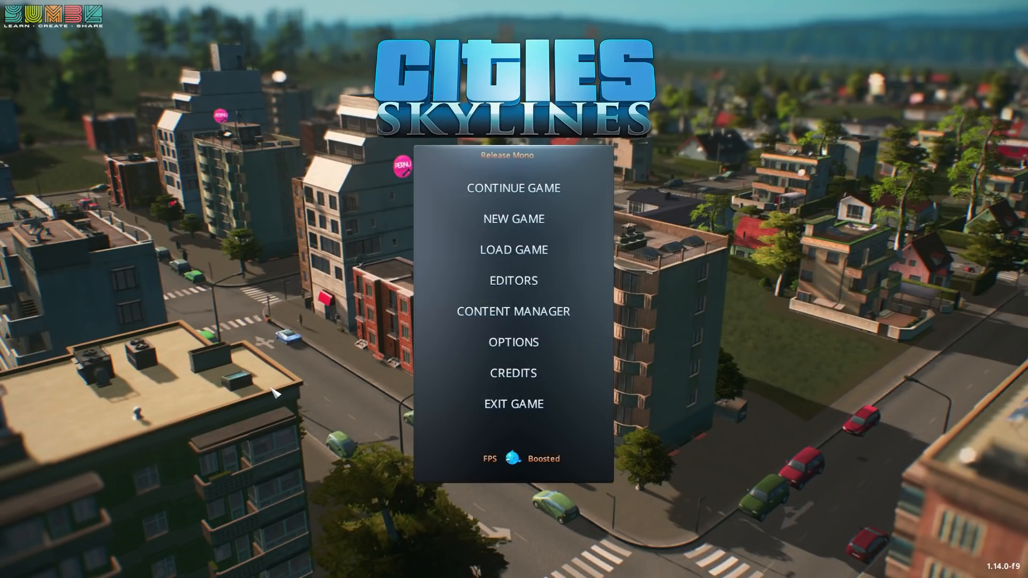
{"action": "mouse_move", "coordinate": [268, 390]}
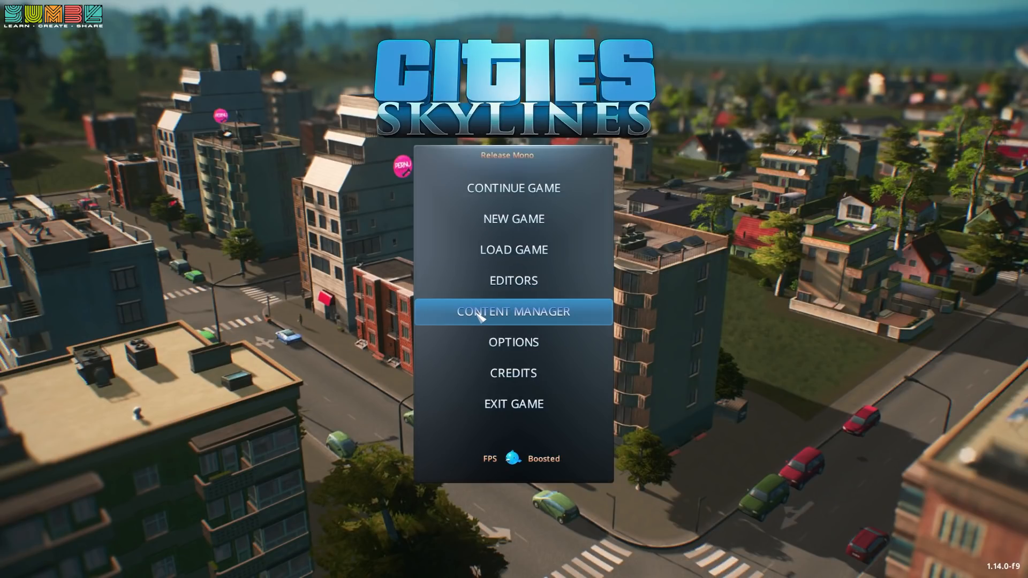
List installed mods sorted by Enabled status and filtered by the search 'loading'
{"action": "left_click", "coordinate": [513, 310]}
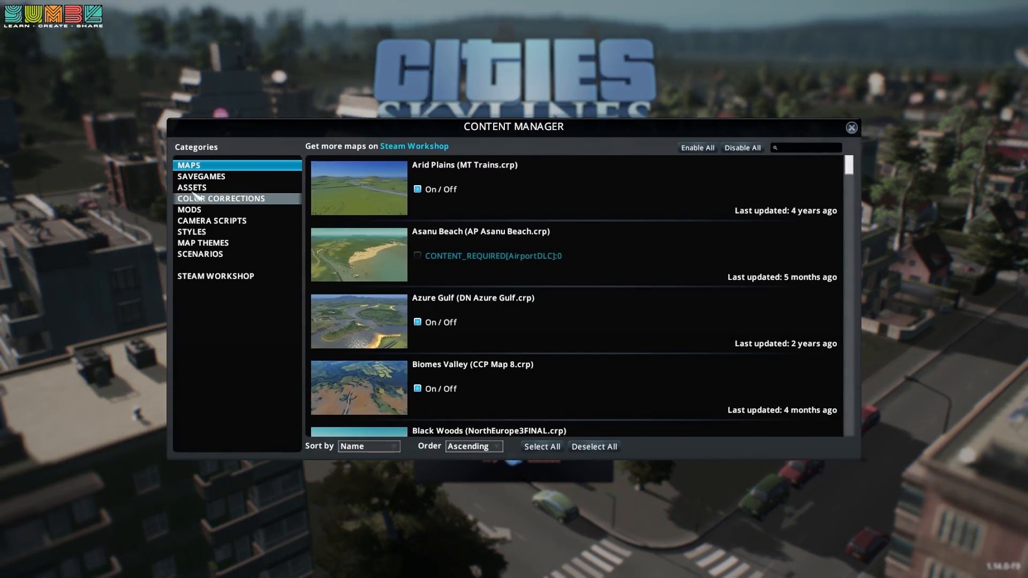
{"action": "left_click", "coordinate": [189, 210]}
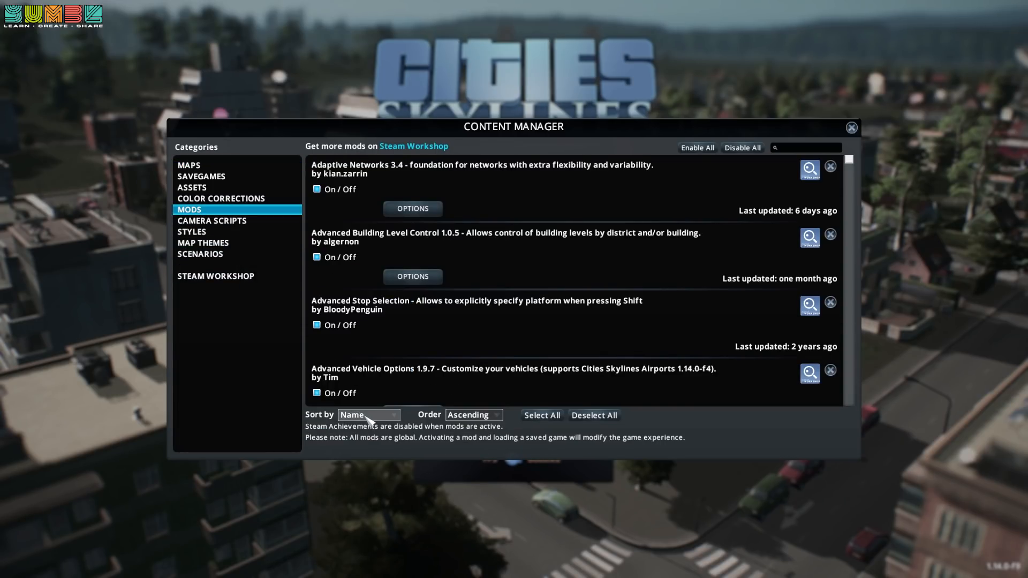
{"action": "left_click", "coordinate": [368, 415]}
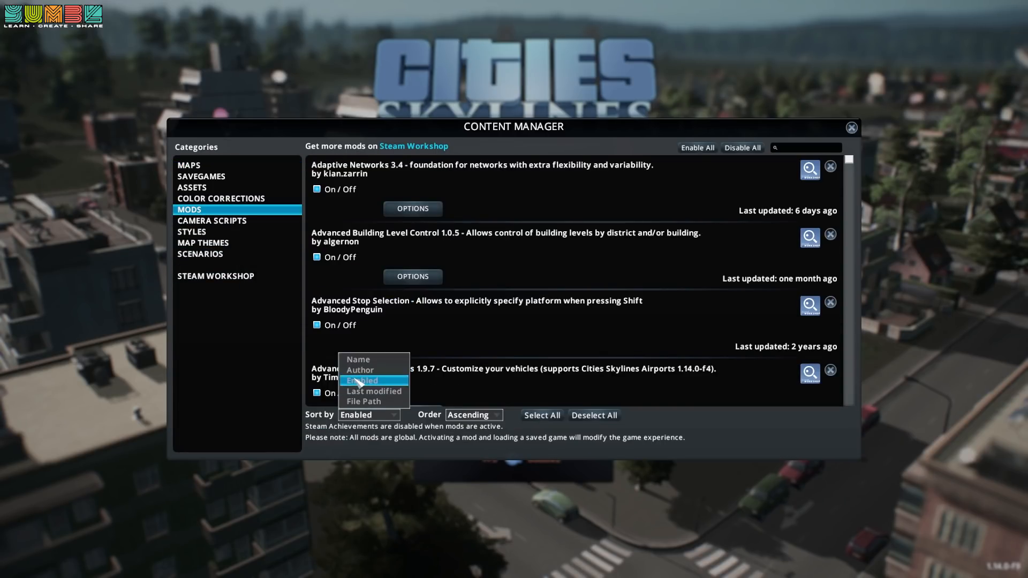
{"action": "left_click", "coordinate": [473, 415]}
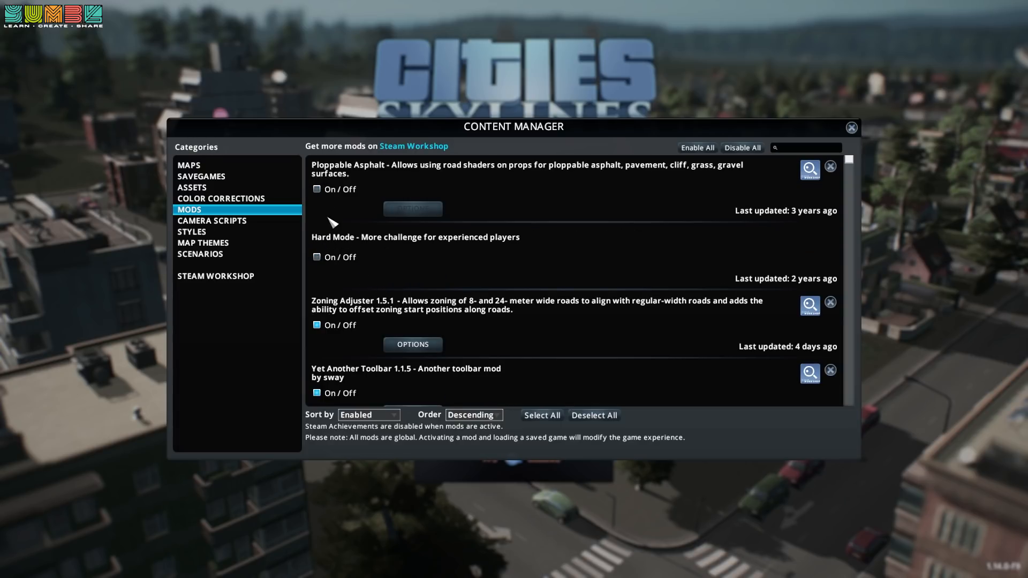
{"action": "mouse_move", "coordinate": [320, 259]}
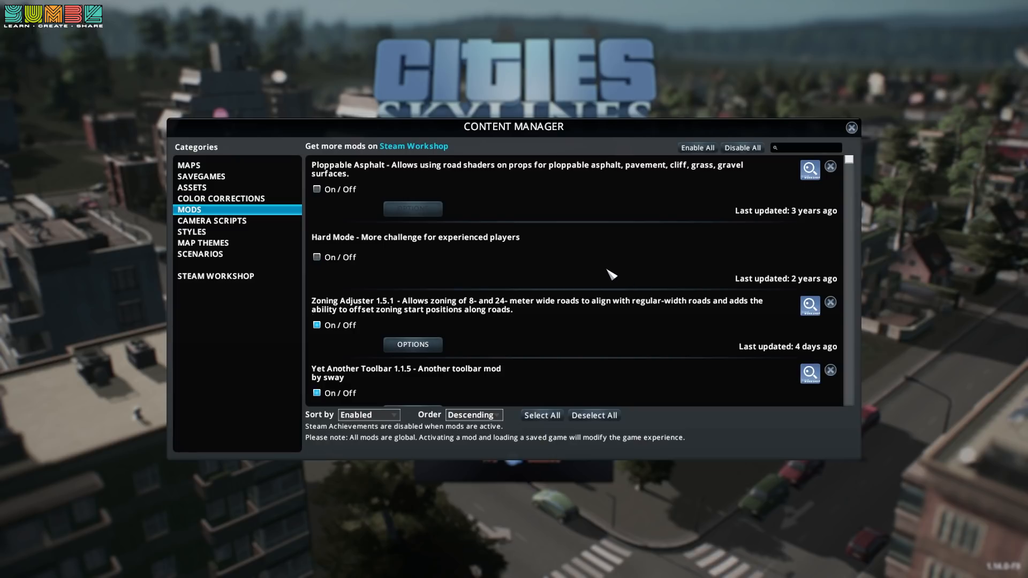
{"action": "type", "text": "loading"}
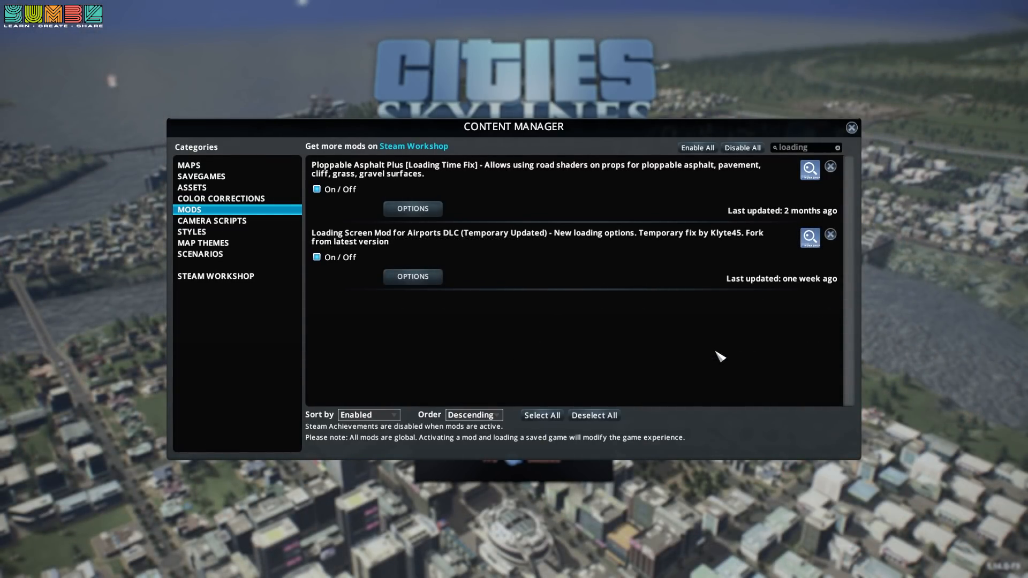
{"action": "mouse_move", "coordinate": [318, 228]}
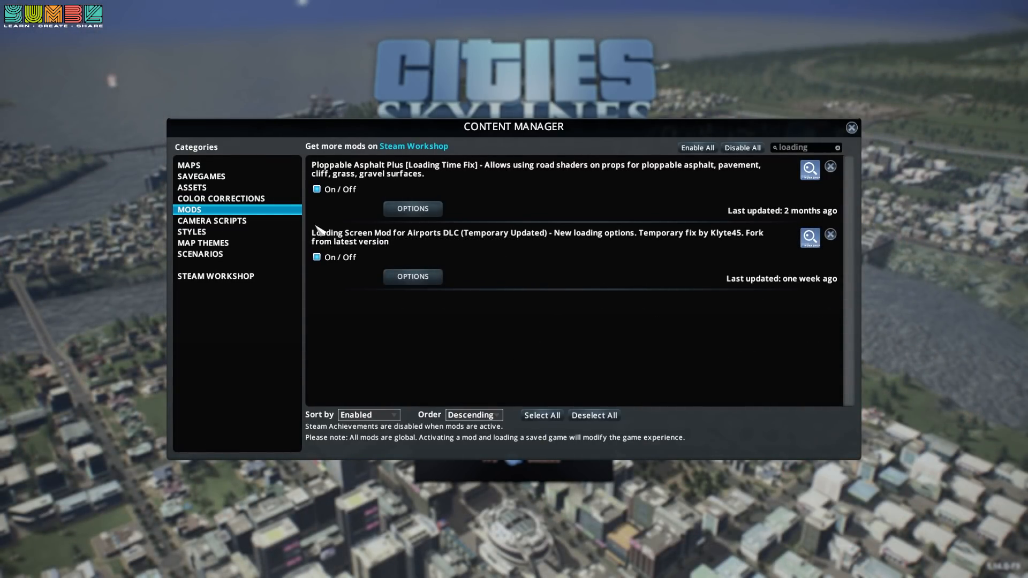
{"action": "mouse_move", "coordinate": [394, 245]}
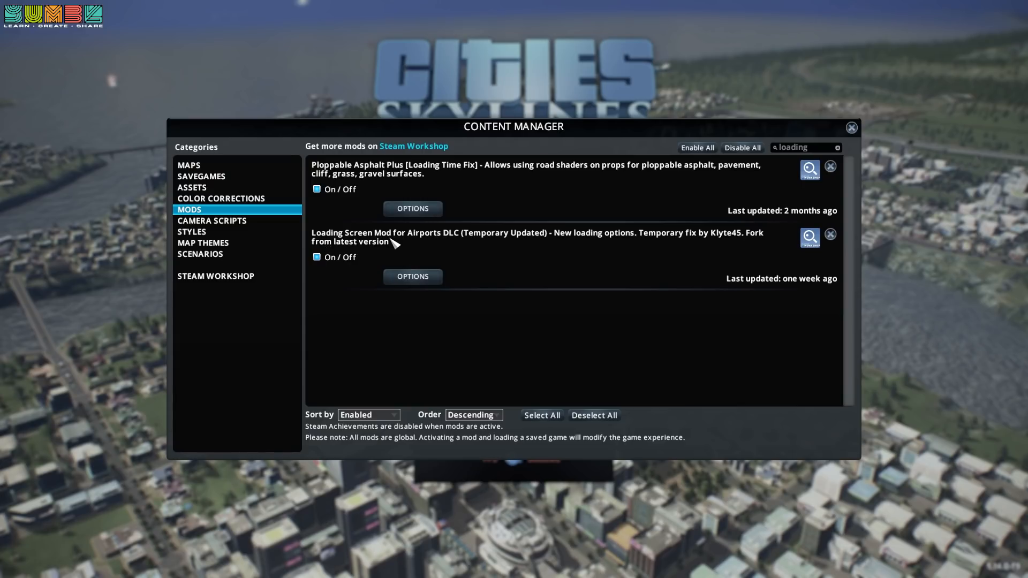
Open Loading Screen Mod's options to review its asset loading and reporting settings
{"action": "left_click", "coordinate": [413, 276]}
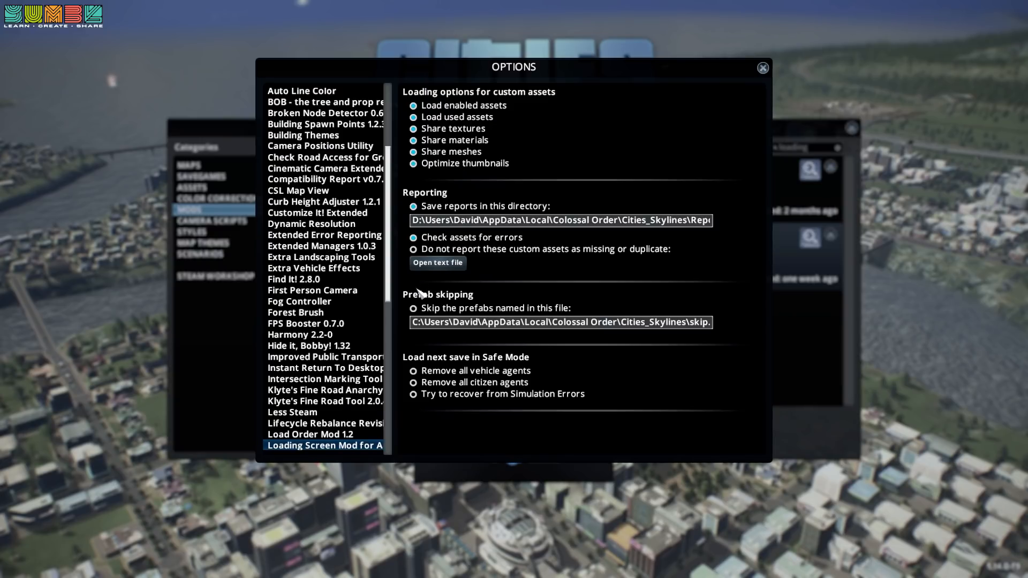
{"action": "mouse_move", "coordinate": [633, 280]}
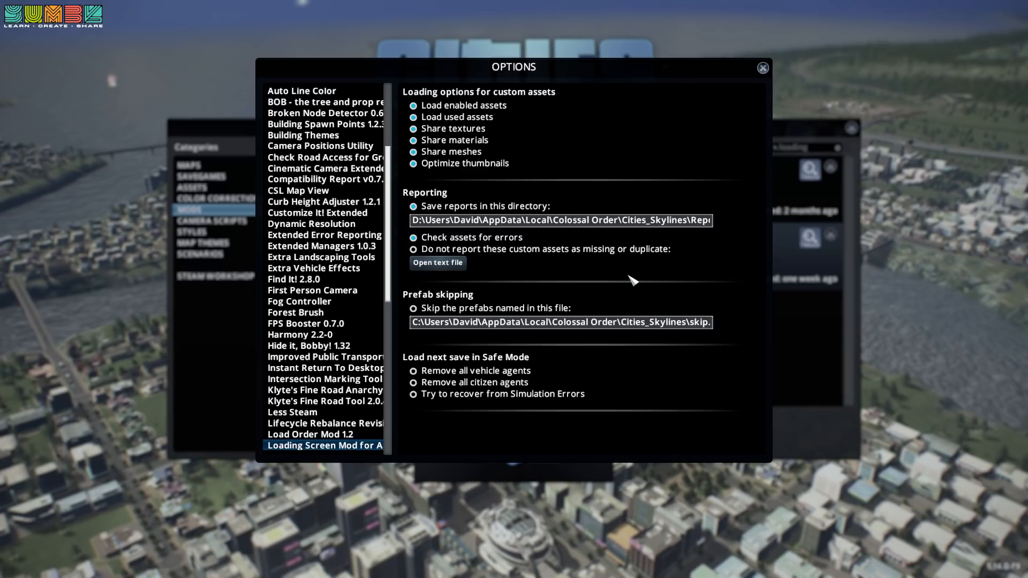
{"action": "mouse_move", "coordinate": [449, 234]}
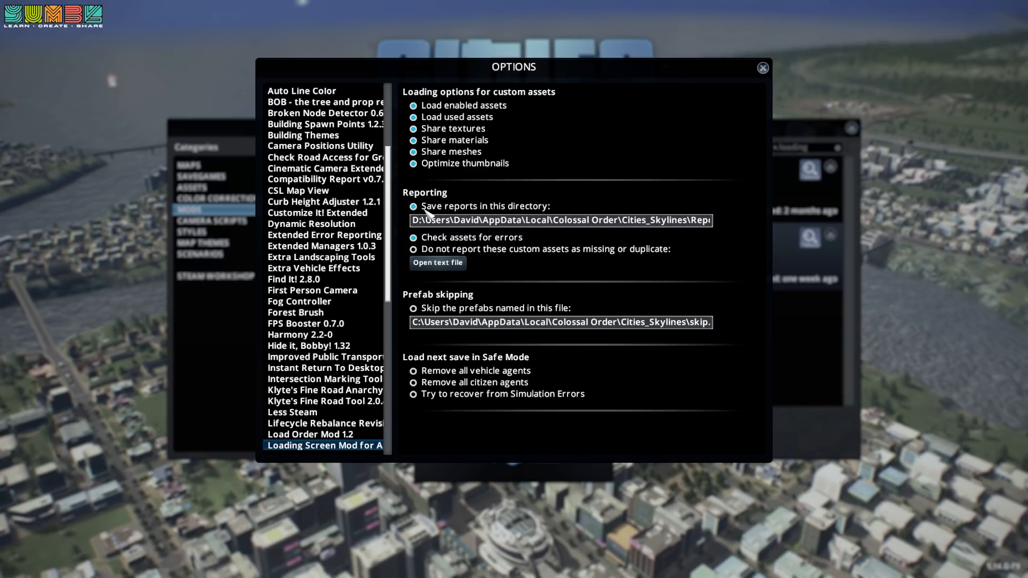
{"action": "mouse_move", "coordinate": [551, 210]}
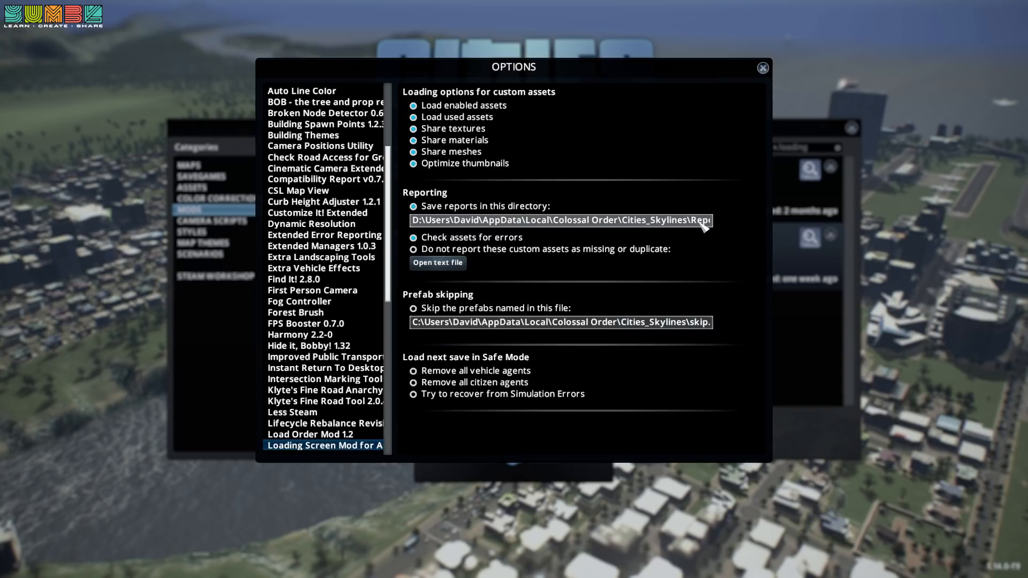
{"action": "mouse_move", "coordinate": [680, 231]}
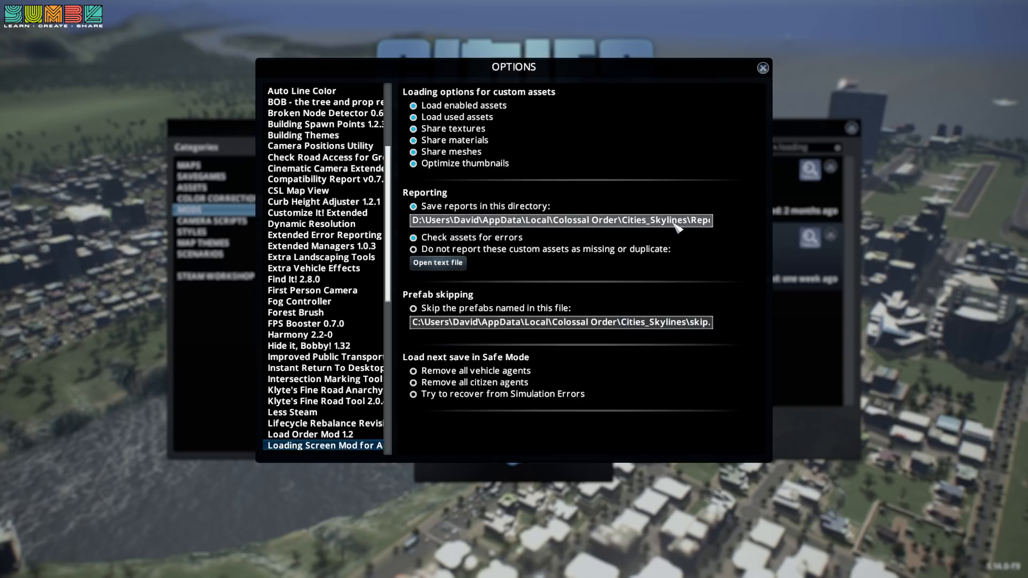
{"action": "mouse_move", "coordinate": [695, 202]}
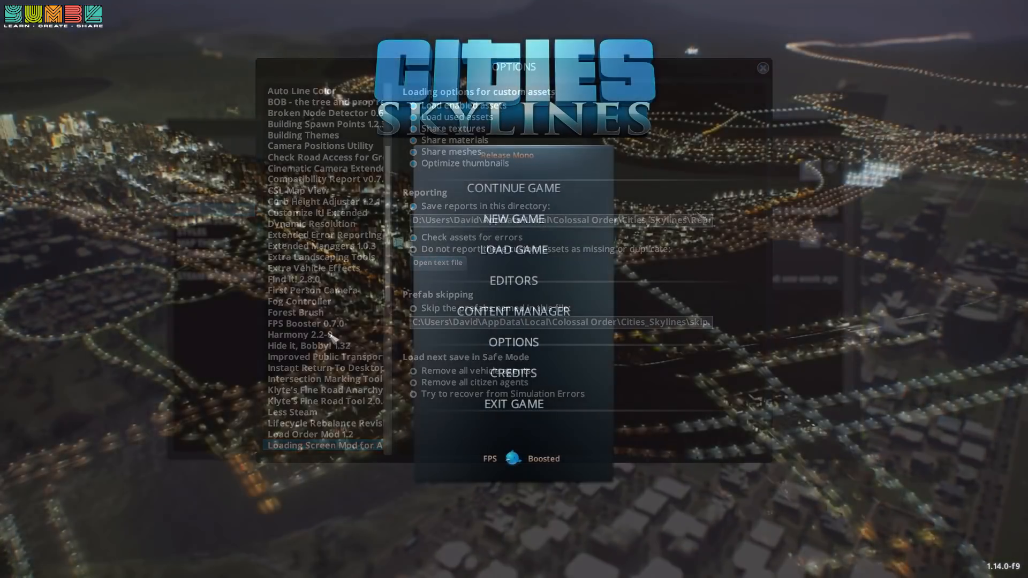
Start a new city named Westvalley on the Meandering River map
{"action": "left_click", "coordinate": [514, 219]}
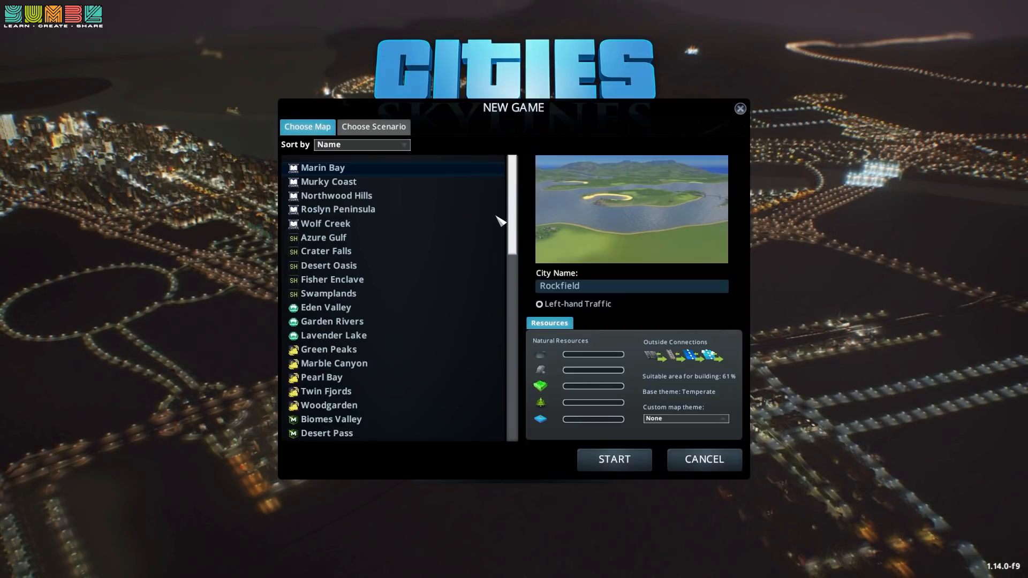
{"action": "scroll", "scroll_direction": "down", "scroll_amount": 3}
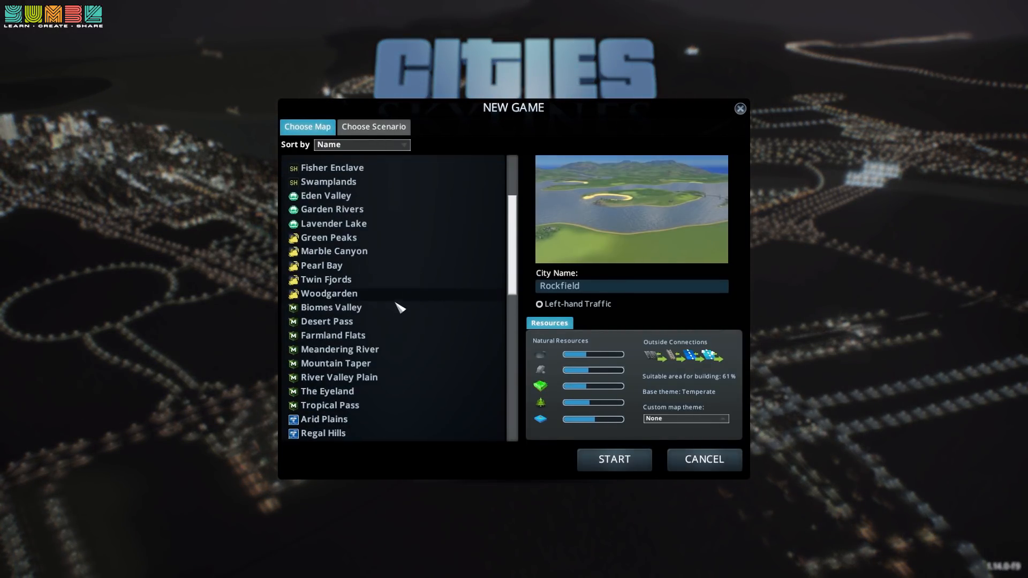
{"action": "left_click", "coordinate": [339, 348]}
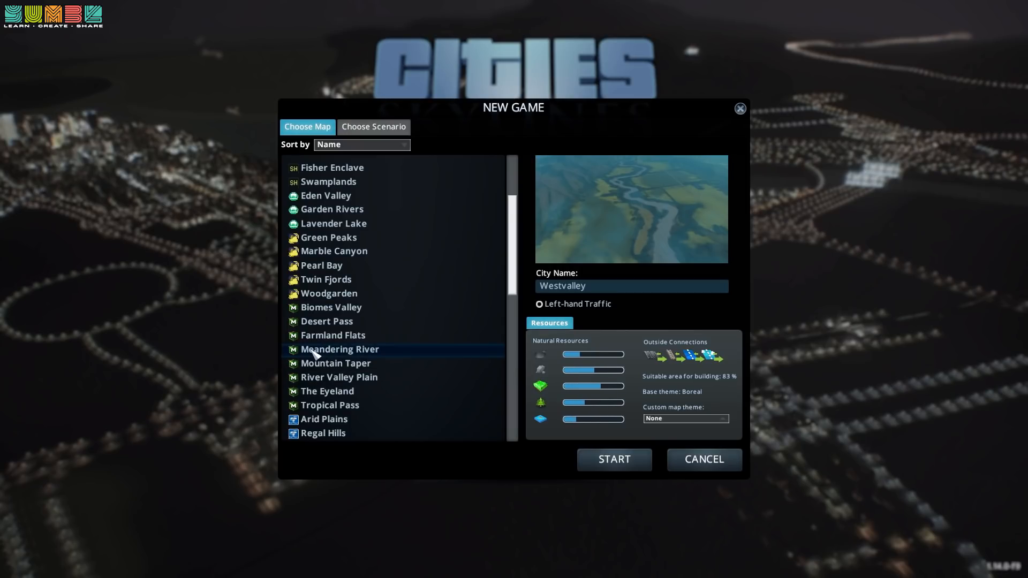
{"action": "mouse_move", "coordinate": [640, 246]}
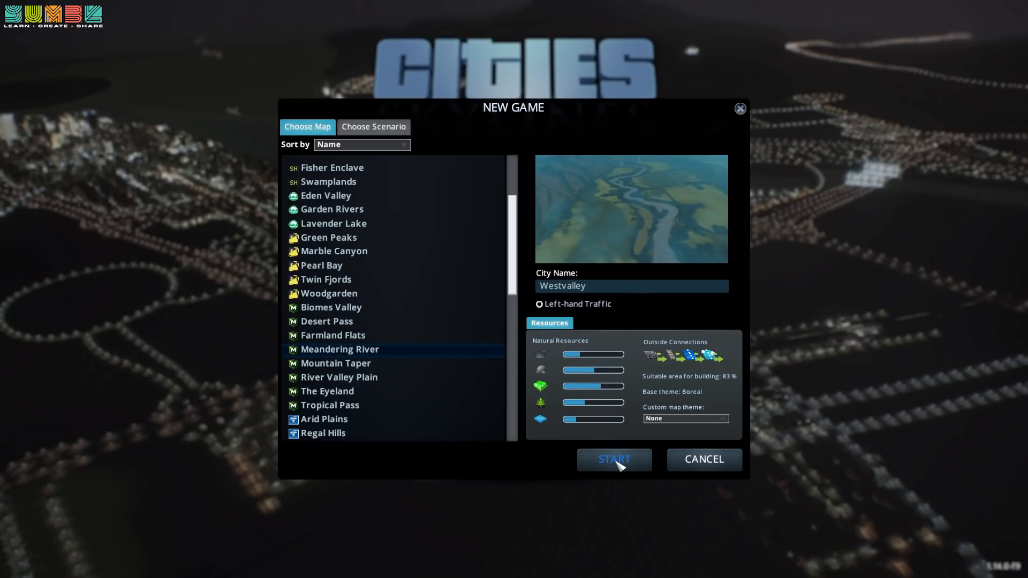
{"action": "mouse_move", "coordinate": [623, 466]}
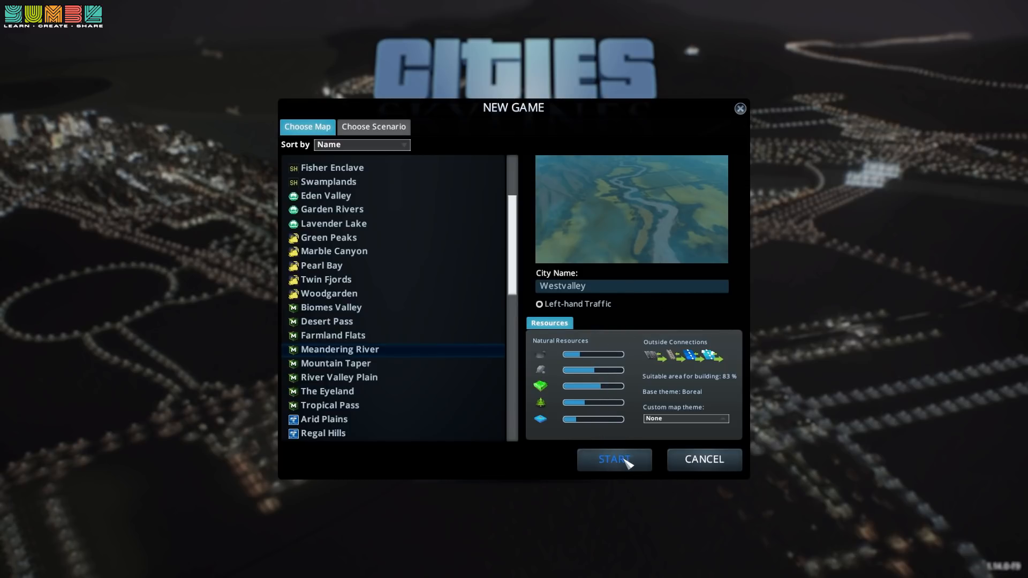
{"action": "left_click", "coordinate": [614, 459]}
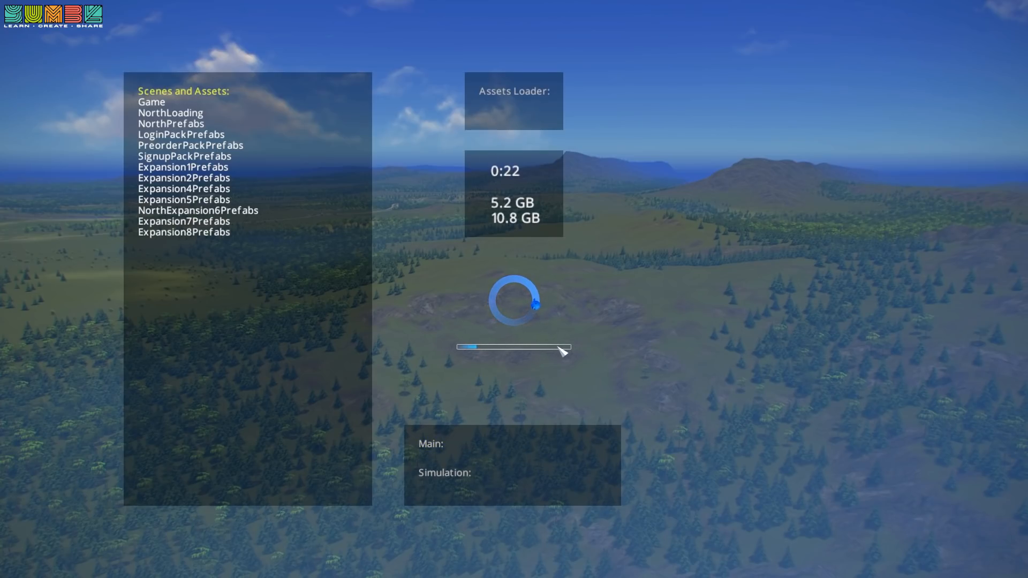
{"action": "mouse_move", "coordinate": [661, 333]}
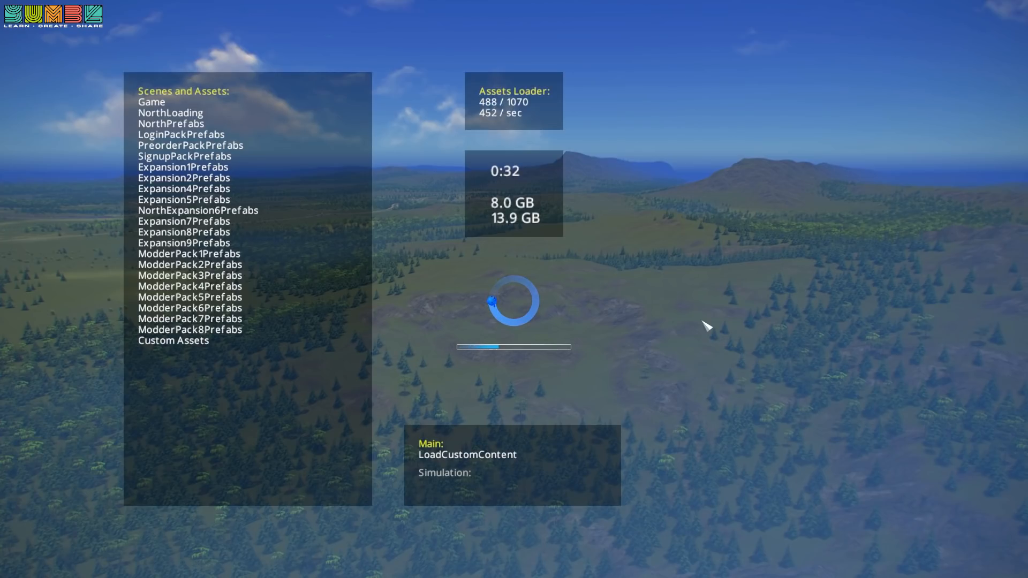
{"action": "mouse_move", "coordinate": [168, 359]}
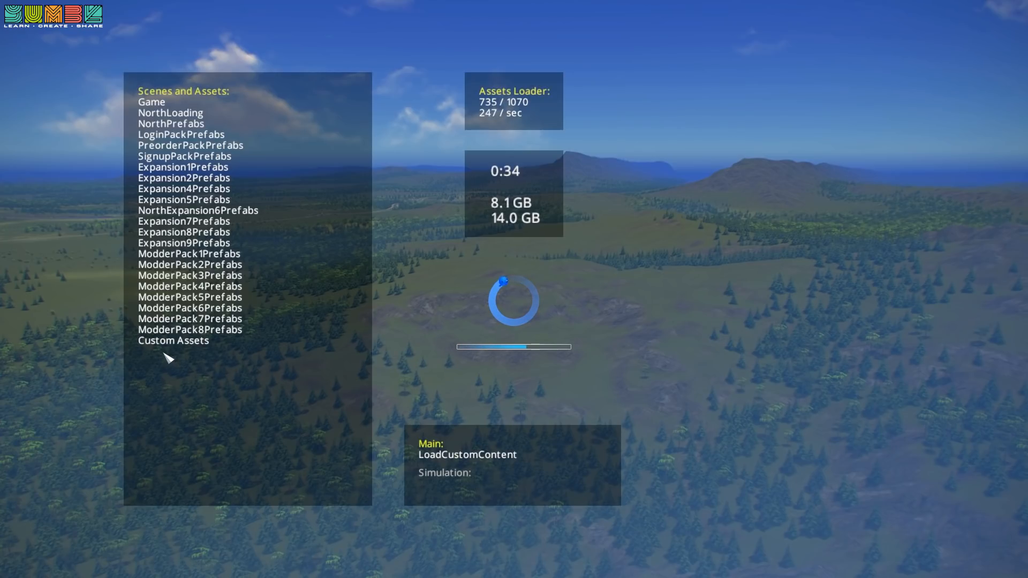
{"action": "mouse_move", "coordinate": [152, 354]}
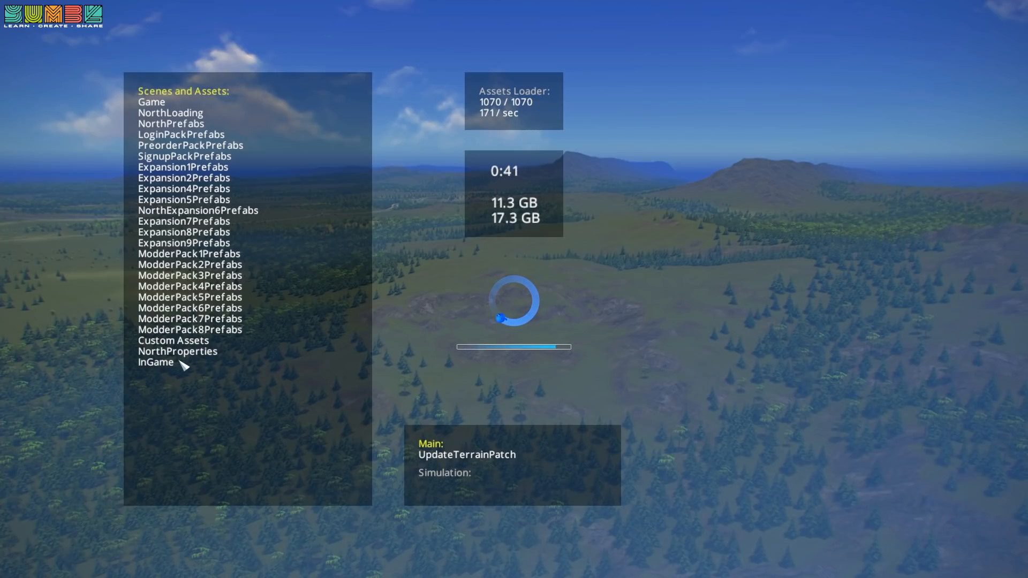
{"action": "mouse_move", "coordinate": [155, 362]}
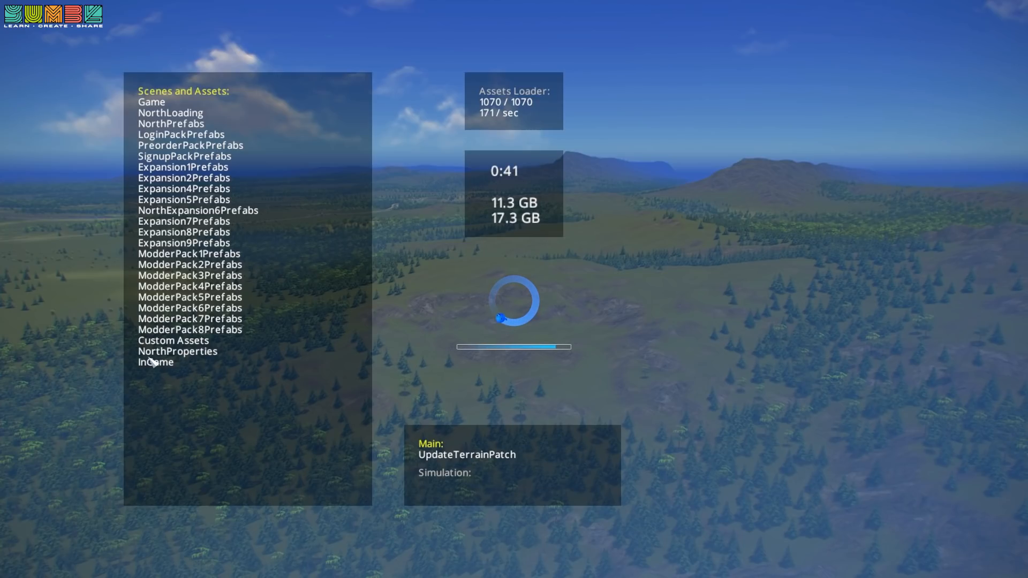
{"action": "mouse_move", "coordinate": [397, 339]}
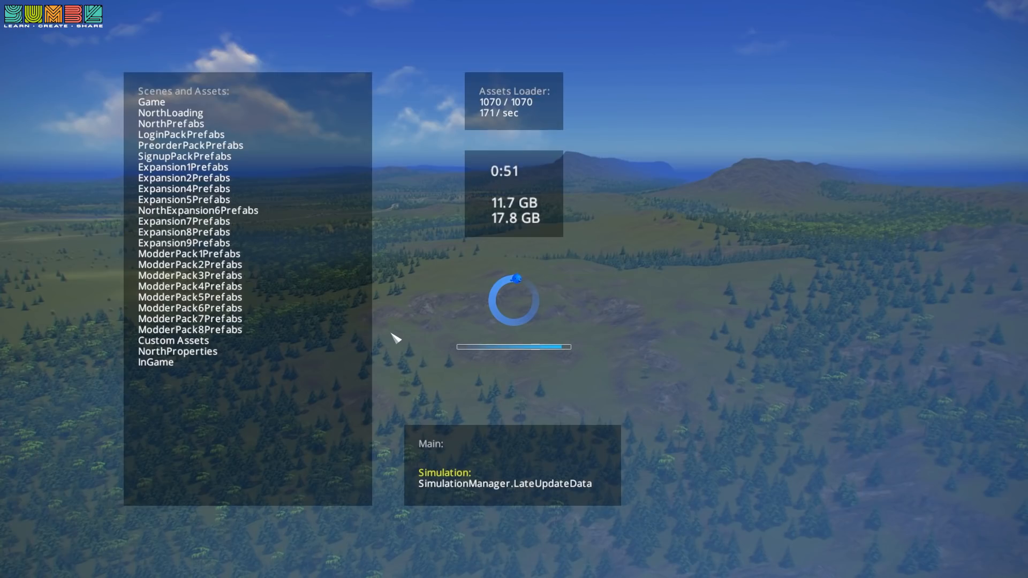
{"action": "mouse_move", "coordinate": [488, 215]}
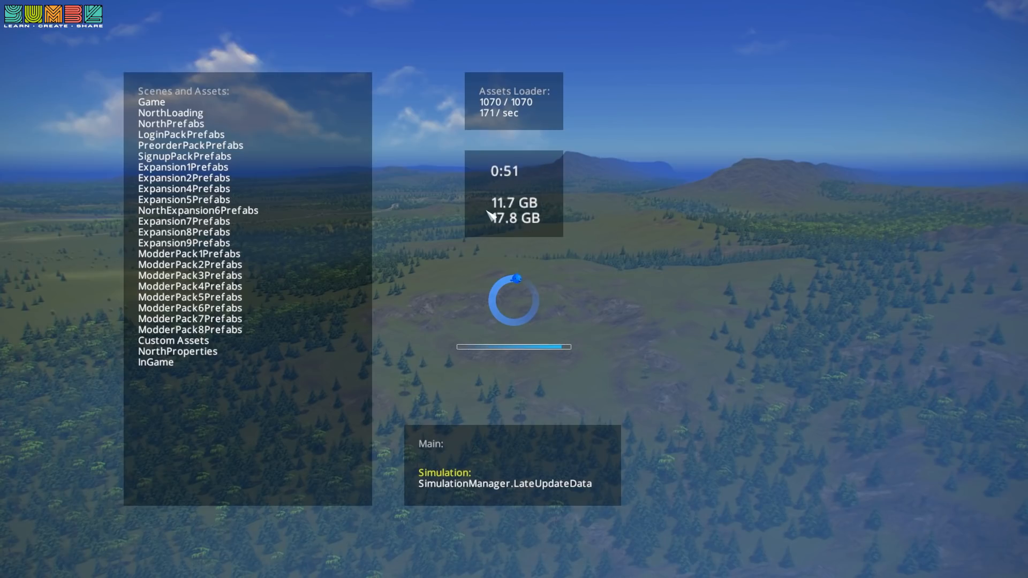
{"action": "mouse_move", "coordinate": [434, 249]}
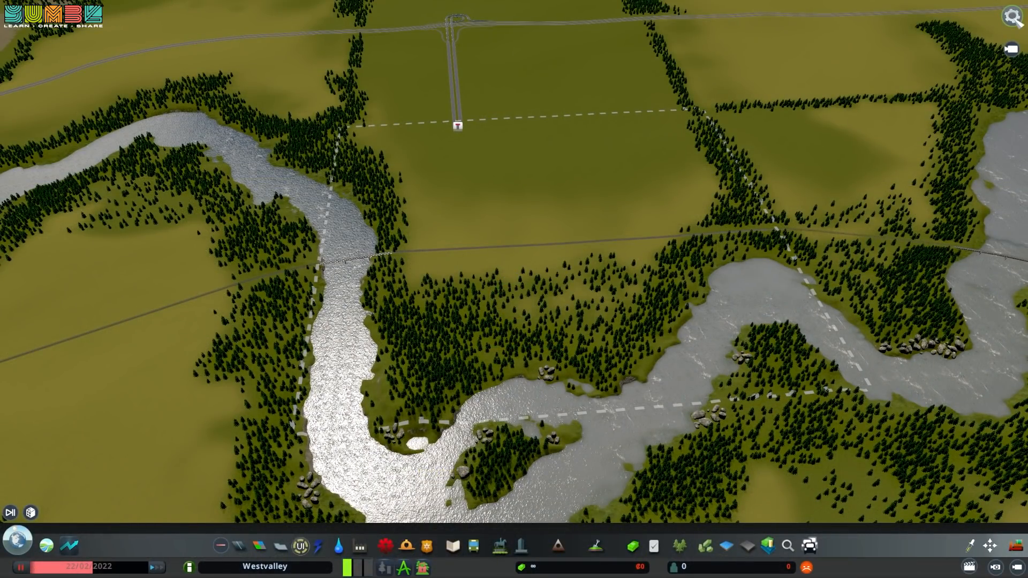
Set TM:PE's simulation accuracy to High in the in-game Options
{"action": "key", "text": "Escape"}
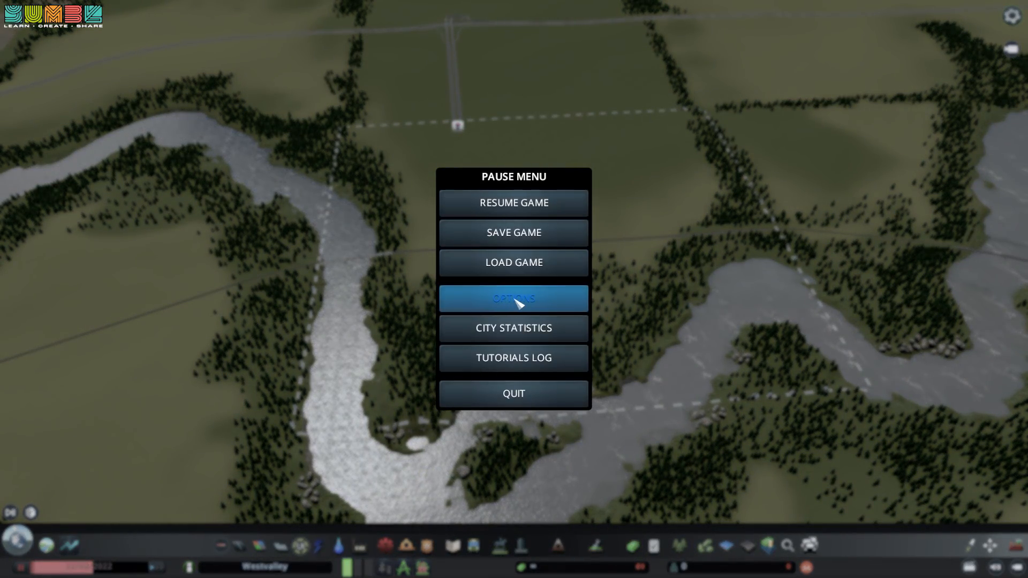
{"action": "left_click", "coordinate": [514, 298]}
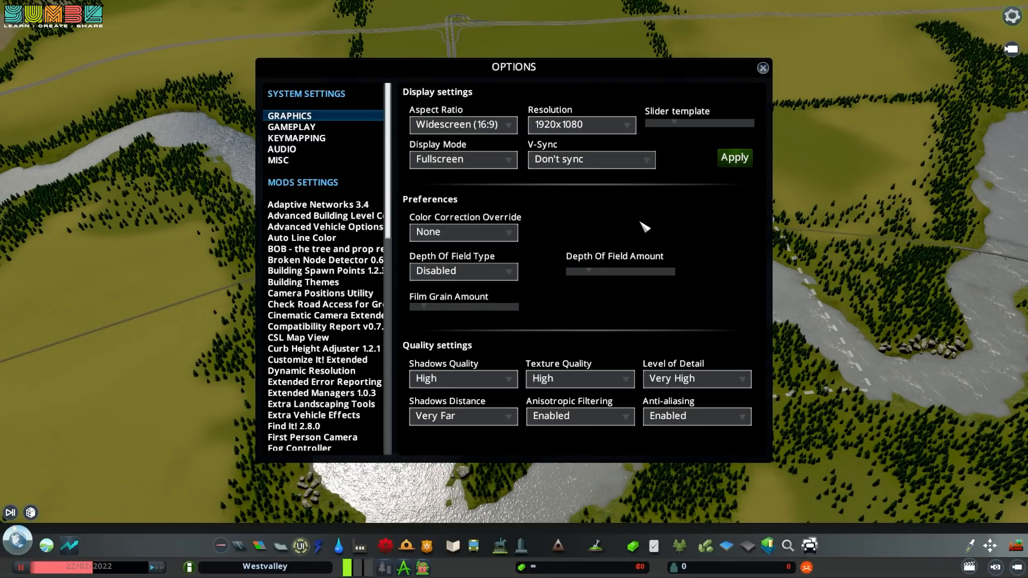
{"action": "left_click", "coordinate": [315, 445]}
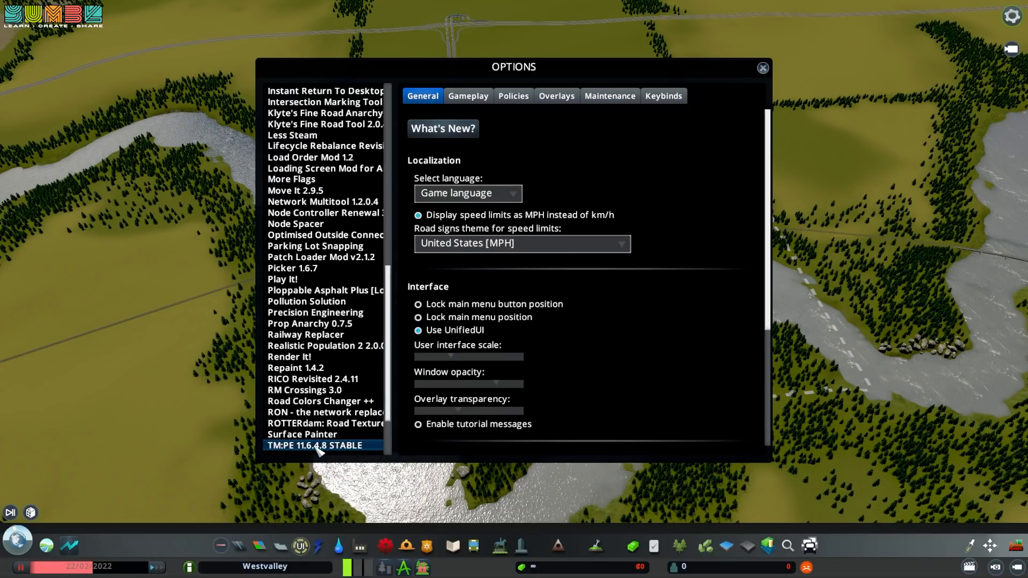
{"action": "mouse_move", "coordinate": [499, 161]}
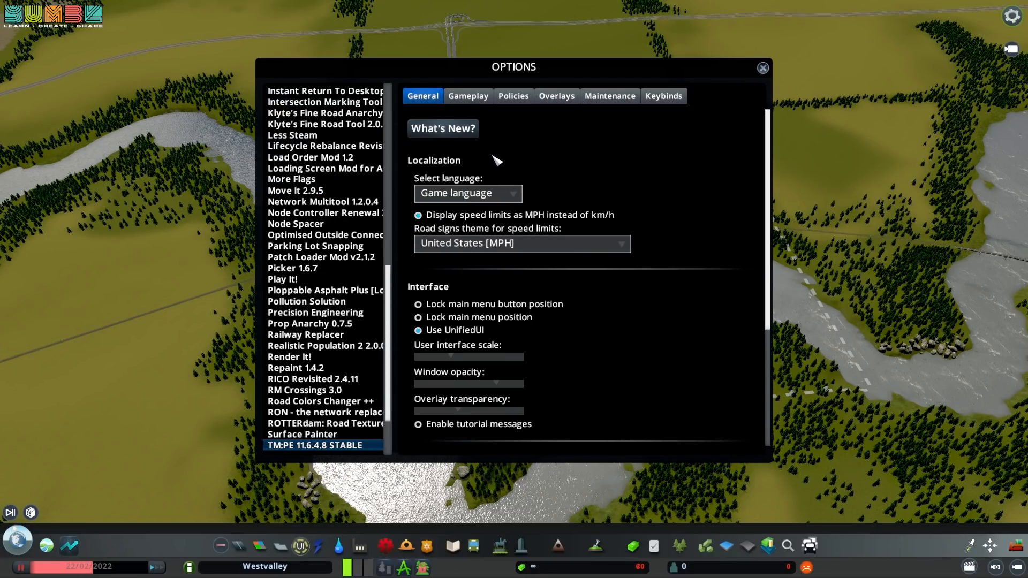
{"action": "mouse_move", "coordinate": [526, 280]}
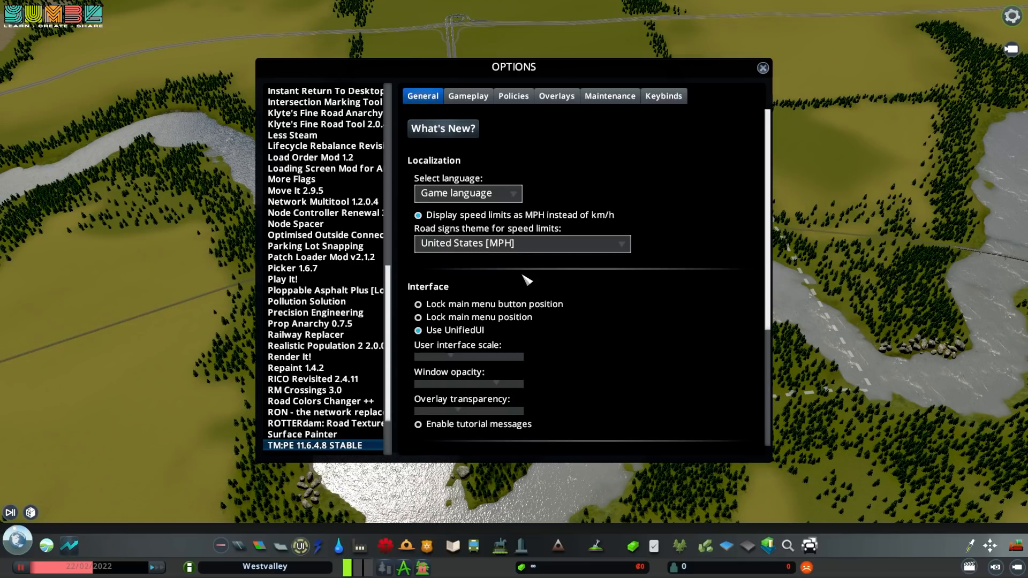
{"action": "scroll", "scroll_direction": "down", "scroll_amount": 3}
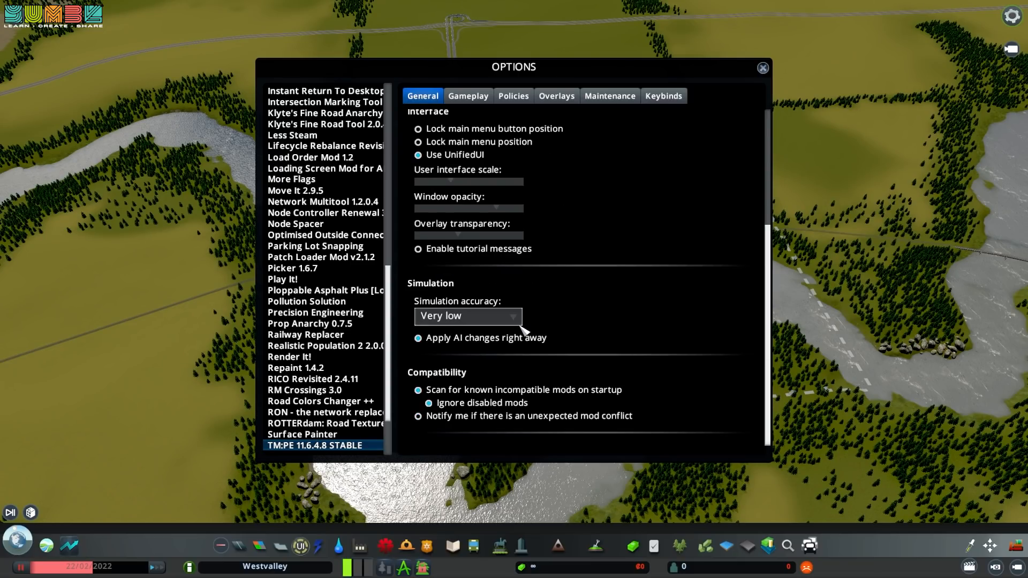
{"action": "left_click", "coordinate": [467, 316]}
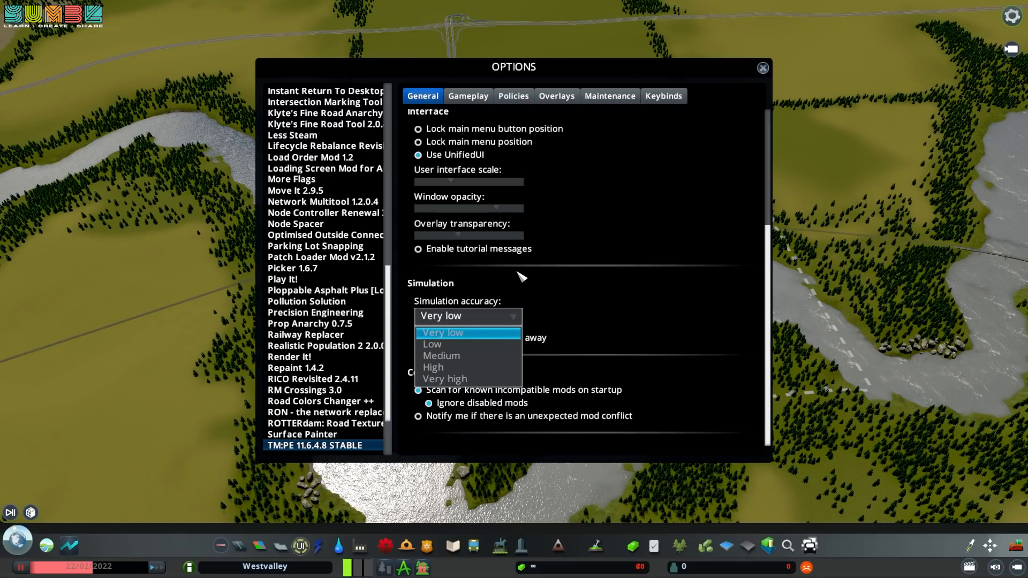
{"action": "mouse_move", "coordinate": [433, 368]}
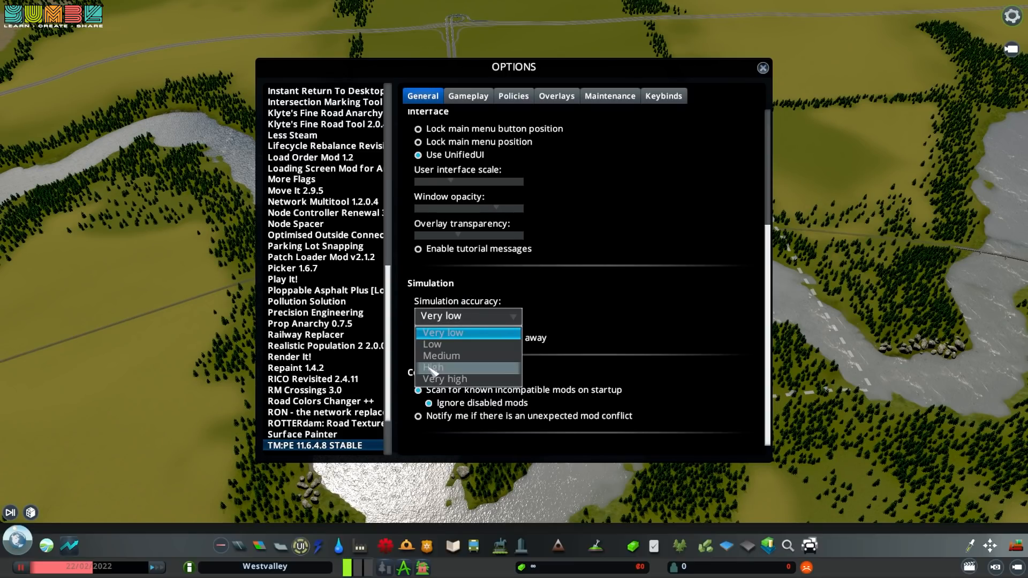
{"action": "left_click", "coordinate": [433, 367]}
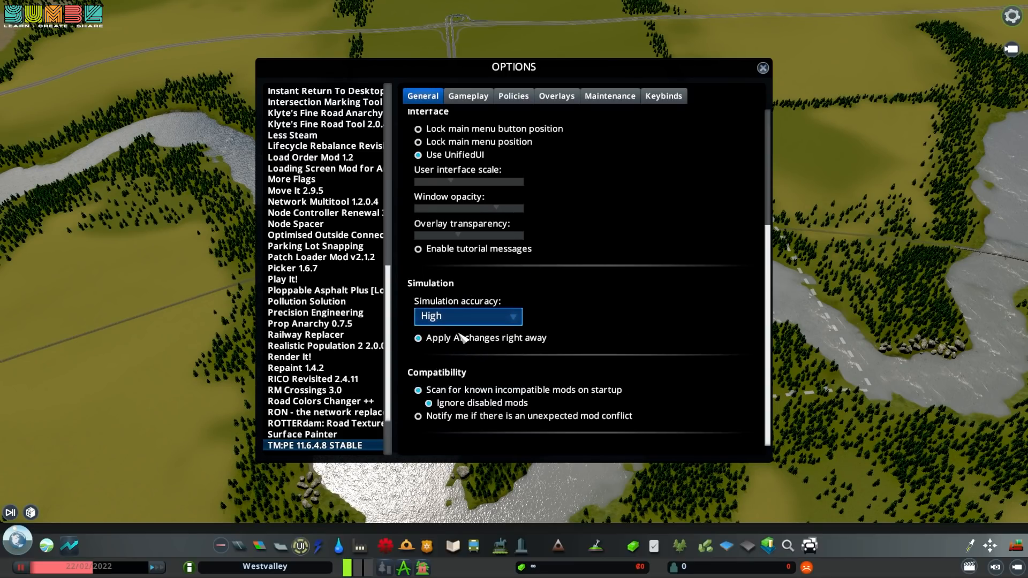
{"action": "mouse_move", "coordinate": [745, 350]}
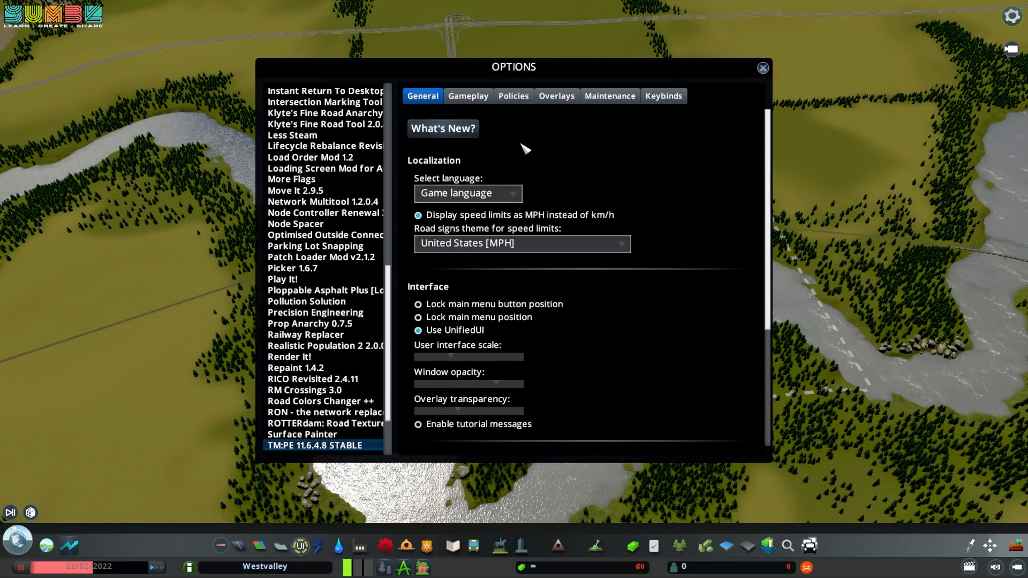
Enable Advanced Vehicle AI, raise dynamic lane selection to 50%, and disable despawning
{"action": "left_click", "coordinate": [468, 96]}
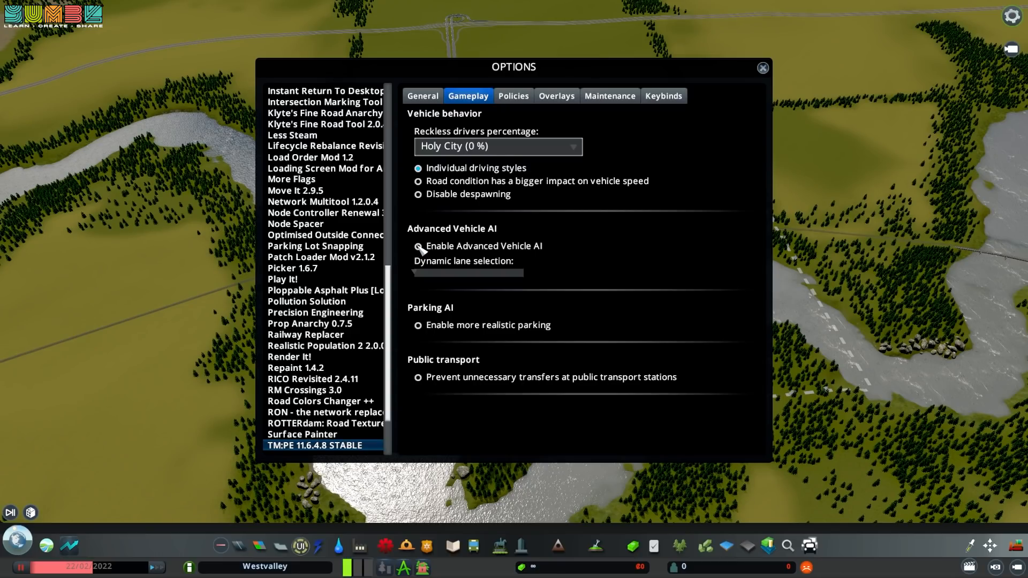
{"action": "left_click", "coordinate": [418, 245]}
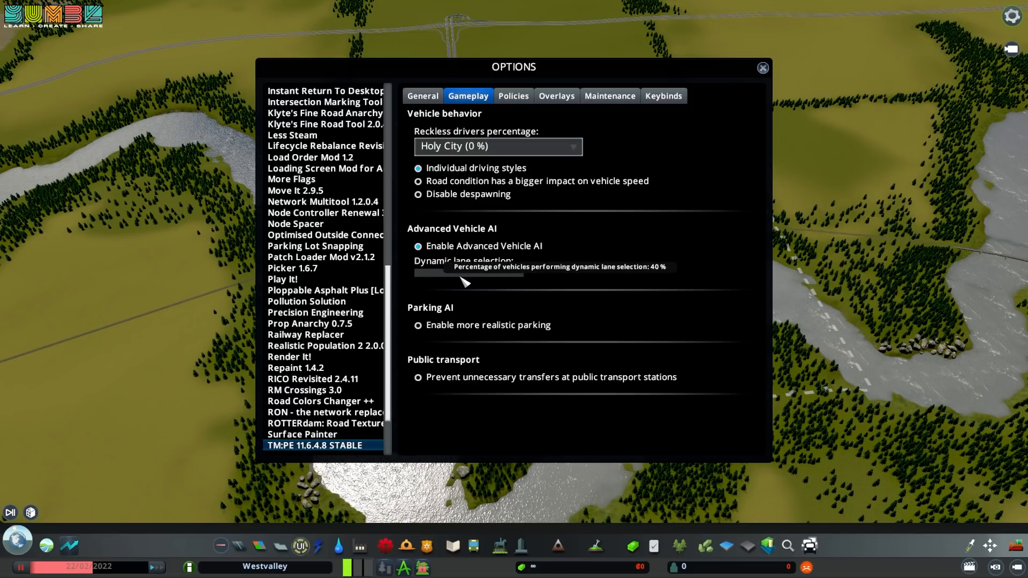
{"action": "left_click_drag", "start_coordinate": [463, 272], "coordinate": [472, 272]}
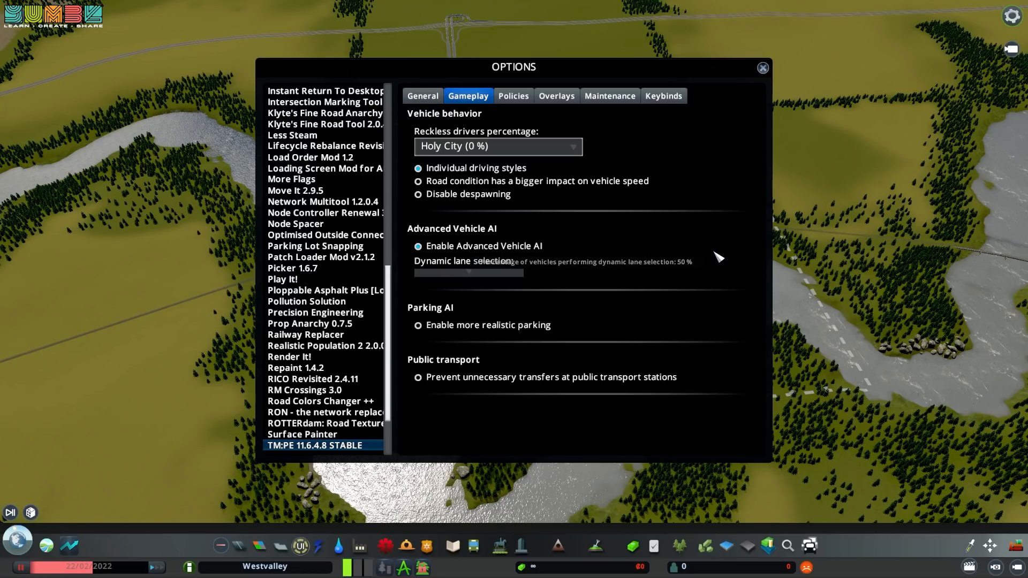
{"action": "left_click", "coordinate": [418, 193]}
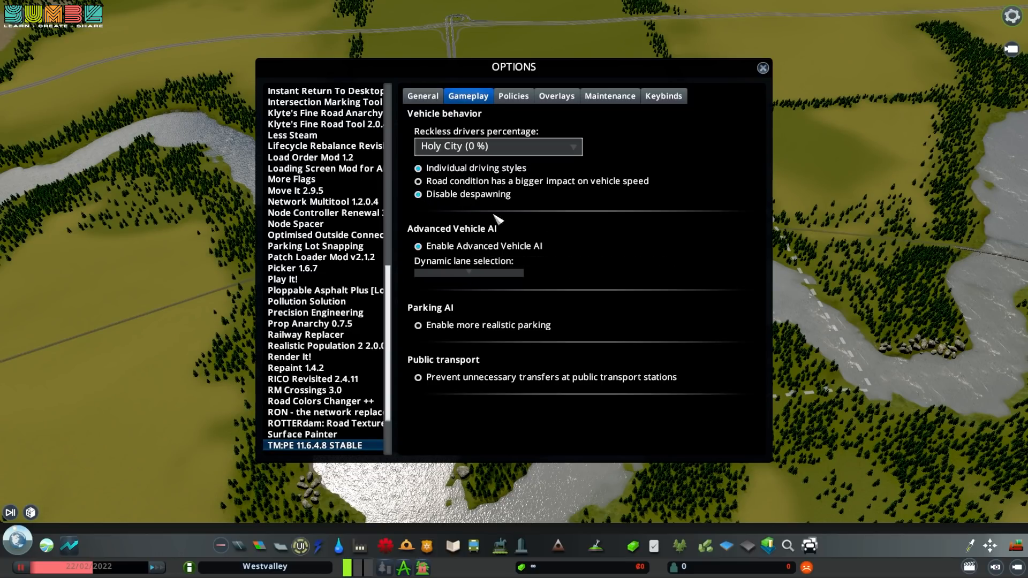
Keep reckless drivers at Holy City (0%) and prevent unnecessary transit transfers
{"action": "left_click", "coordinate": [497, 146]}
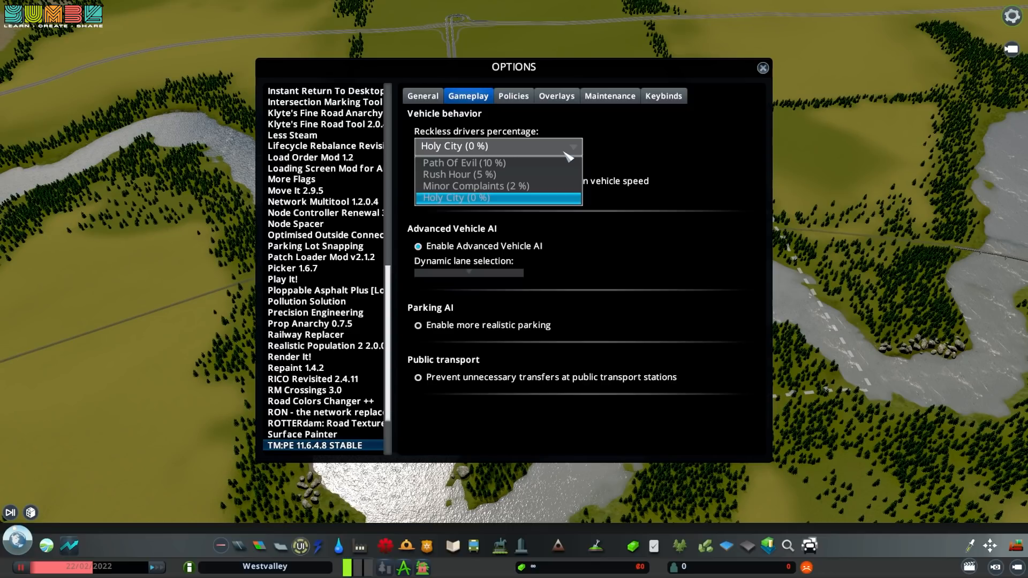
{"action": "mouse_move", "coordinate": [499, 186]}
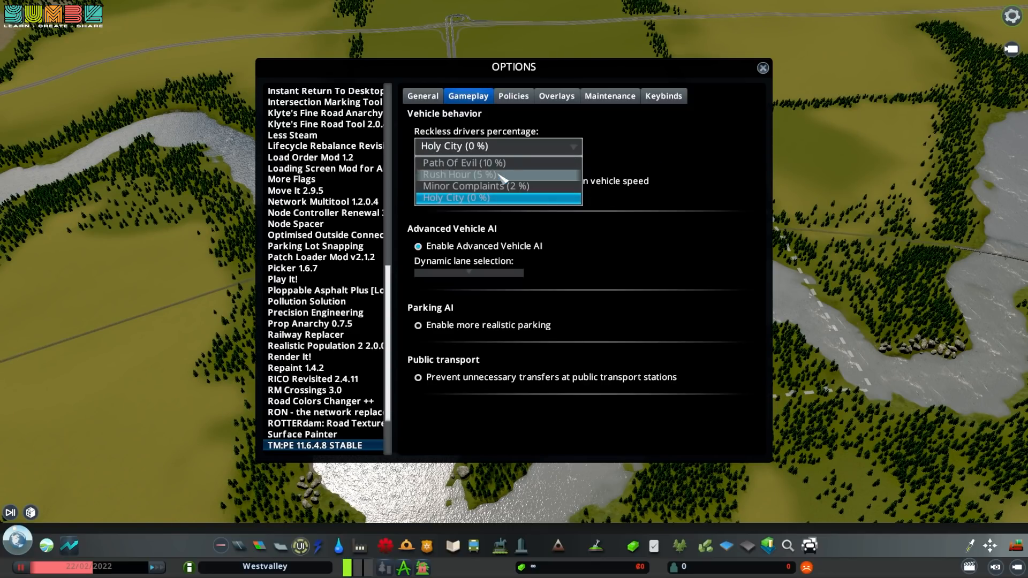
{"action": "left_click", "coordinate": [457, 198]}
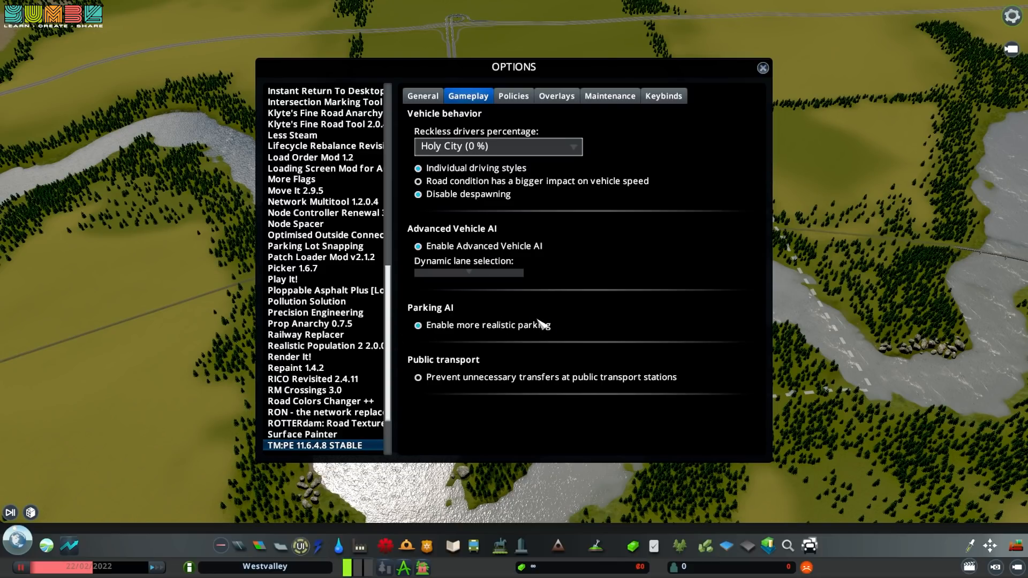
{"action": "mouse_move", "coordinate": [433, 391]}
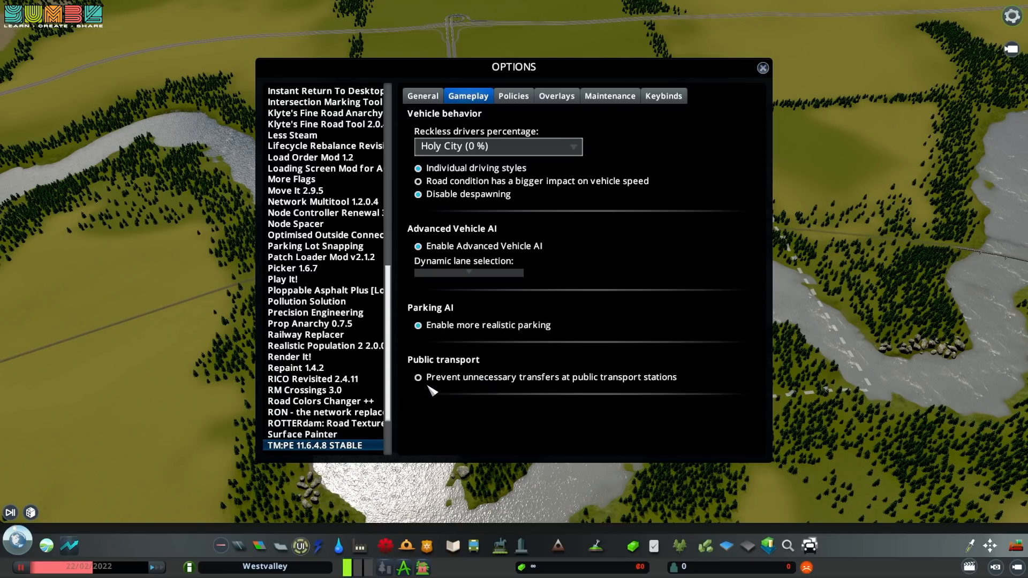
{"action": "left_click", "coordinate": [418, 377]}
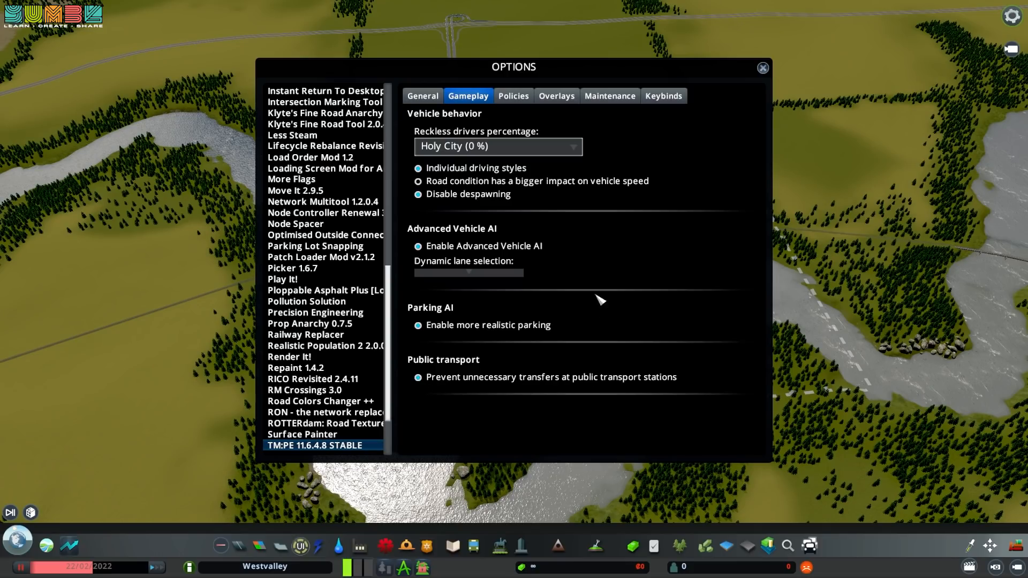
{"action": "left_click", "coordinate": [513, 95]}
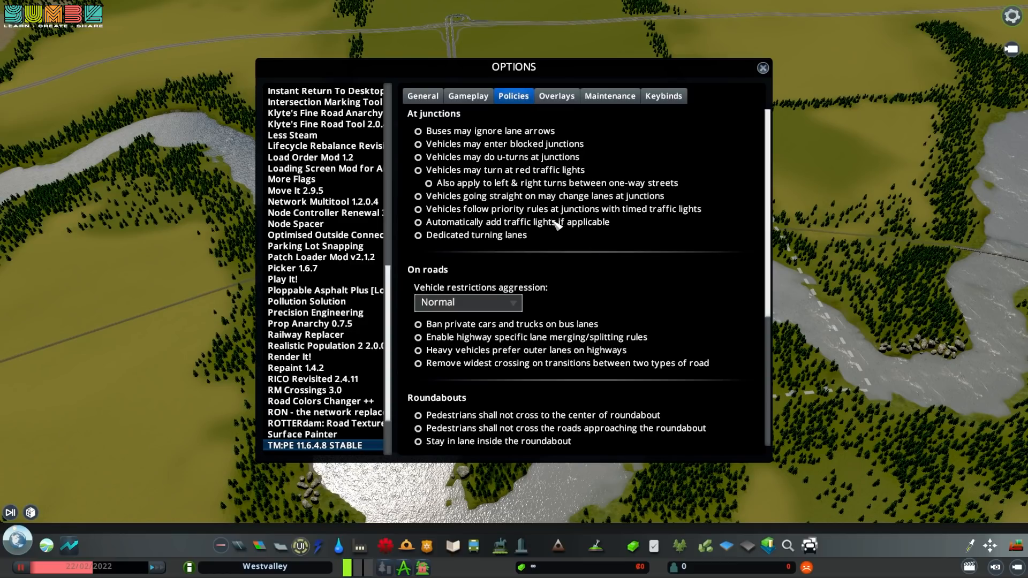
{"action": "mouse_move", "coordinate": [418, 242]}
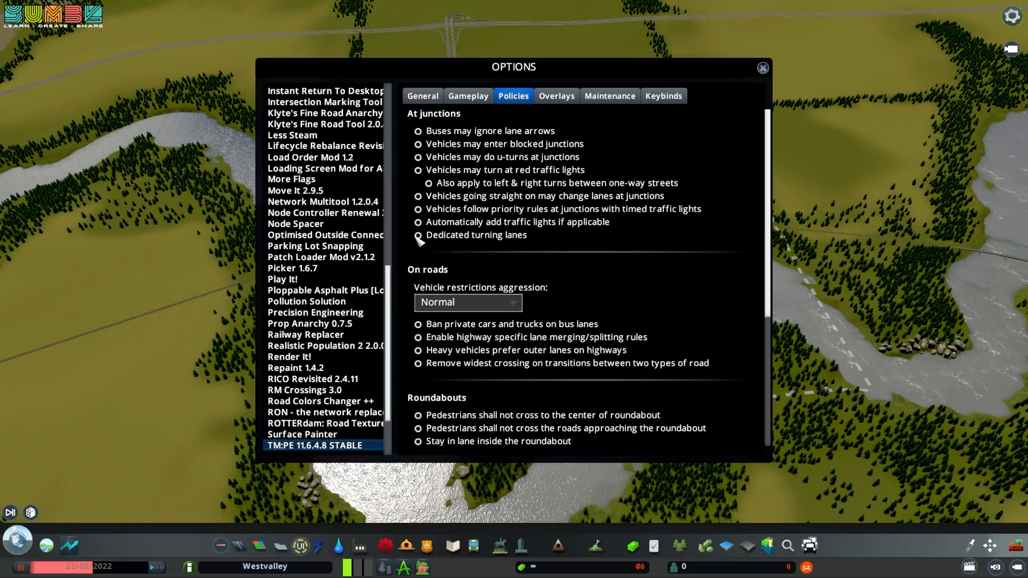
Enable dedicated turning lanes, High restriction aggression, bus-lane car bans and highway merging rules
{"action": "left_click", "coordinate": [418, 235]}
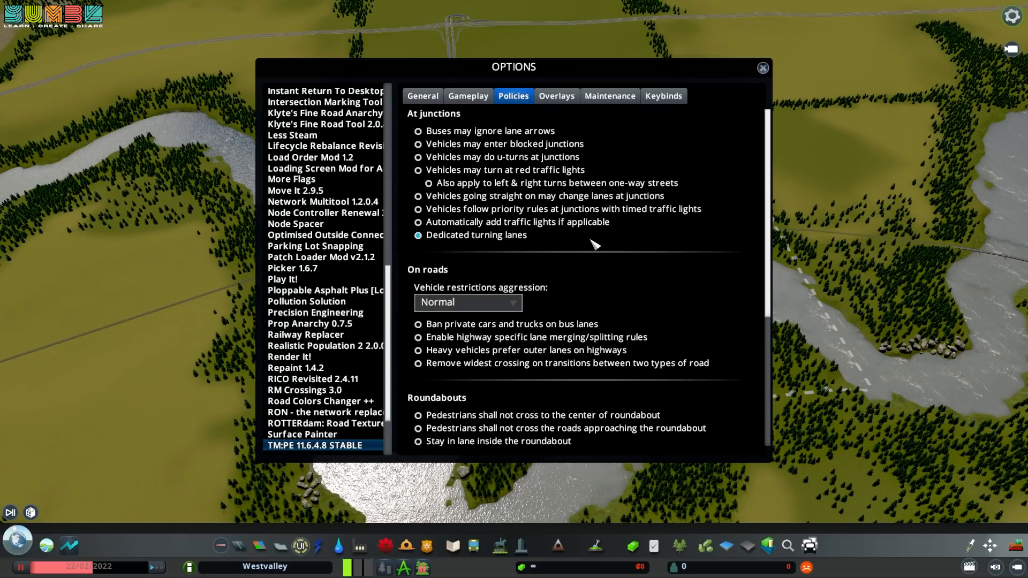
{"action": "mouse_move", "coordinate": [547, 234]}
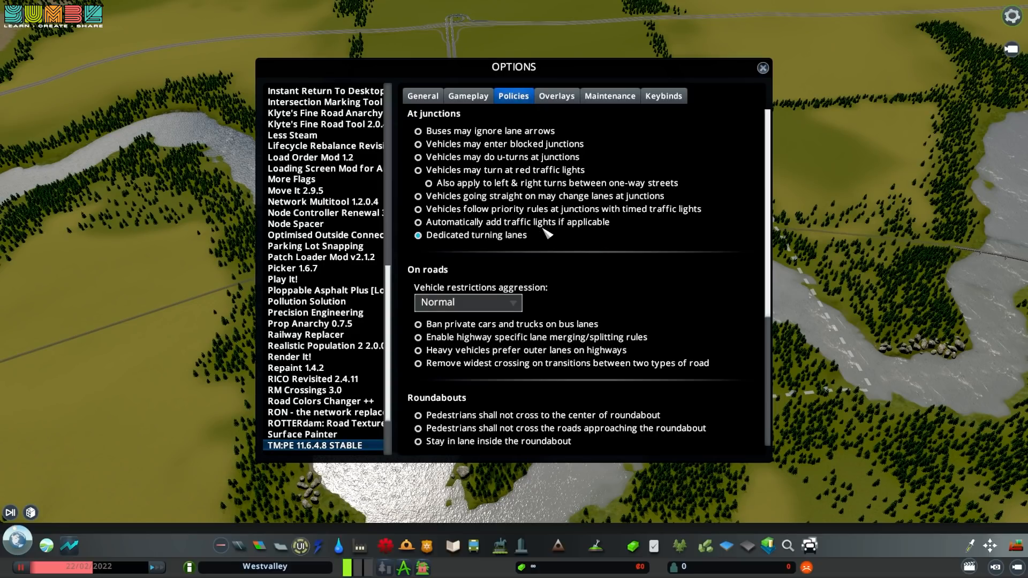
{"action": "scroll", "scroll_direction": "down", "scroll_amount": 3}
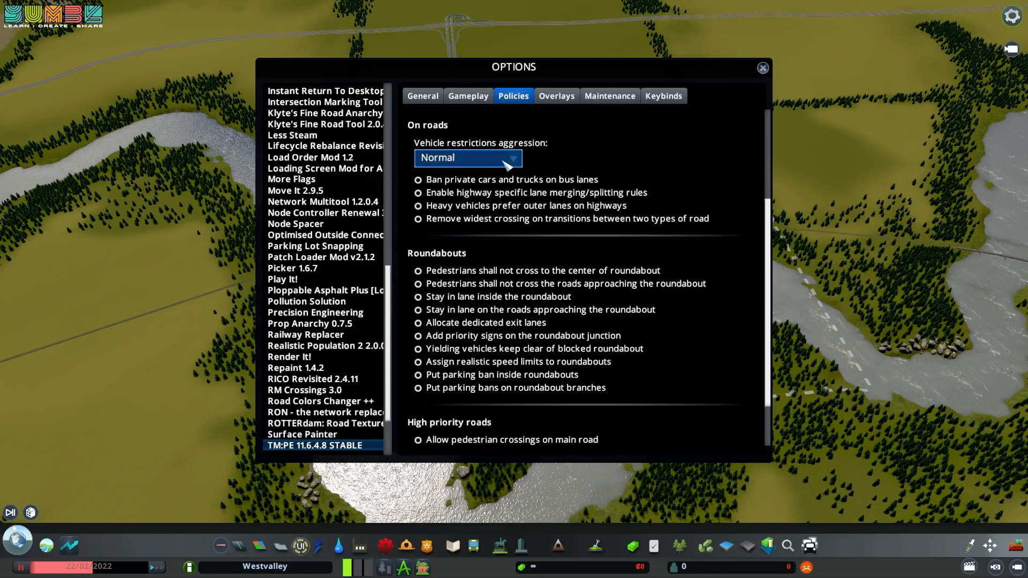
{"action": "left_click", "coordinate": [467, 157]}
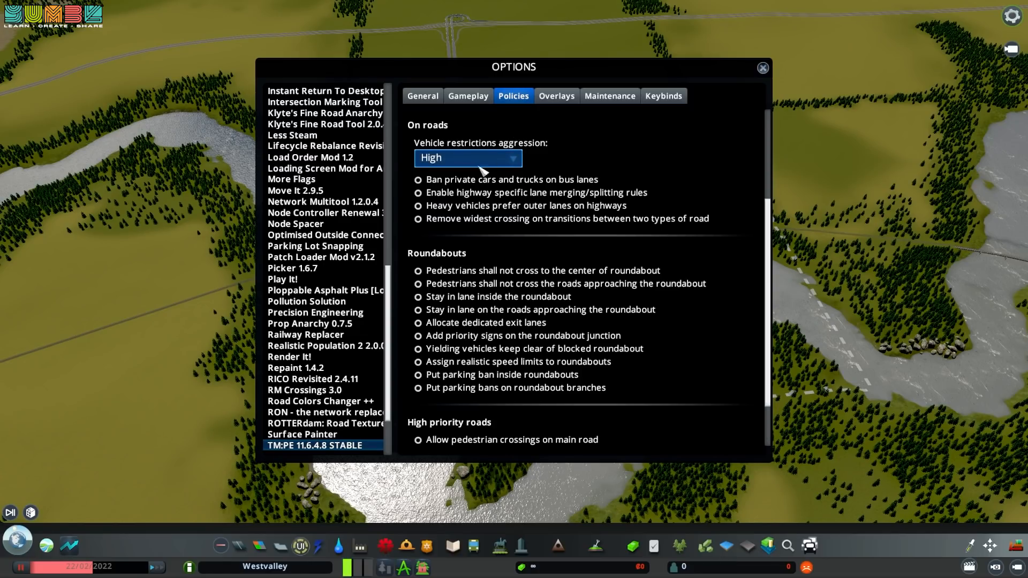
{"action": "mouse_move", "coordinate": [476, 184]}
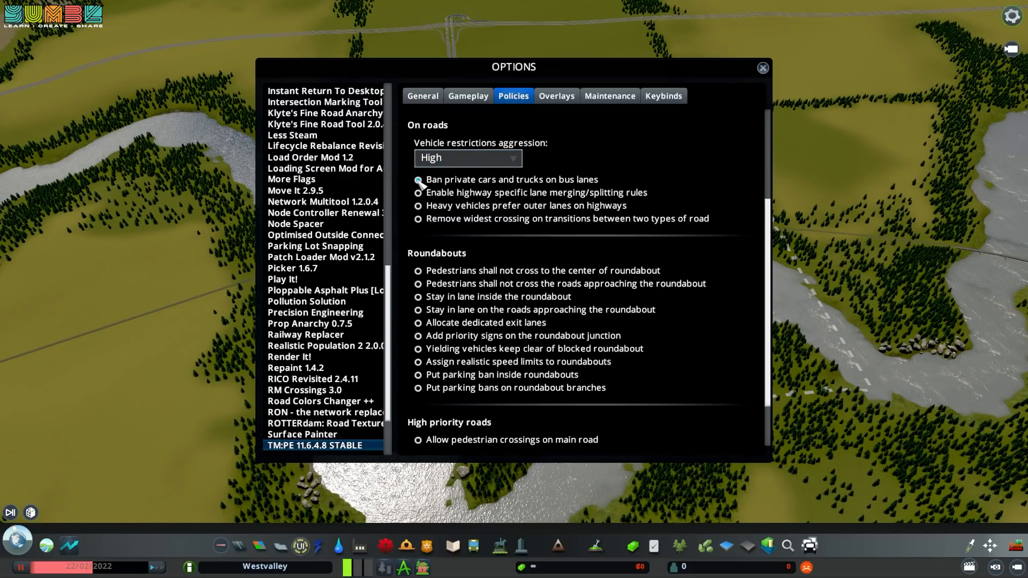
{"action": "left_click", "coordinate": [418, 181]}
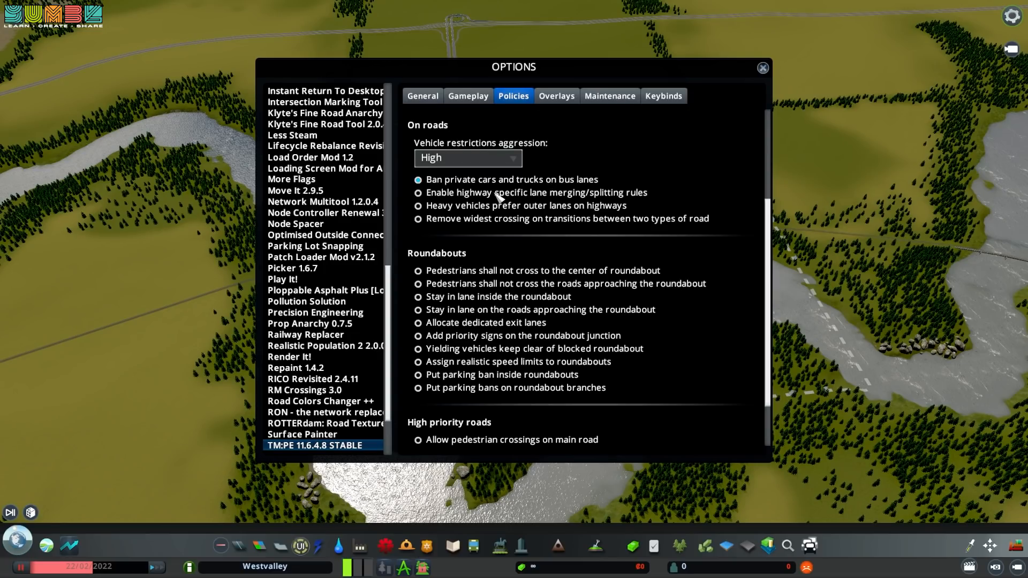
{"action": "left_click", "coordinate": [418, 192]}
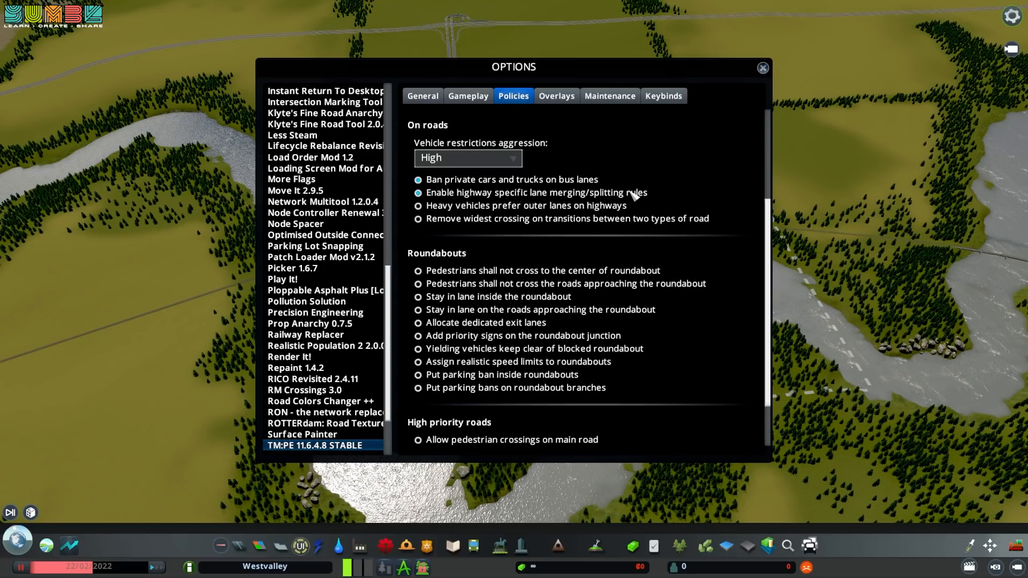
{"action": "mouse_move", "coordinate": [462, 224]}
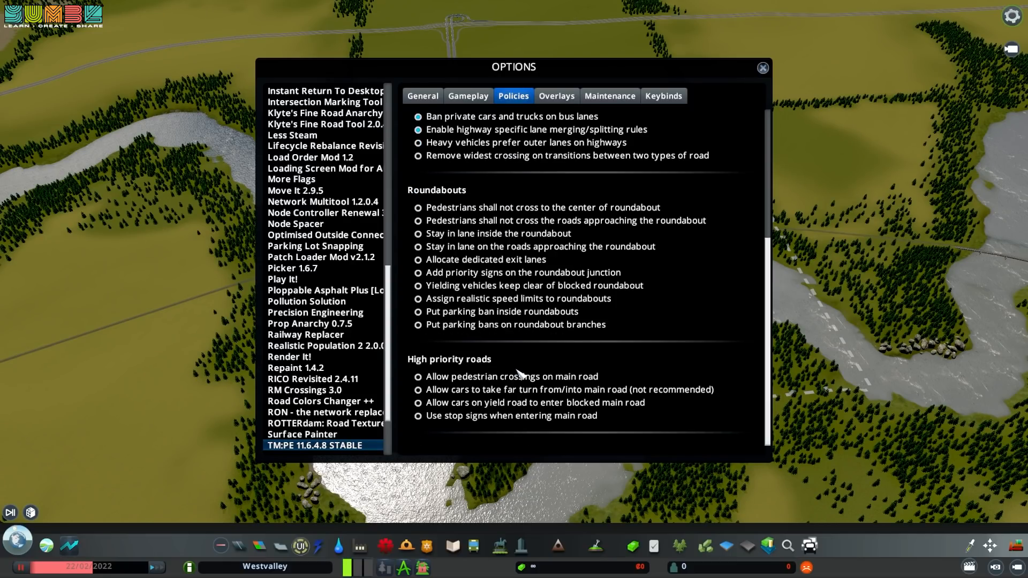
{"action": "left_click", "coordinate": [556, 96]}
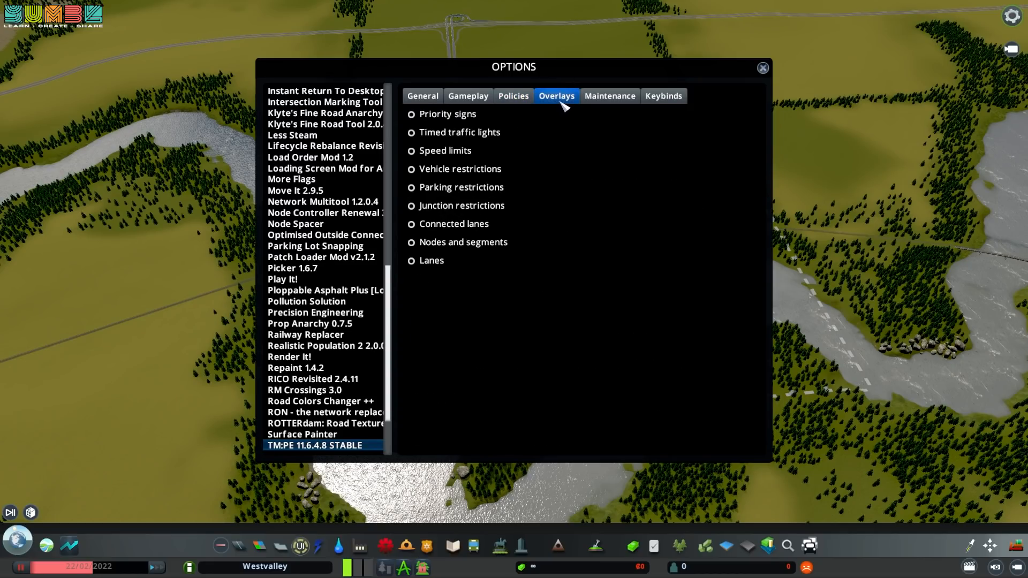
View TM:PE's Maintenance and Keybinds tabs, then close the Options window
{"action": "left_click", "coordinate": [609, 96]}
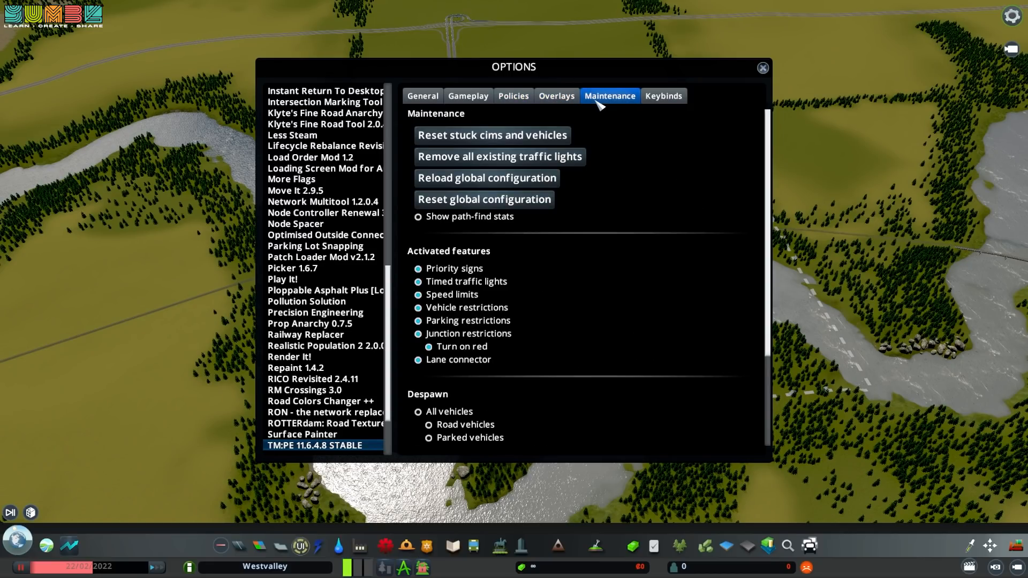
{"action": "left_click", "coordinate": [664, 96]}
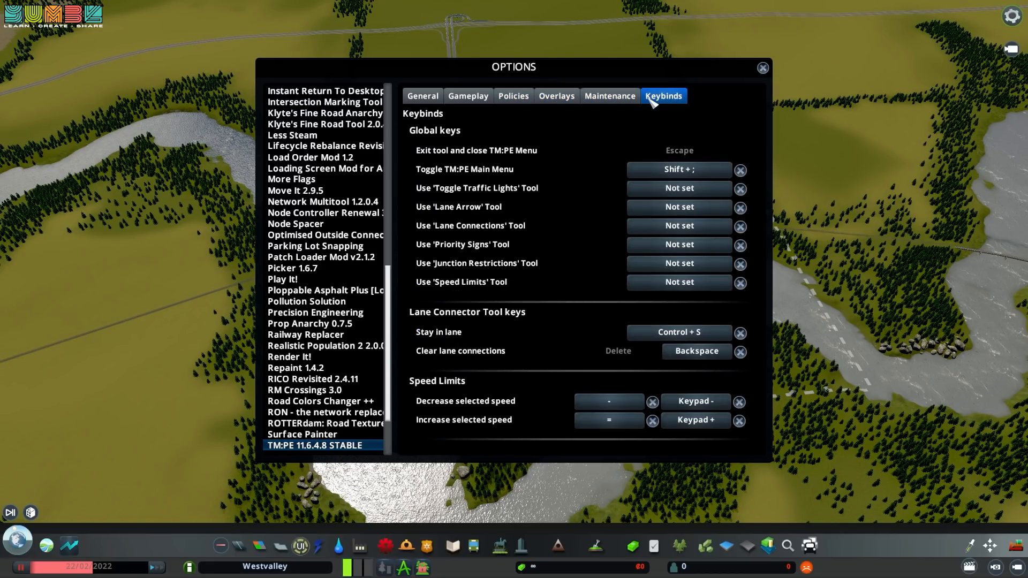
{"action": "left_click", "coordinate": [762, 68]}
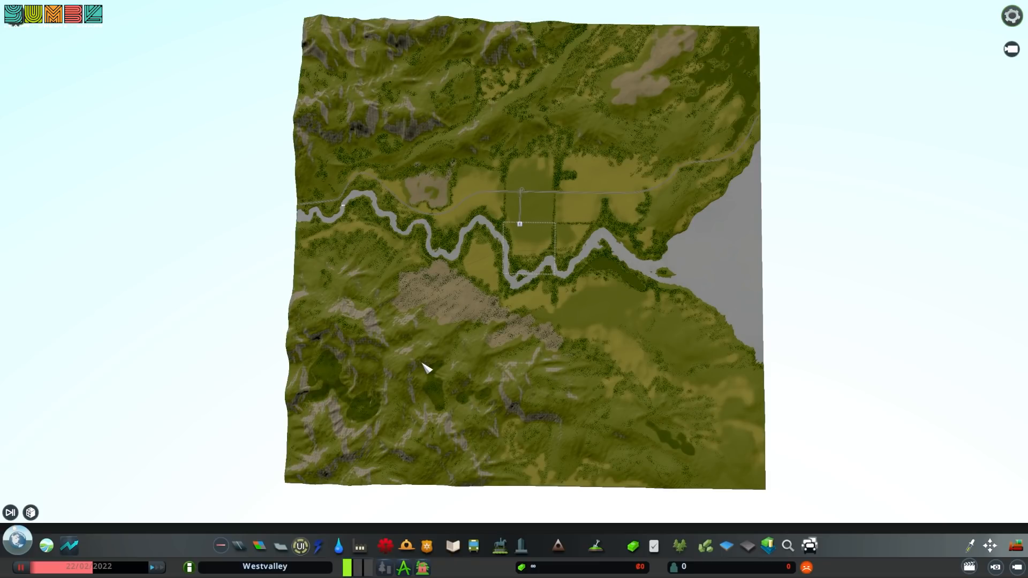
{"action": "mouse_move", "coordinate": [409, 165]}
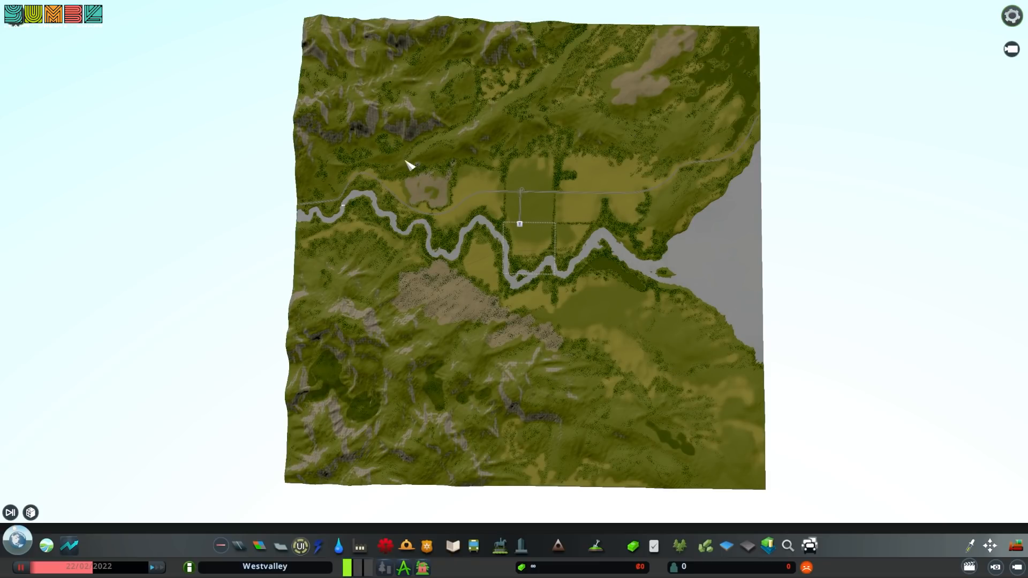
{"action": "mouse_move", "coordinate": [529, 128]}
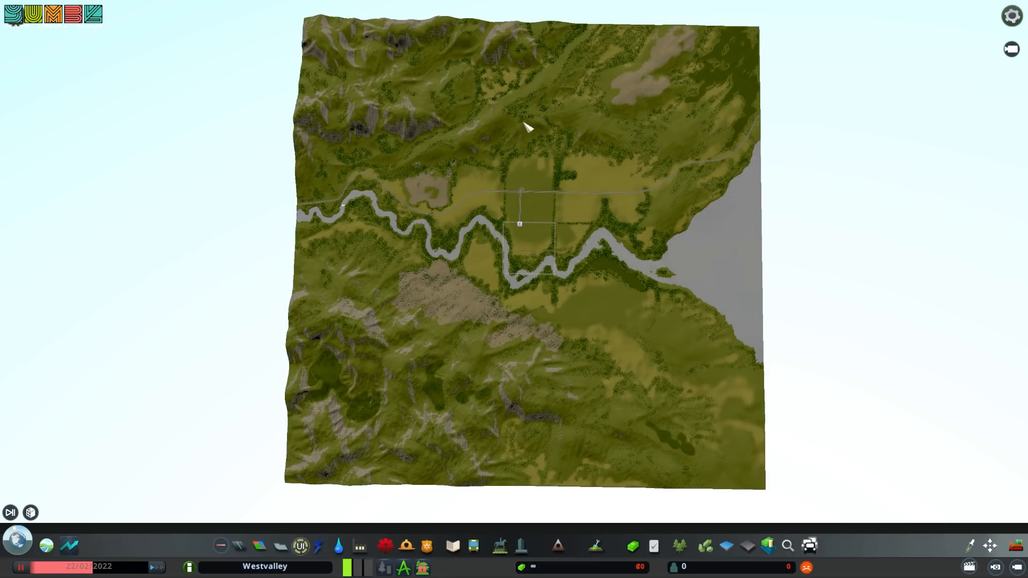
{"action": "mouse_move", "coordinate": [474, 413]}
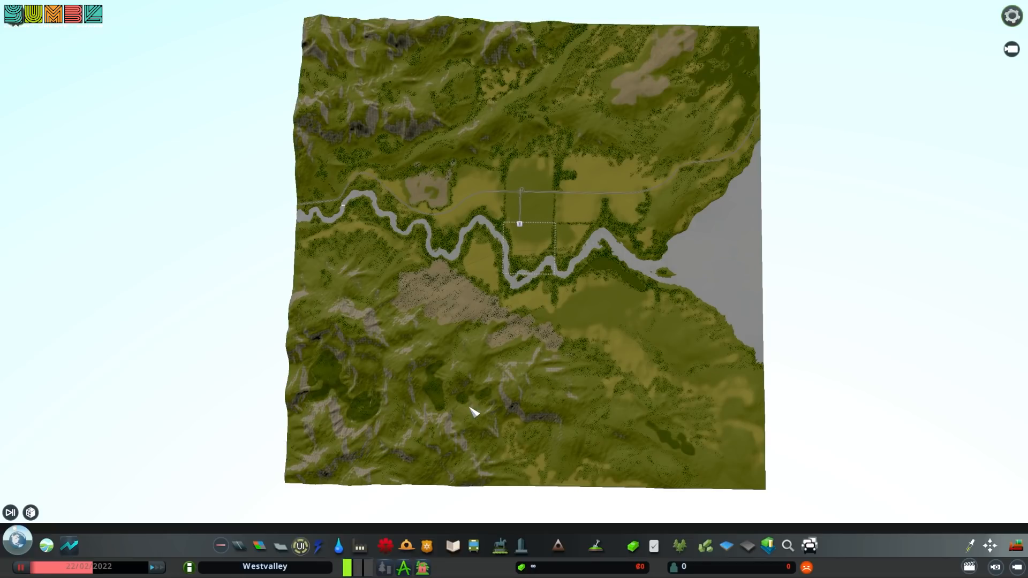
{"action": "mouse_move", "coordinate": [598, 379]}
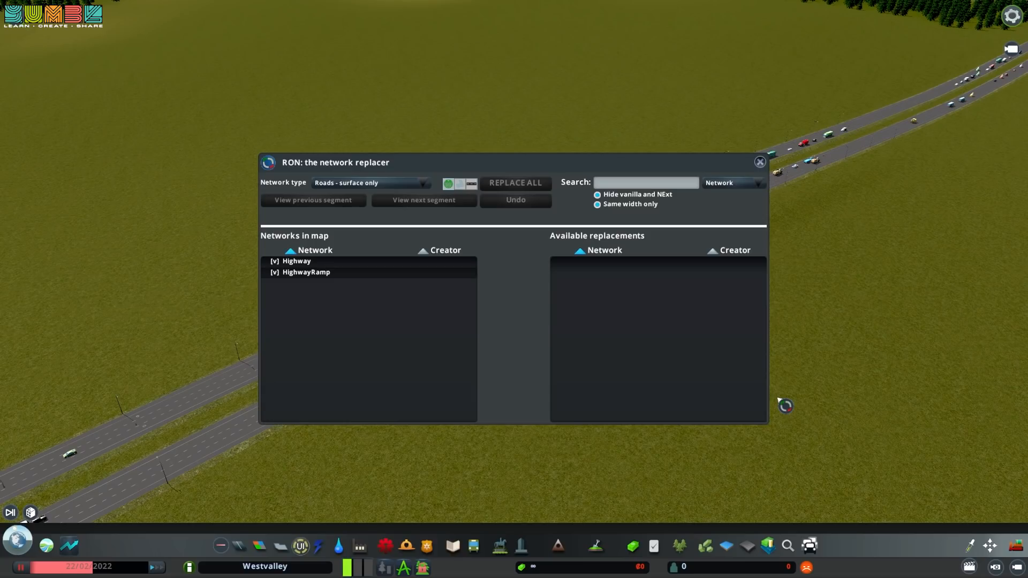
{"action": "mouse_move", "coordinate": [657, 398]}
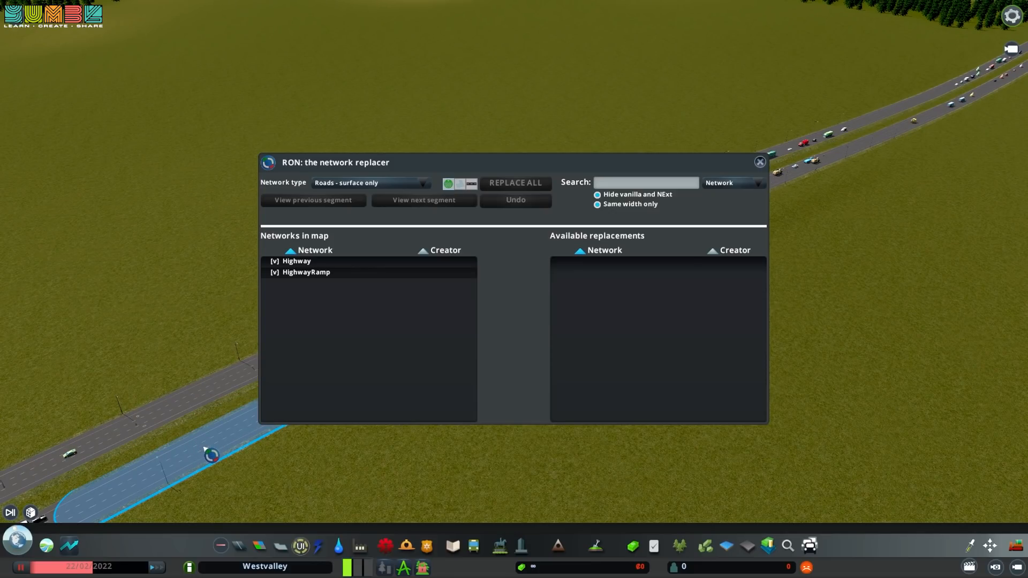
Pick Highway as the network to replace in RON
{"action": "left_click", "coordinate": [296, 261]}
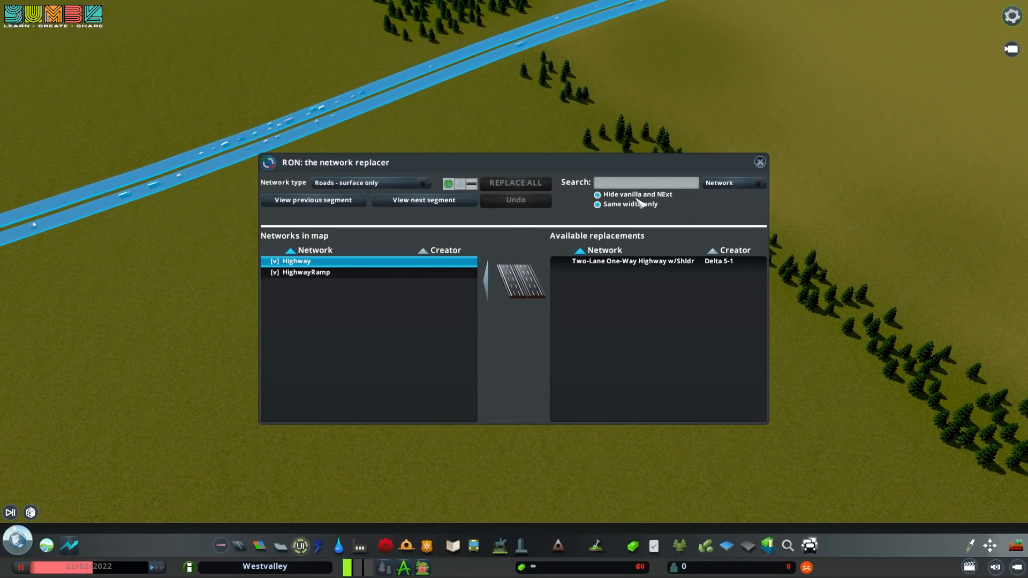
{"action": "mouse_move", "coordinate": [622, 205]}
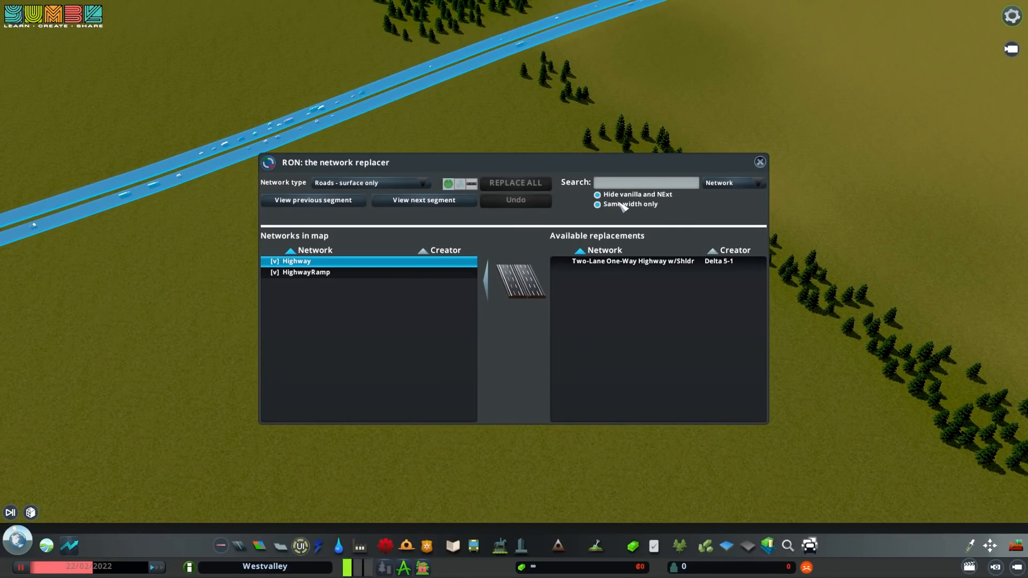
Replace every Highway segment with Two Lane Highway, allowing vanilla networks of any width
{"action": "left_click", "coordinate": [596, 204]}
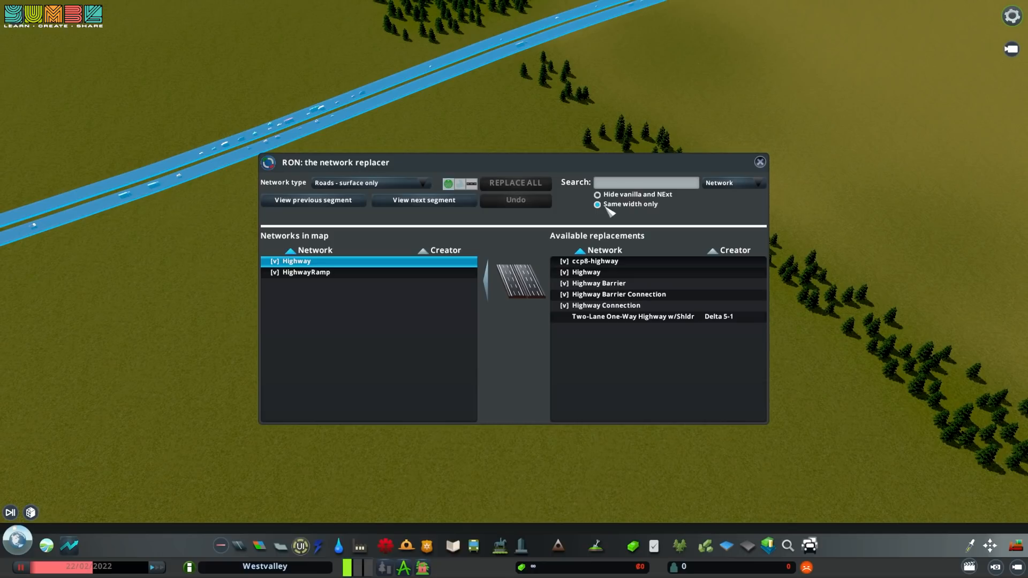
{"action": "left_click", "coordinate": [598, 204]}
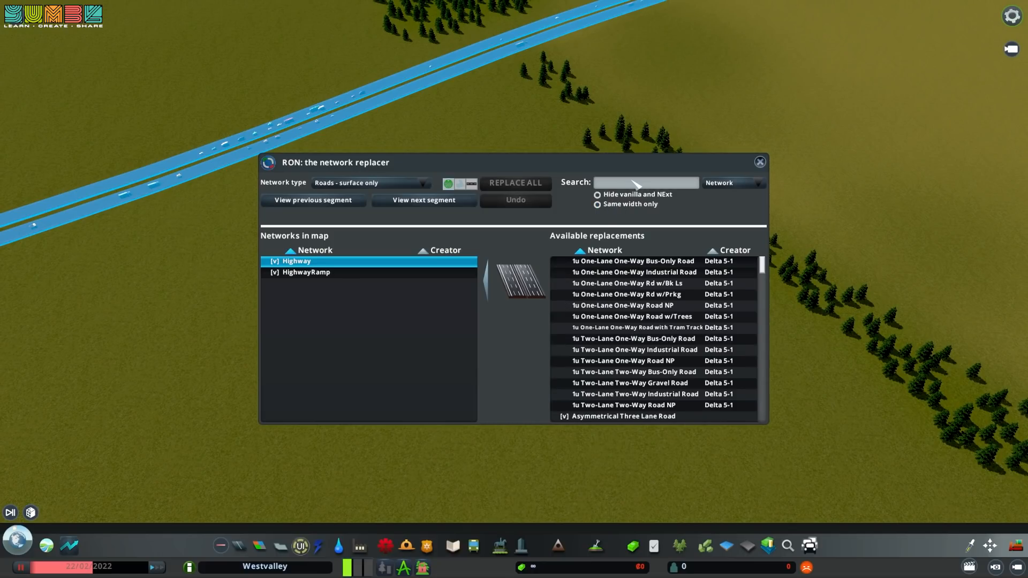
{"action": "type", "text": "two lane"}
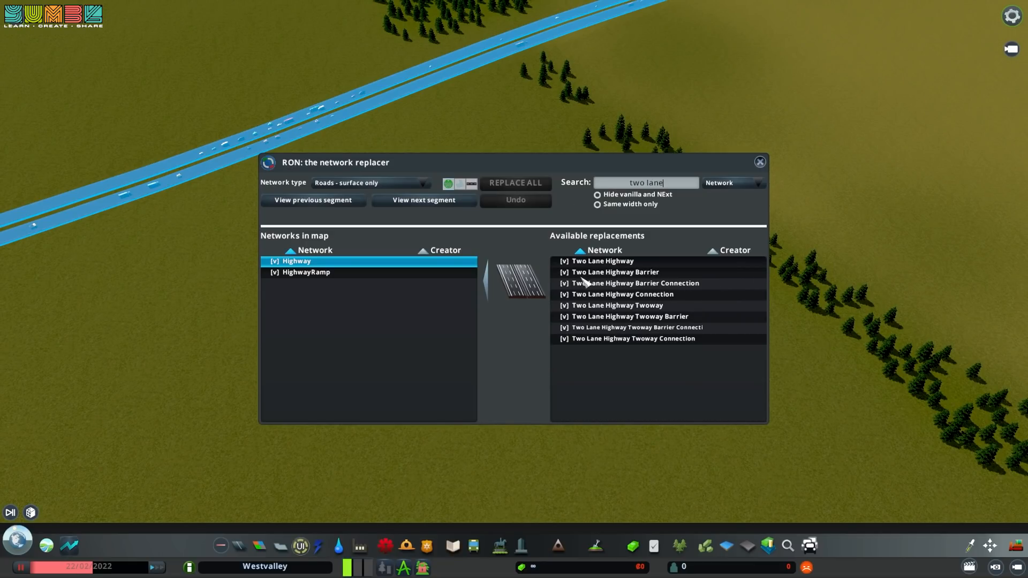
{"action": "left_click", "coordinate": [599, 261]}
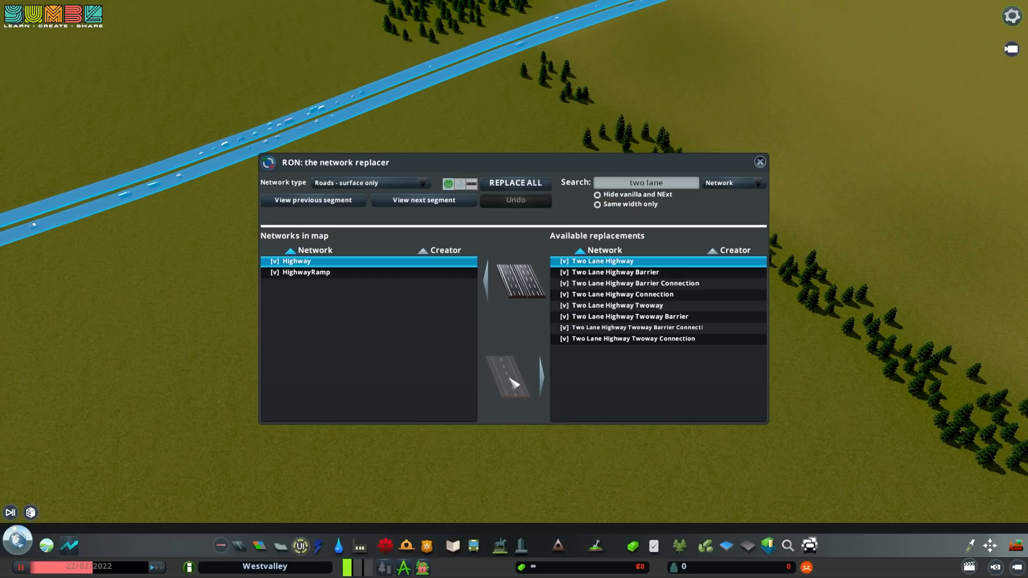
{"action": "mouse_move", "coordinate": [514, 374]}
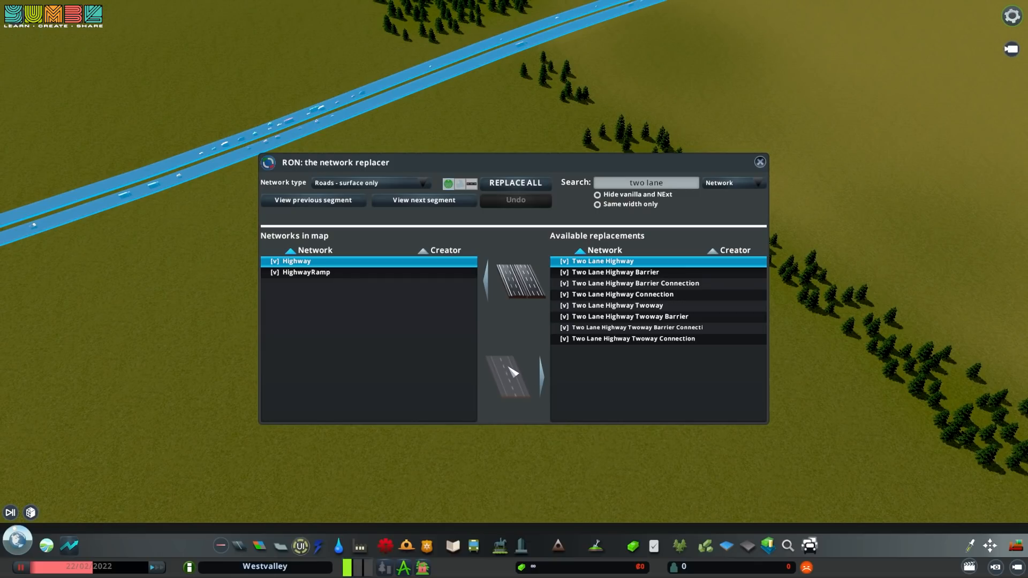
{"action": "mouse_move", "coordinate": [507, 382]}
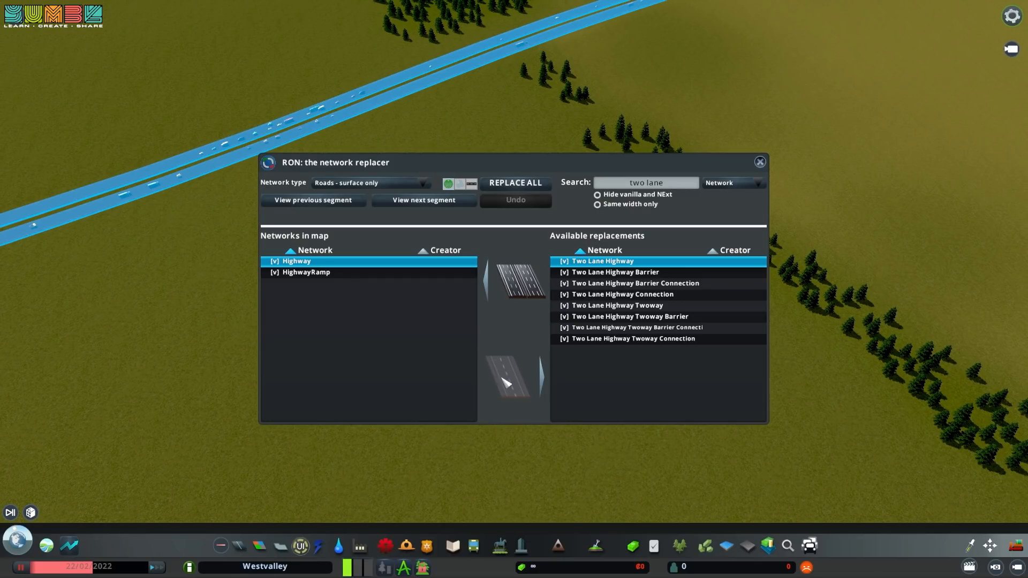
{"action": "left_click", "coordinate": [515, 183]}
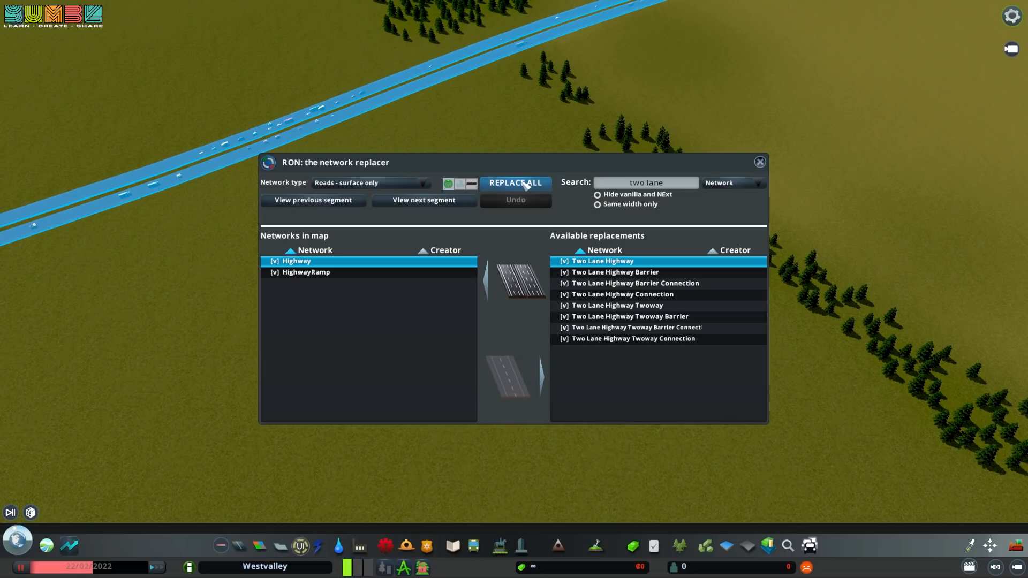
{"action": "left_click", "coordinate": [514, 182]}
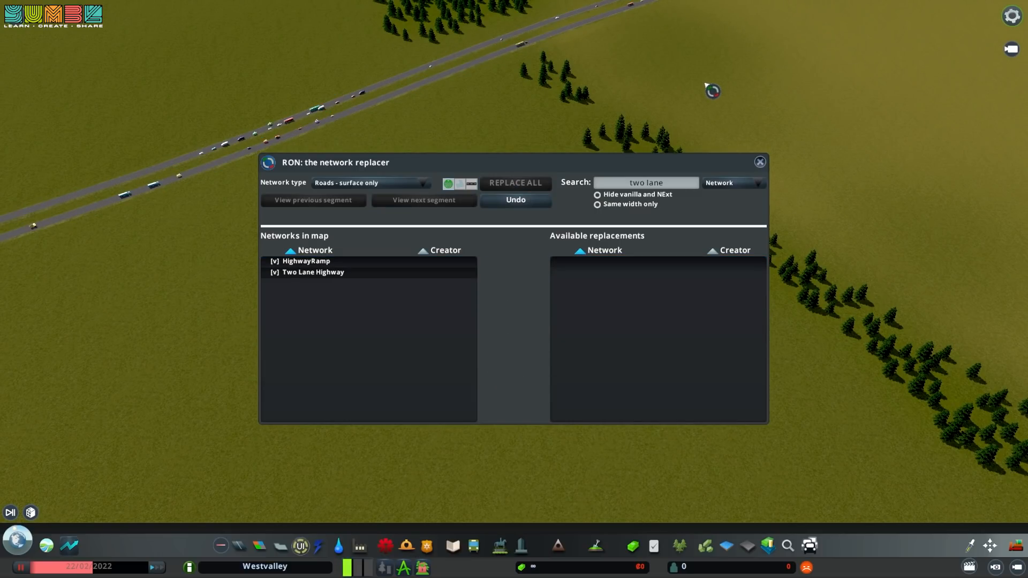
Close the RON replacer and head to Road Colors Changer ++ settings in Options
{"action": "left_click", "coordinate": [759, 162]}
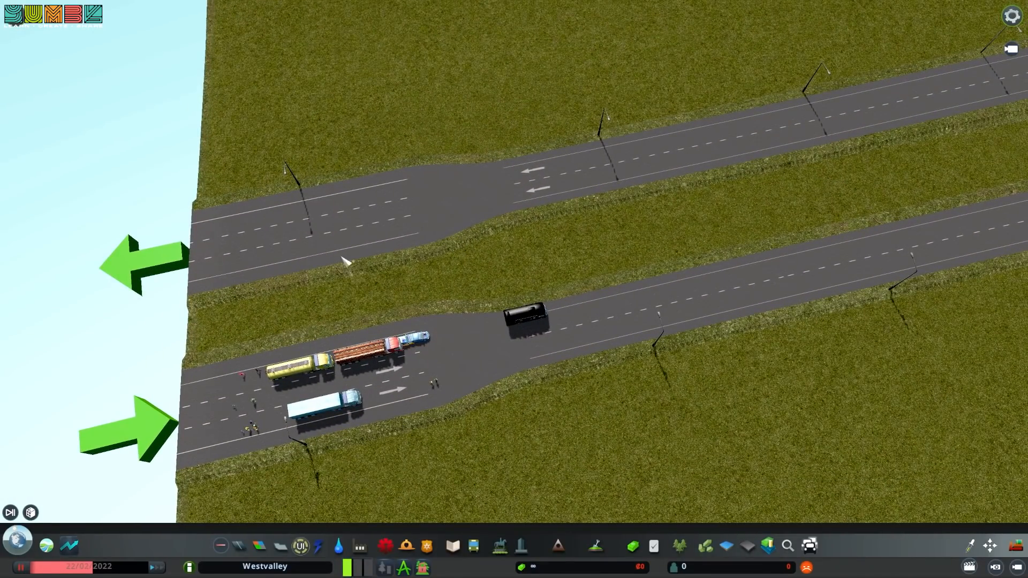
{"action": "left_click", "coordinate": [259, 546]}
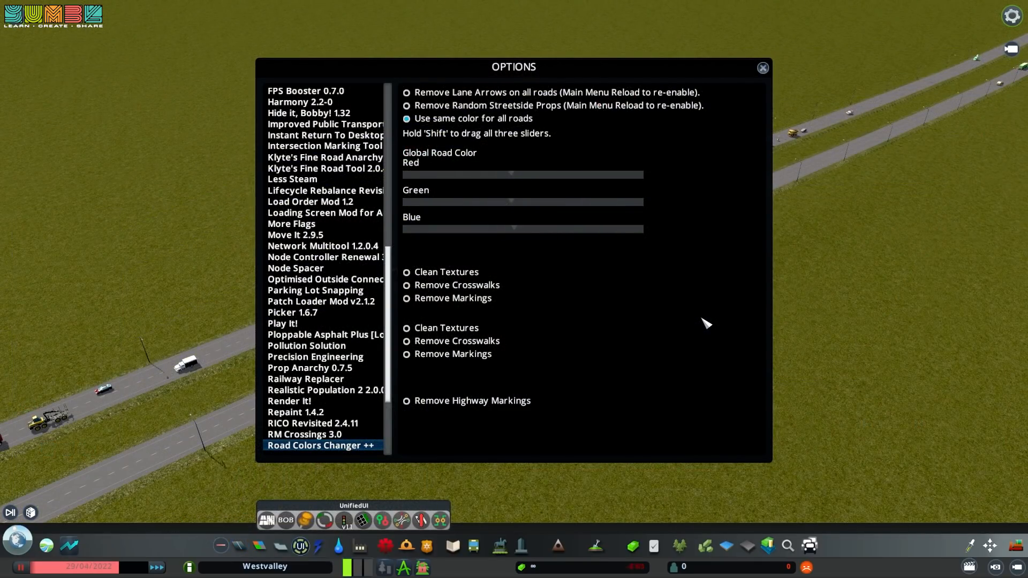
{"action": "mouse_move", "coordinate": [284, 457]}
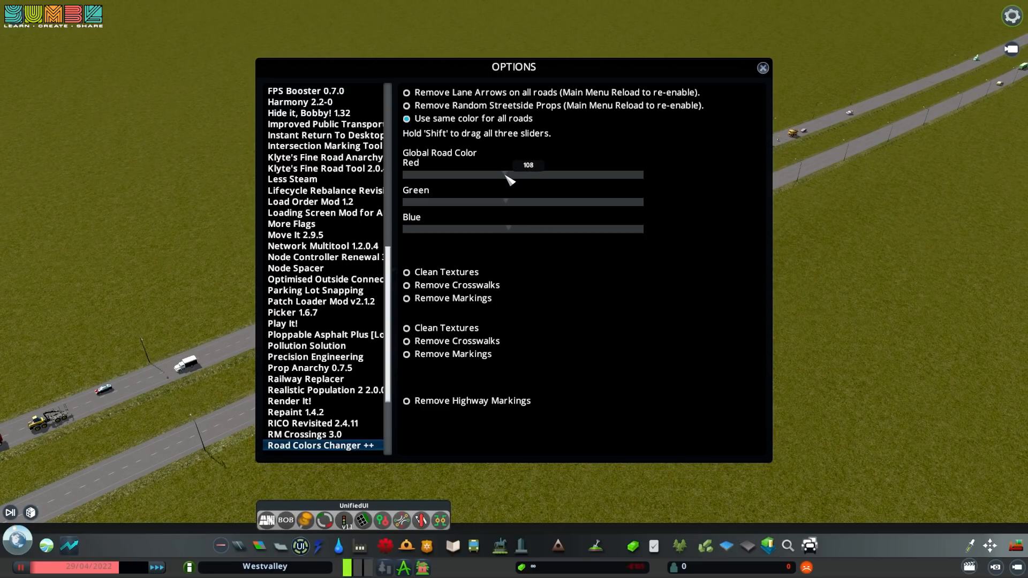
Adjust the global road colour sliders (Red about 84, Blue about 88) and close Options
{"action": "left_click_drag", "start_coordinate": [510, 175], "coordinate": [497, 175]}
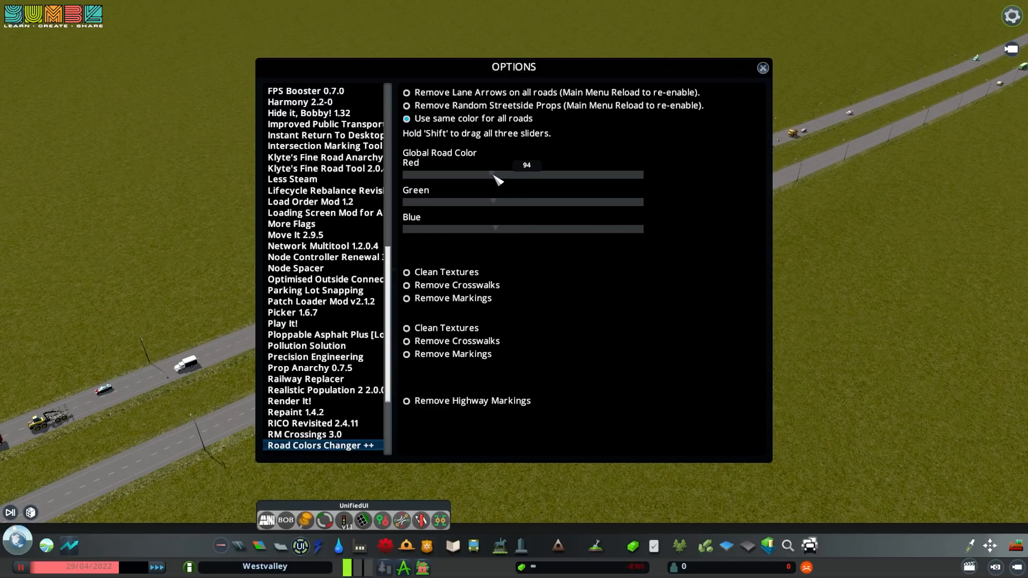
{"action": "left_click_drag", "start_coordinate": [497, 175], "coordinate": [491, 175]}
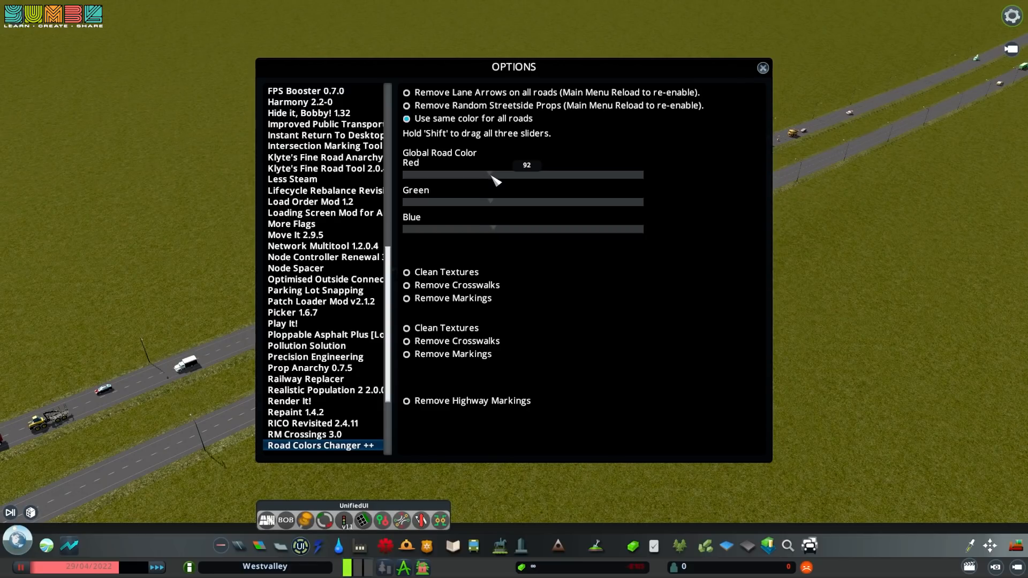
{"action": "left_click_drag", "start_coordinate": [496, 175], "coordinate": [488, 175]}
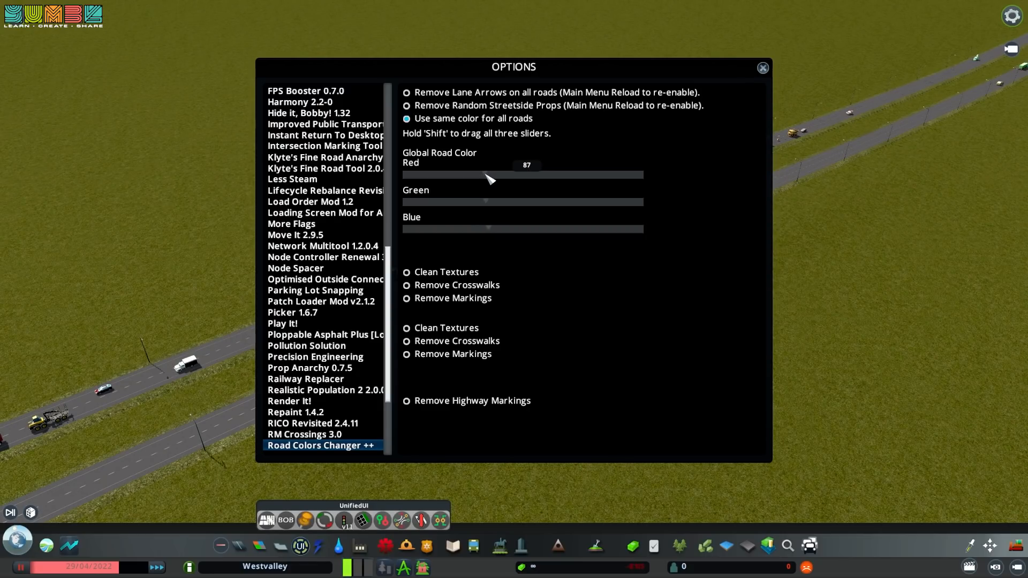
{"action": "mouse_move", "coordinate": [670, 219]}
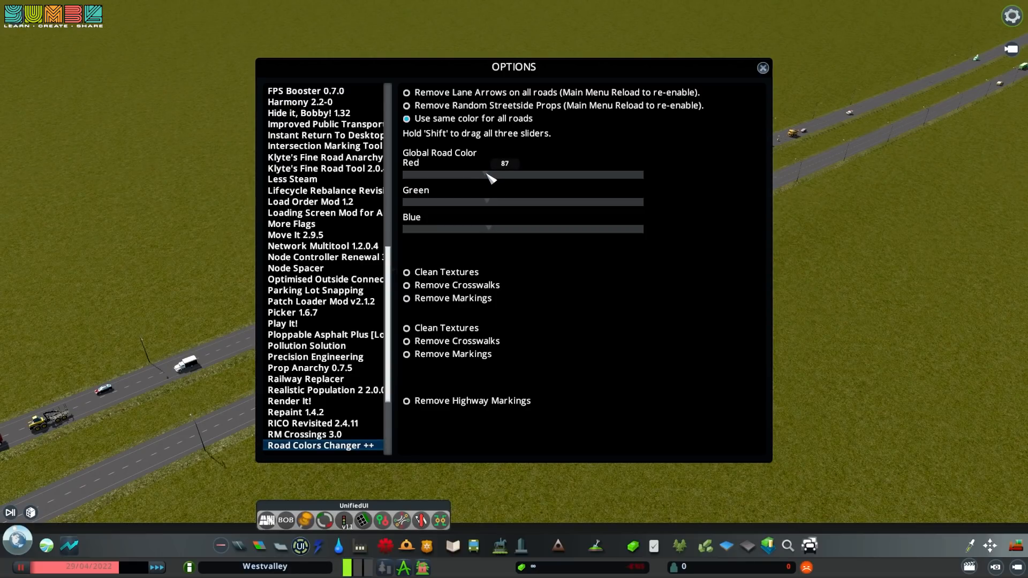
{"action": "left_click_drag", "start_coordinate": [487, 174], "coordinate": [488, 174]}
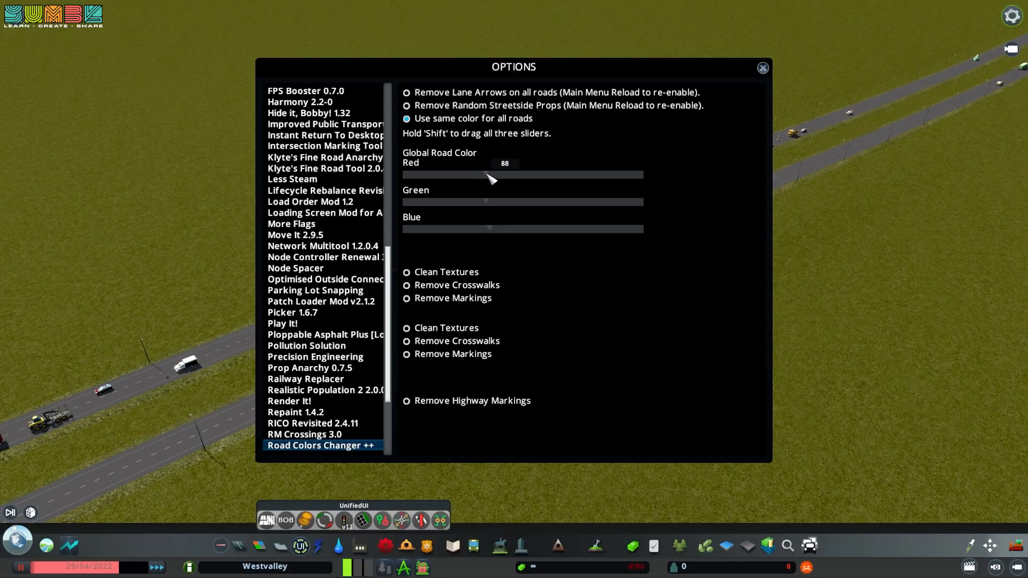
{"action": "left_click_drag", "start_coordinate": [493, 175], "coordinate": [491, 175]}
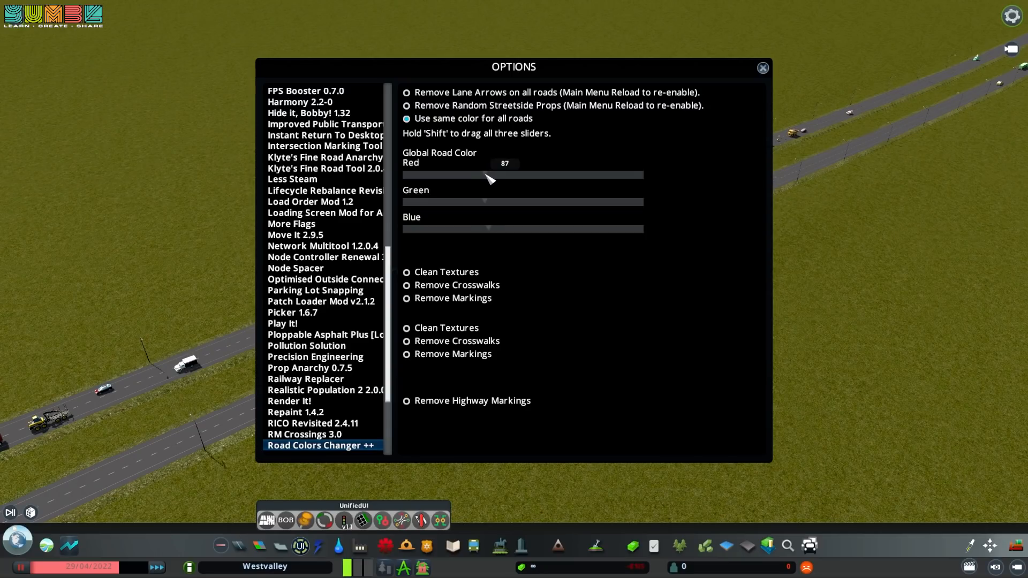
{"action": "left_click_drag", "start_coordinate": [492, 176], "coordinate": [485, 176]}
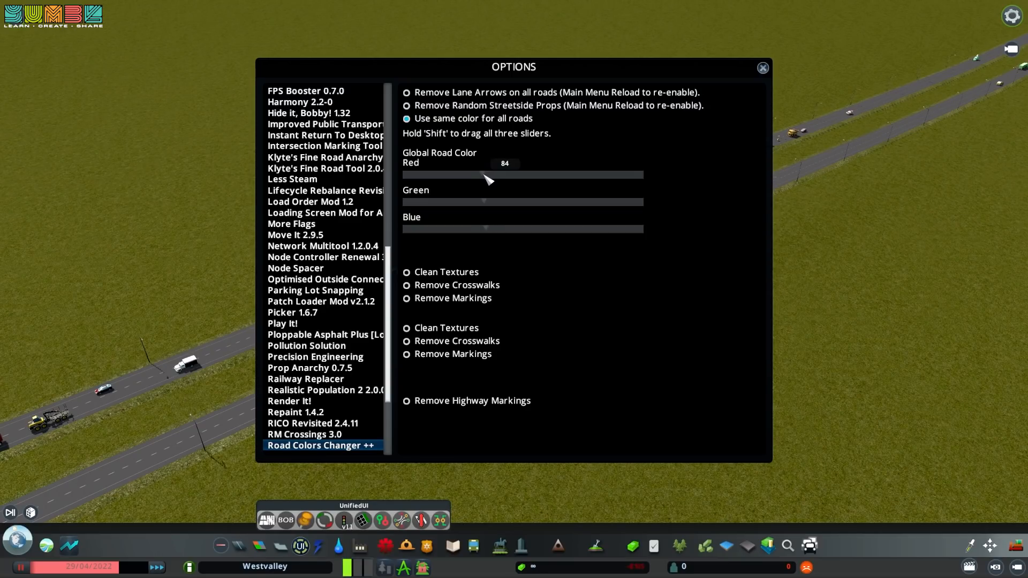
{"action": "mouse_move", "coordinate": [664, 269]}
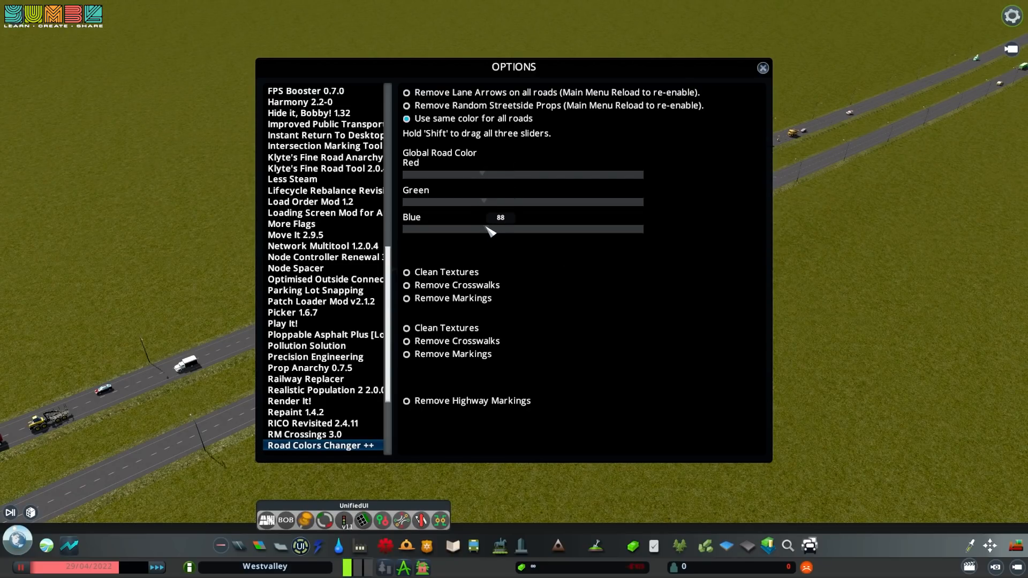
{"action": "left_click", "coordinate": [762, 68]}
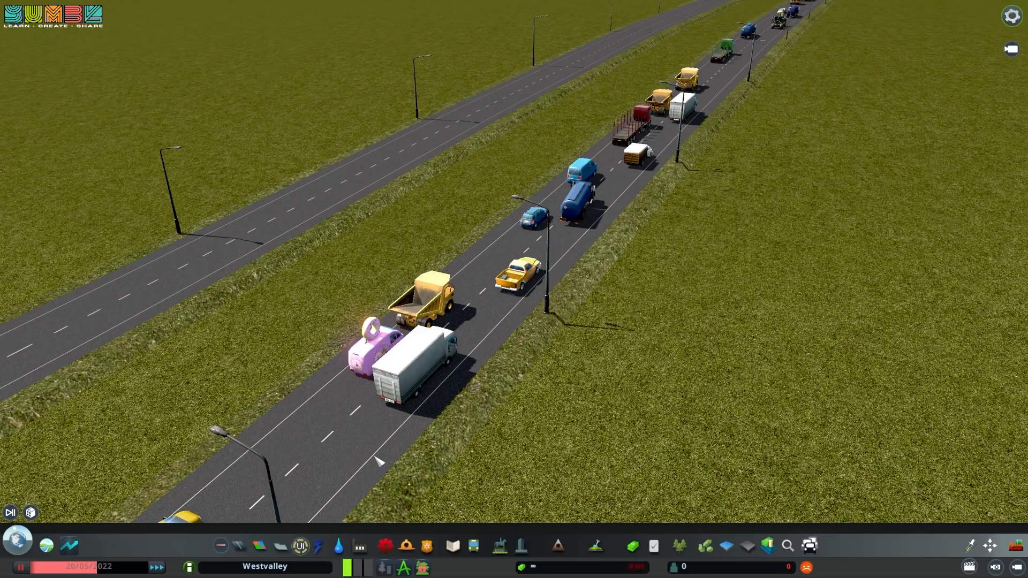
{"action": "mouse_move", "coordinate": [733, 402]}
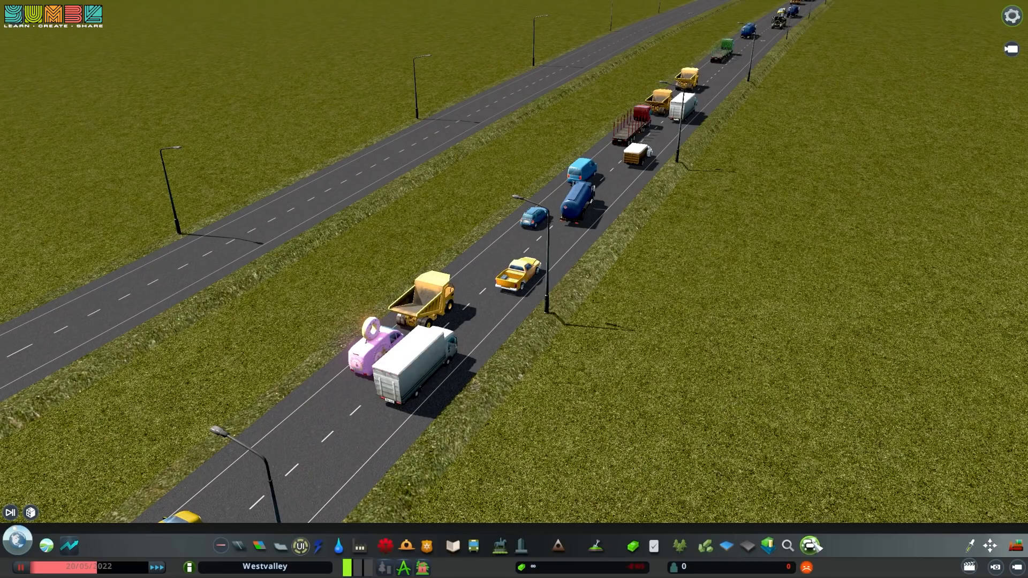
Open the Advanced Vehicle Options window from the bottom-right toolbar icon
{"action": "left_click", "coordinate": [810, 546]}
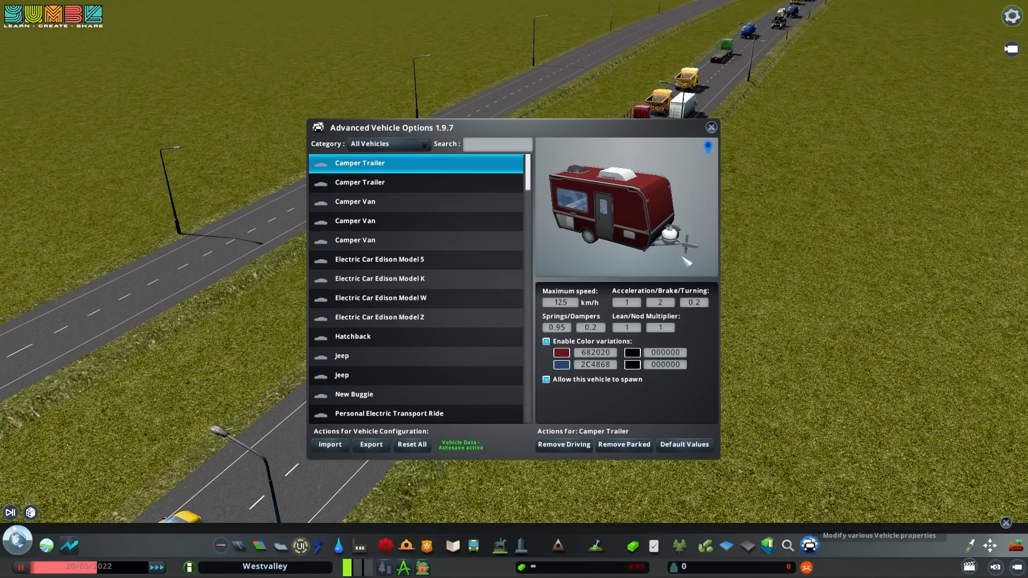
{"action": "mouse_move", "coordinate": [456, 96]}
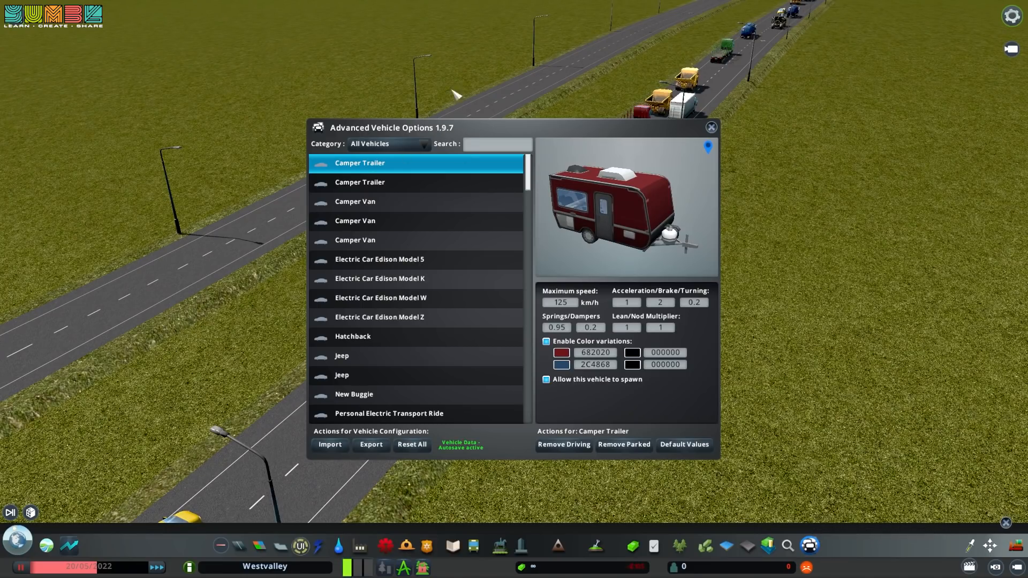
{"action": "mouse_move", "coordinate": [511, 135]}
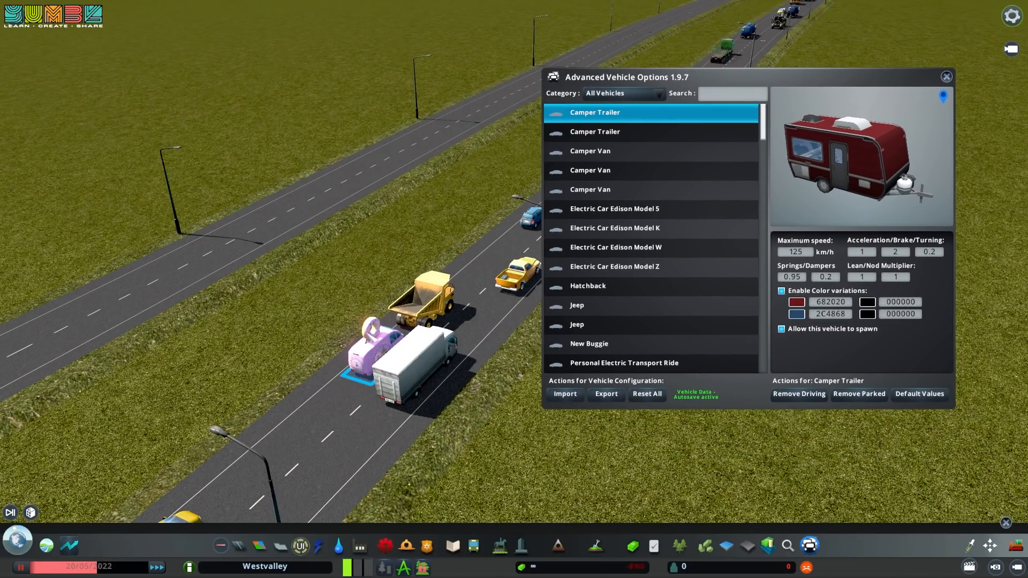
Filter the Advanced Vehicle Options list to the Industry - Delivery category
{"action": "left_click", "coordinate": [621, 93]}
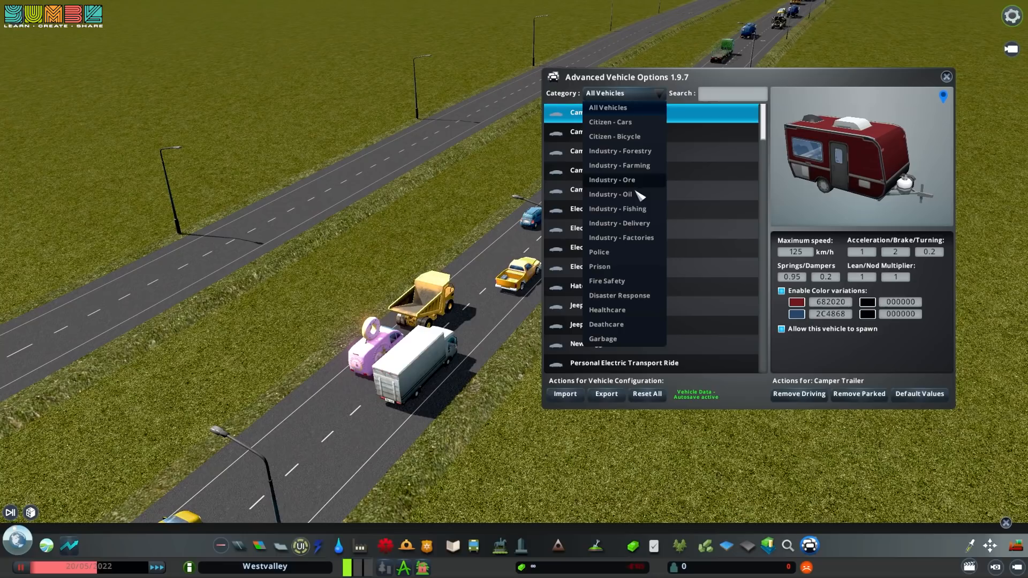
{"action": "left_click", "coordinate": [619, 223]}
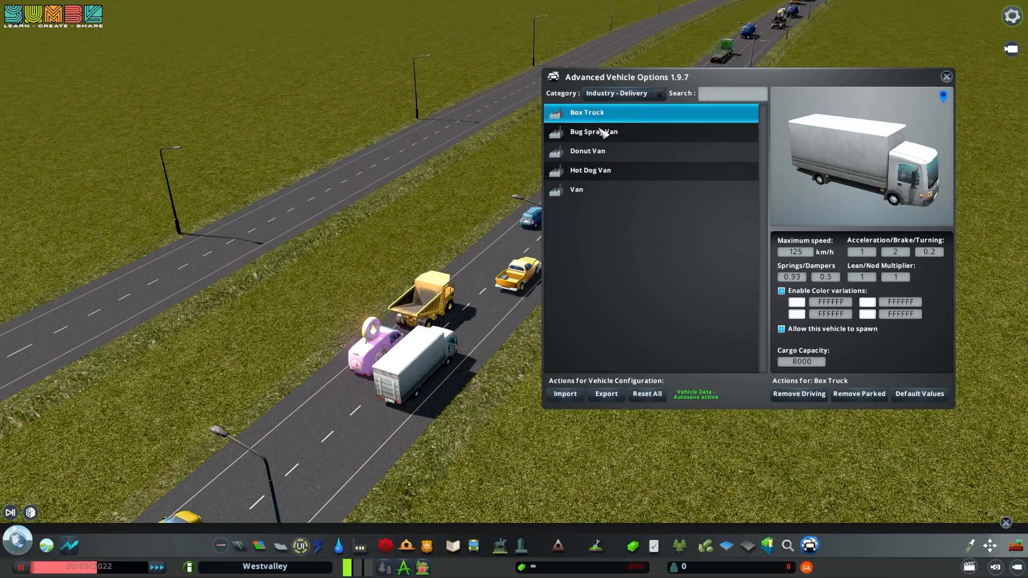
Stop the Bug Spray Van from spawning and remove parked Bug Spray Vans
{"action": "left_click", "coordinate": [593, 132]}
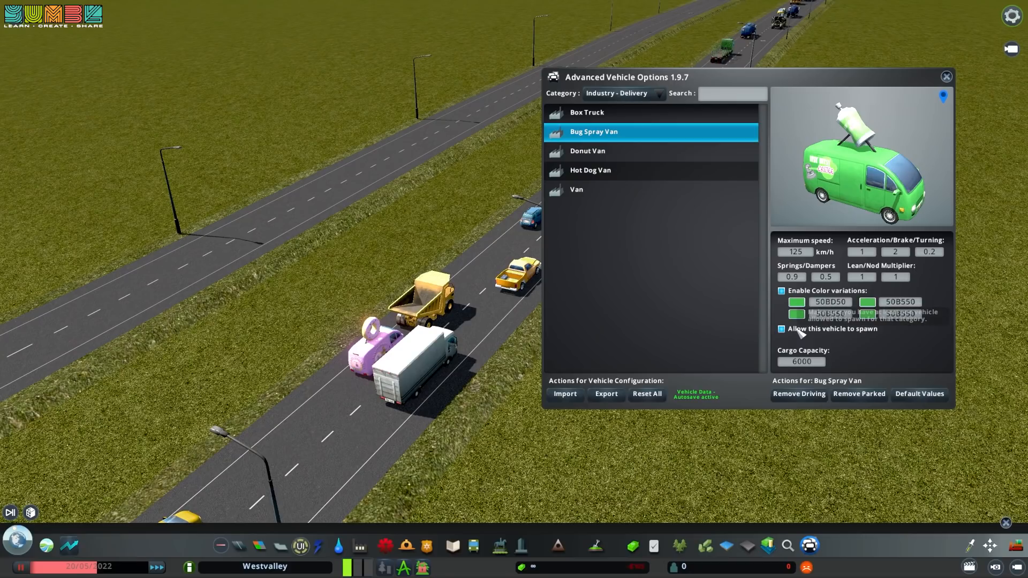
{"action": "left_click", "coordinate": [781, 330]}
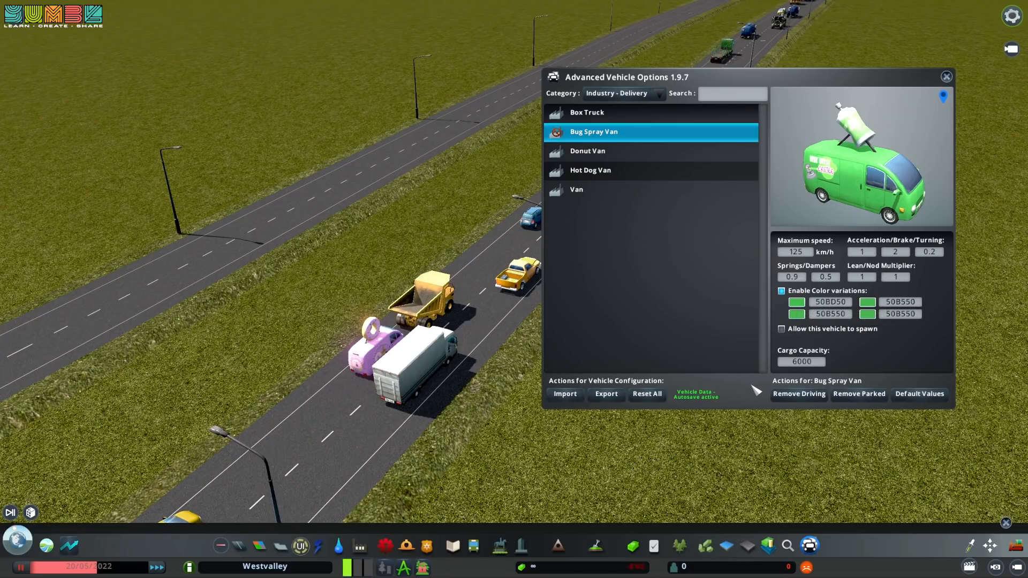
{"action": "mouse_move", "coordinate": [798, 394]}
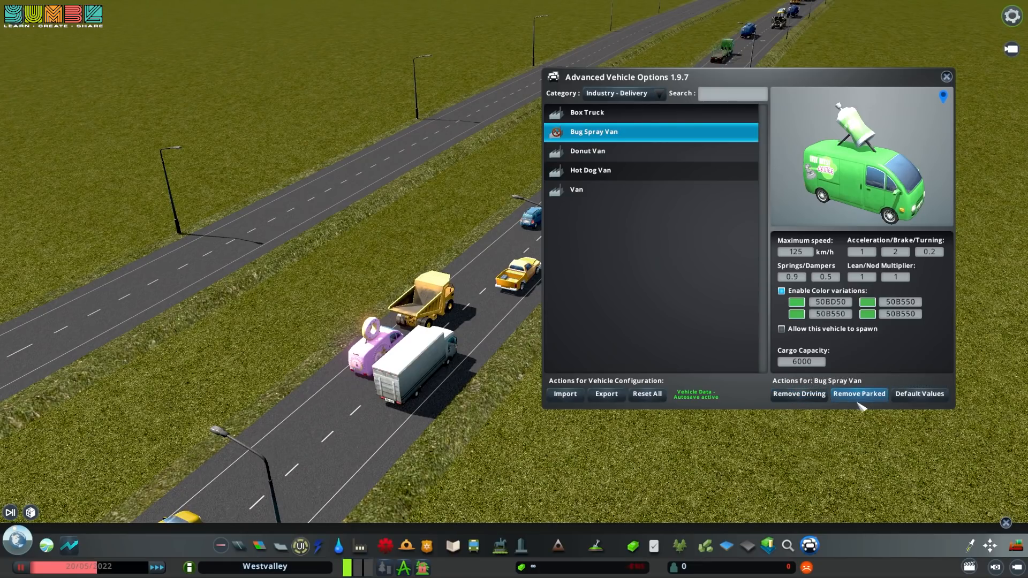
{"action": "left_click", "coordinate": [859, 393]}
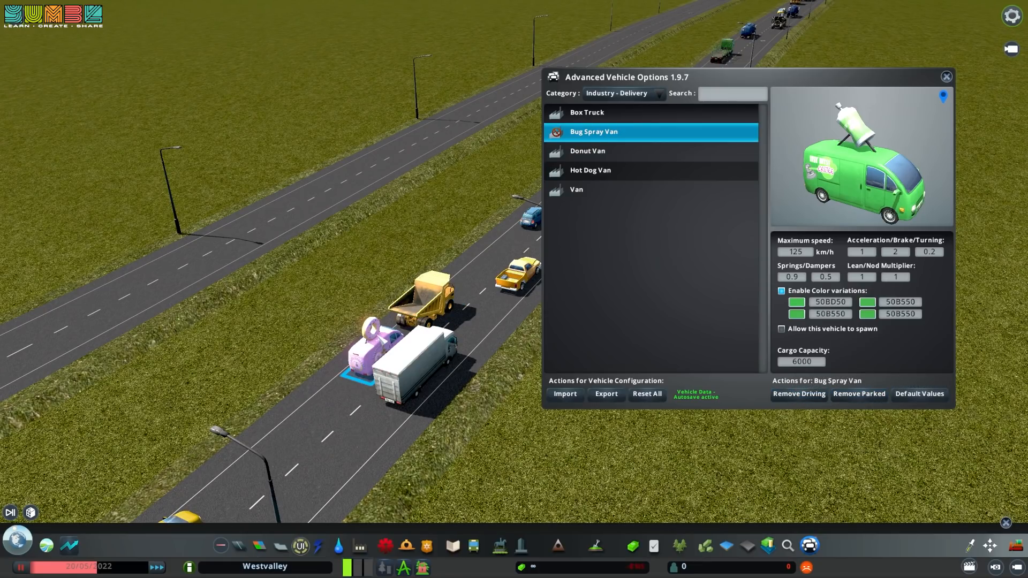
Stop the Donut Van from spawning, remove driving Donut Vans, and select the Hot Dog Van
{"action": "left_click", "coordinate": [587, 151]}
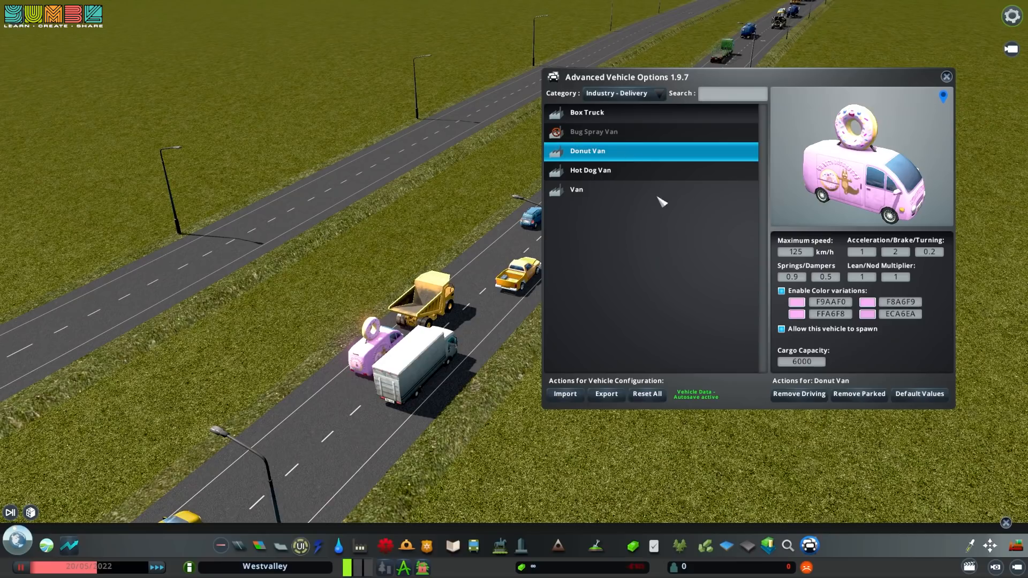
{"action": "left_click", "coordinate": [781, 329]}
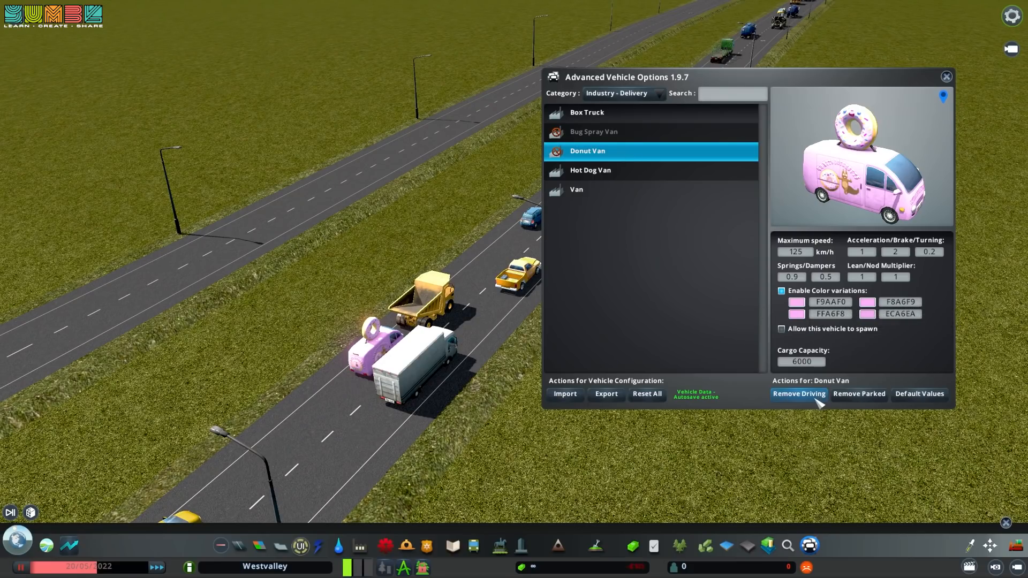
{"action": "left_click", "coordinate": [799, 394]}
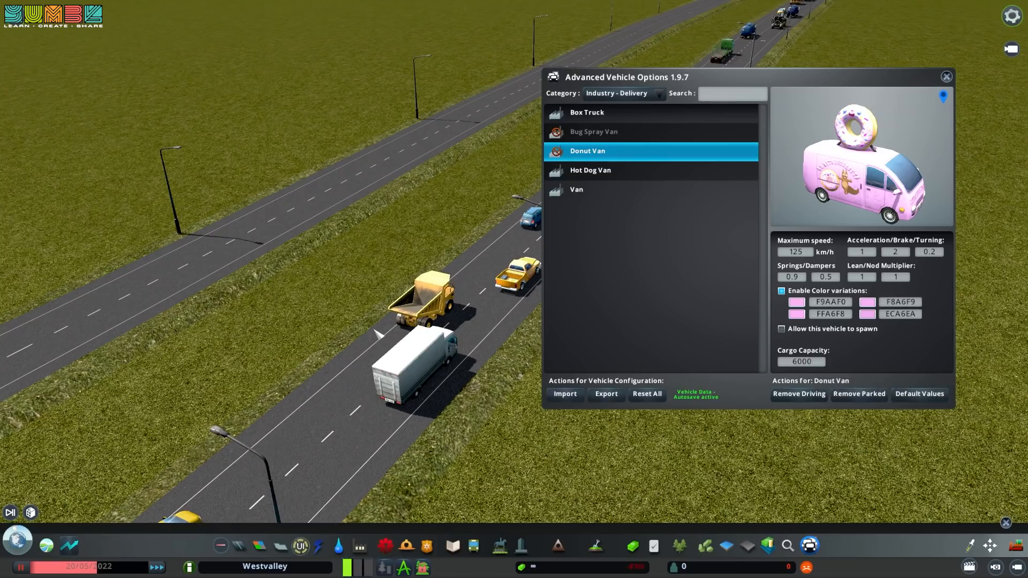
{"action": "left_click", "coordinate": [591, 169]}
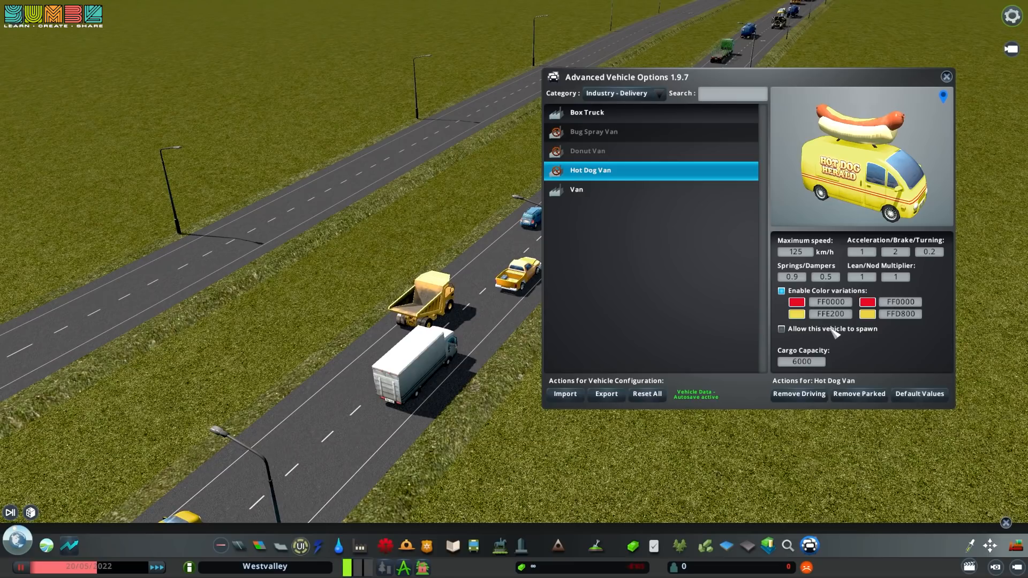
{"action": "mouse_move", "coordinate": [799, 394]}
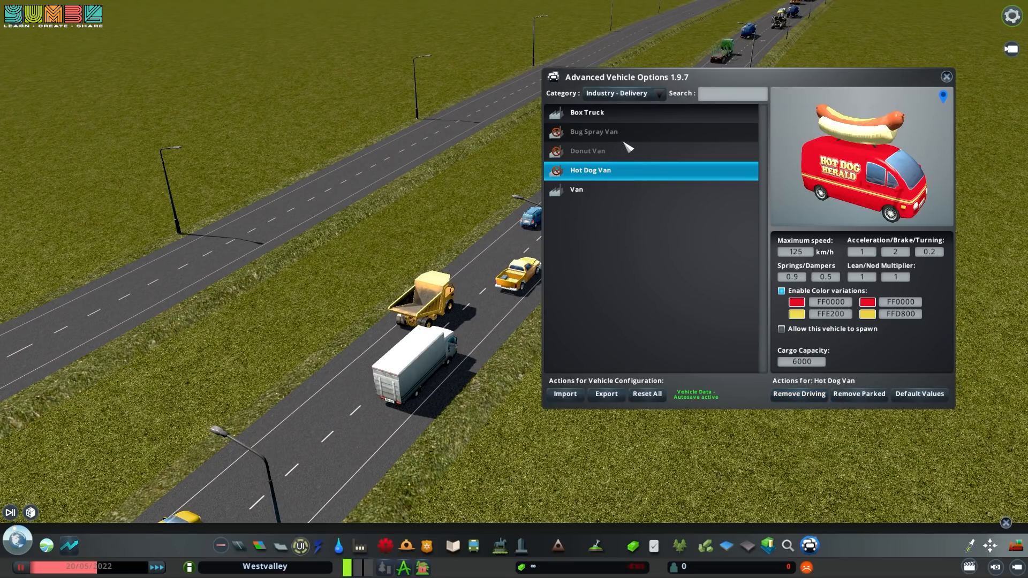
{"action": "mouse_move", "coordinate": [653, 99]}
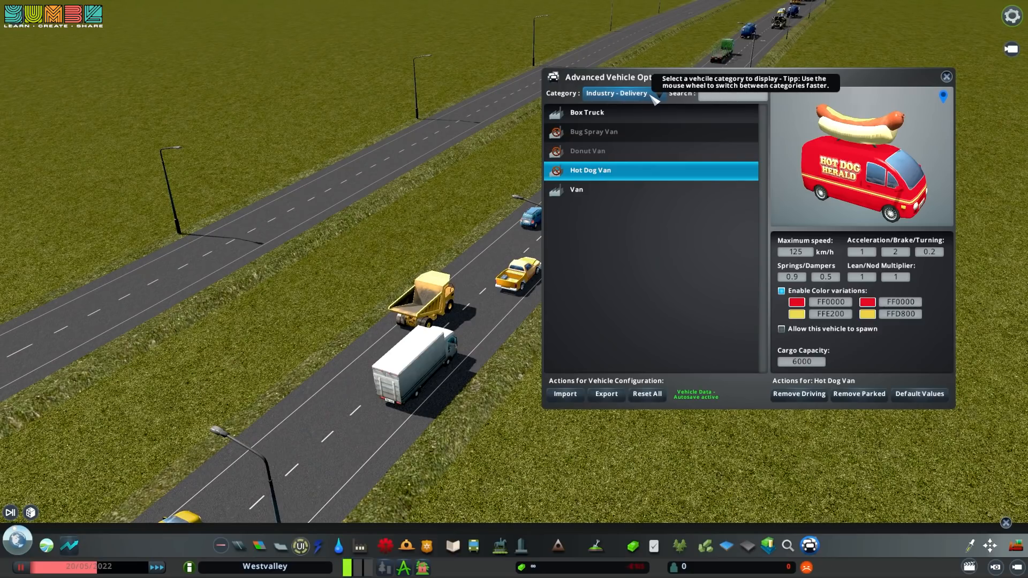
Browse the Garbage category, viewing the Garbage Truck and Biofuel Garbage Truck
{"action": "left_click", "coordinate": [622, 93]}
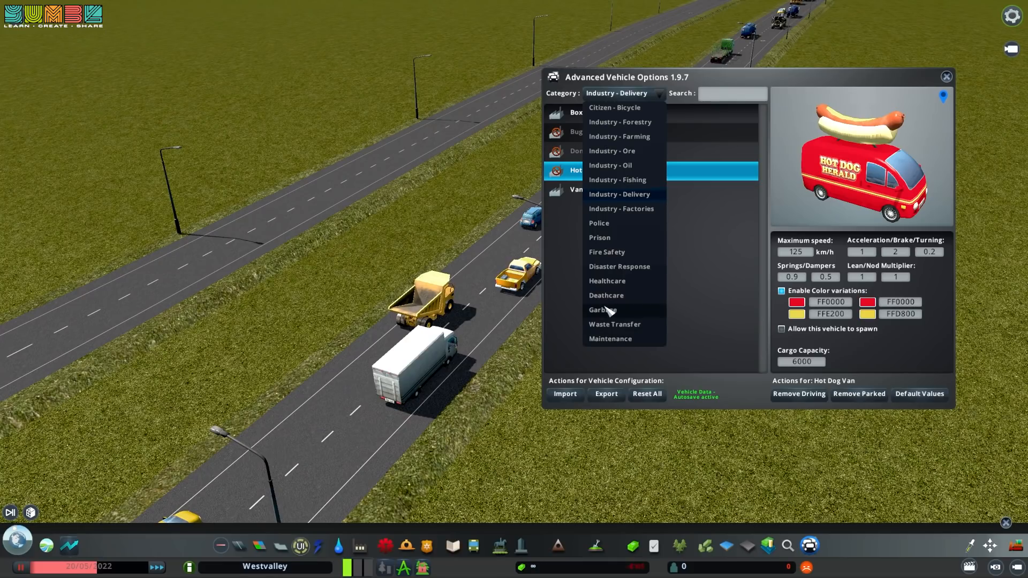
{"action": "left_click", "coordinate": [602, 310]}
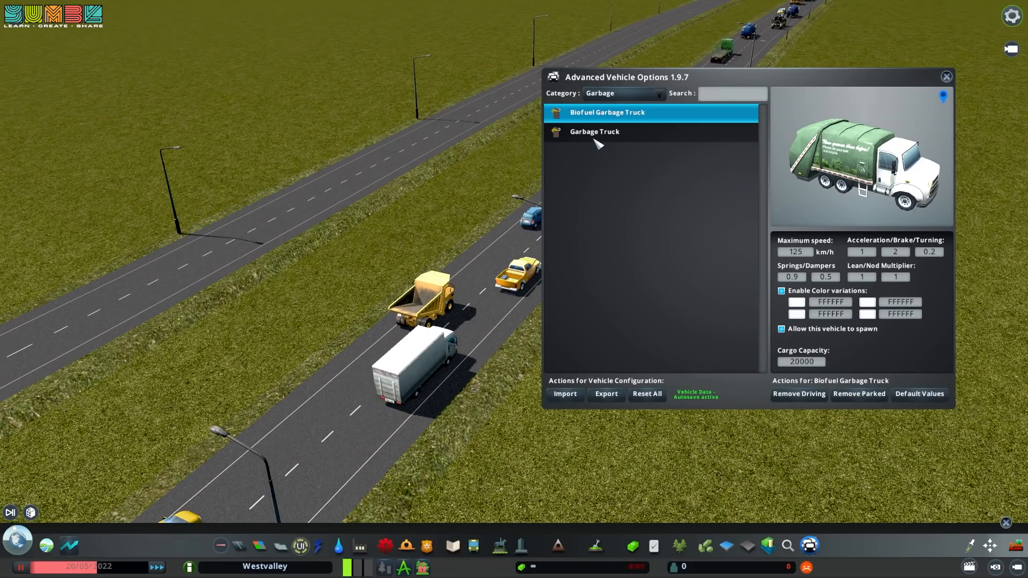
{"action": "left_click", "coordinate": [593, 131]}
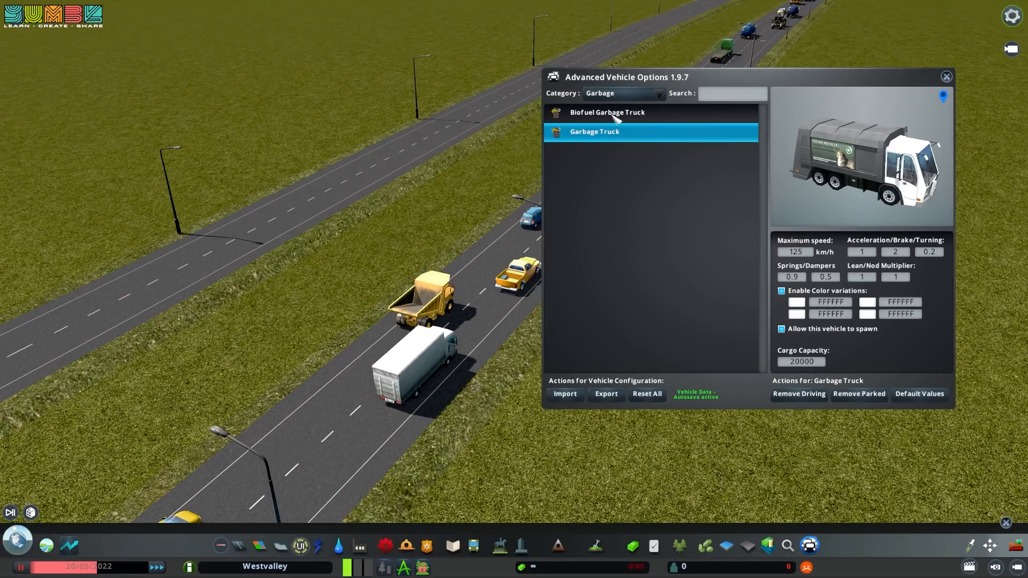
{"action": "left_click", "coordinate": [607, 112]}
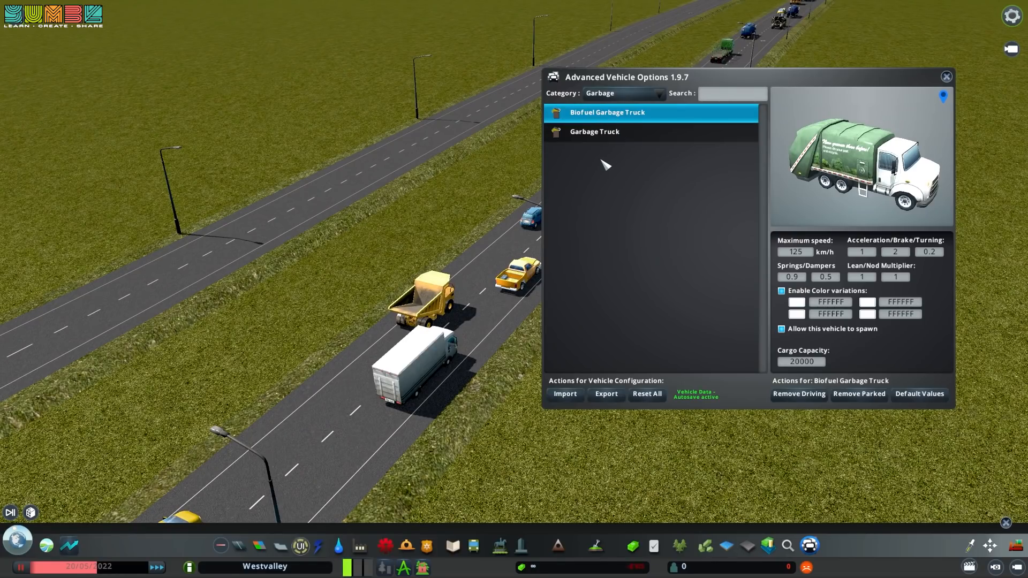
Switch the vehicle list to the Taxi category
{"action": "left_click", "coordinate": [622, 93]}
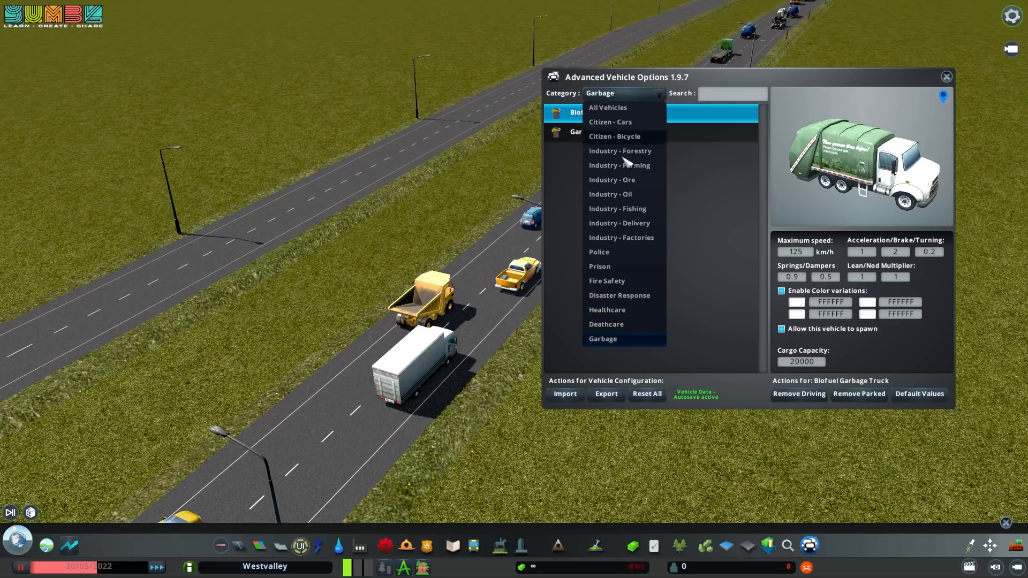
{"action": "scroll", "scroll_direction": "down", "scroll_amount": 3}
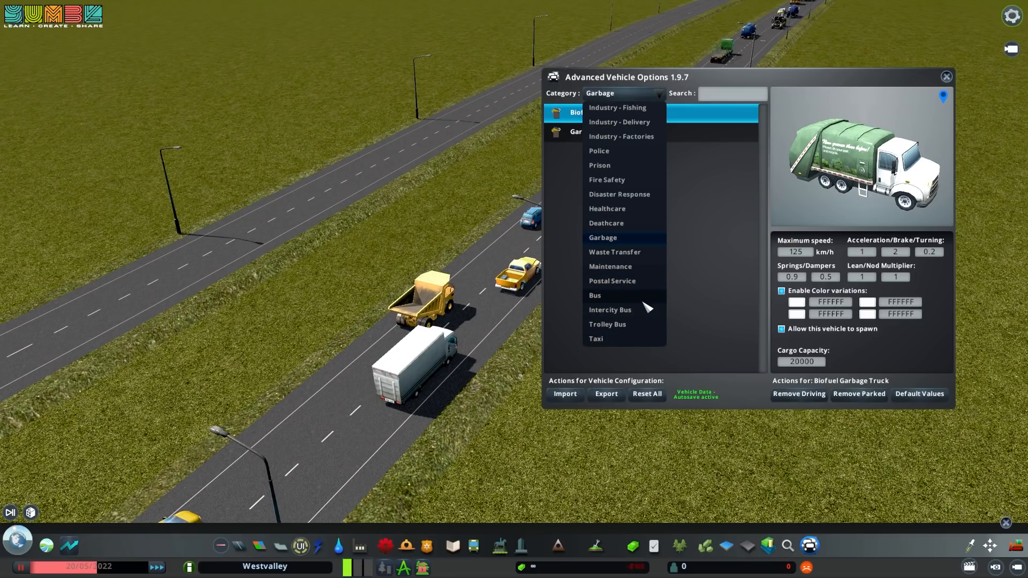
{"action": "scroll", "scroll_direction": "down", "scroll_amount": 3}
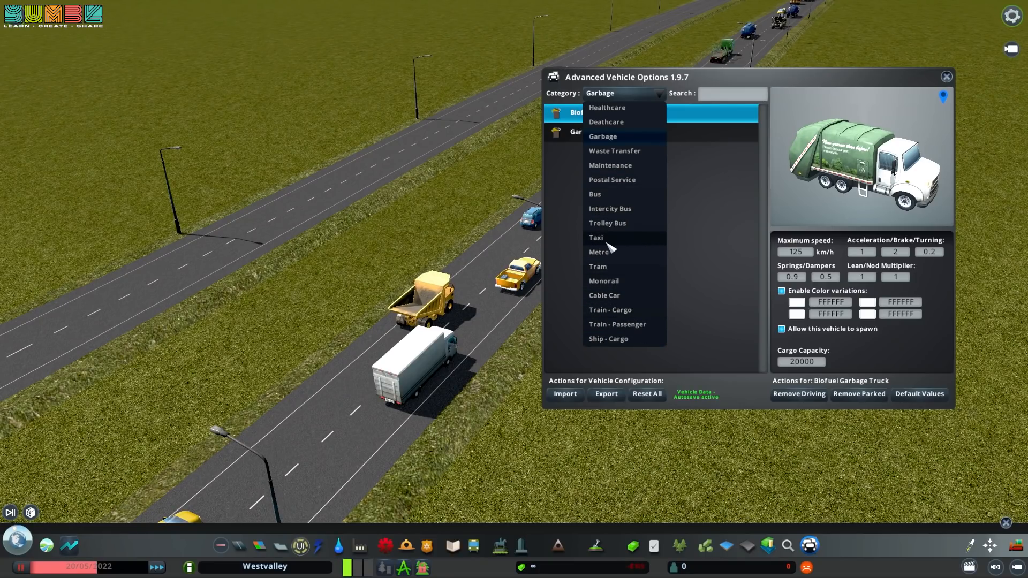
{"action": "left_click", "coordinate": [596, 237]}
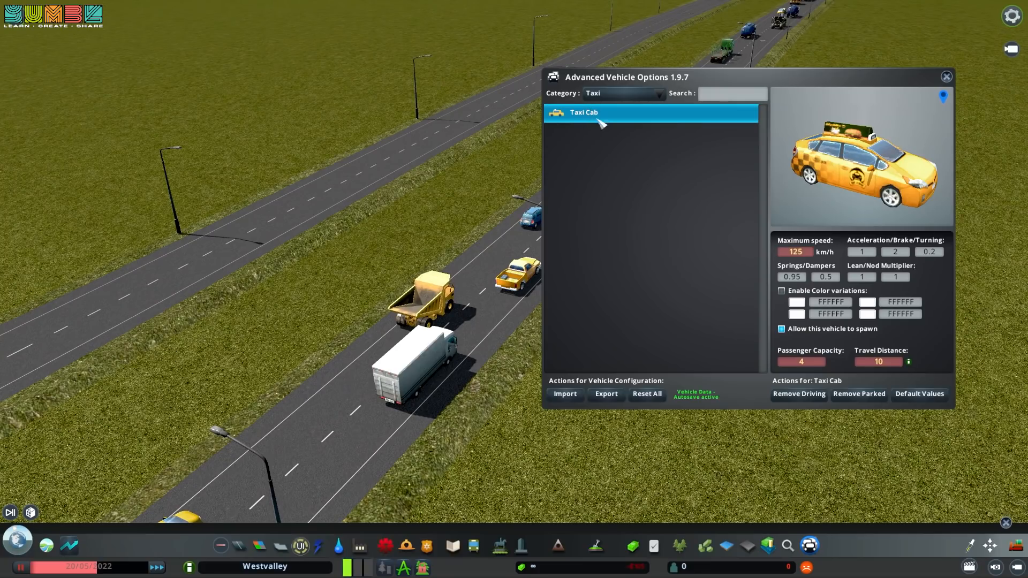
{"action": "mouse_move", "coordinate": [634, 146]}
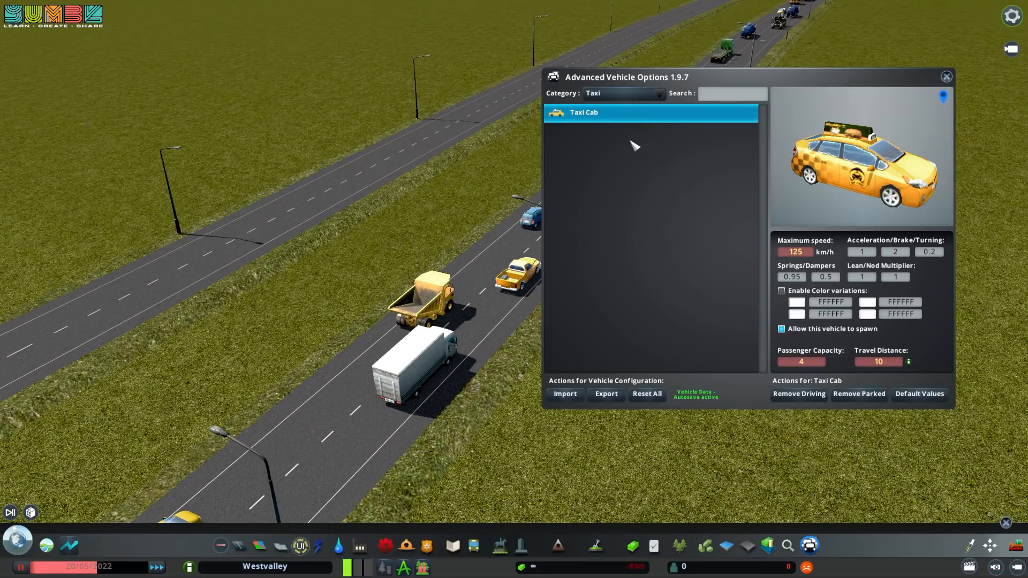
{"action": "mouse_move", "coordinate": [598, 148]}
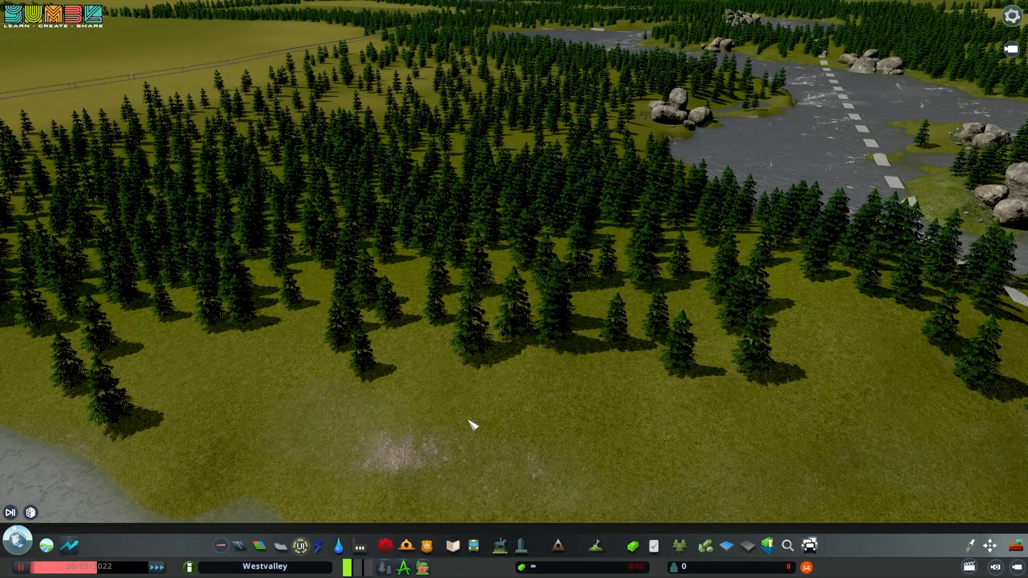
{"action": "mouse_move", "coordinate": [487, 423]}
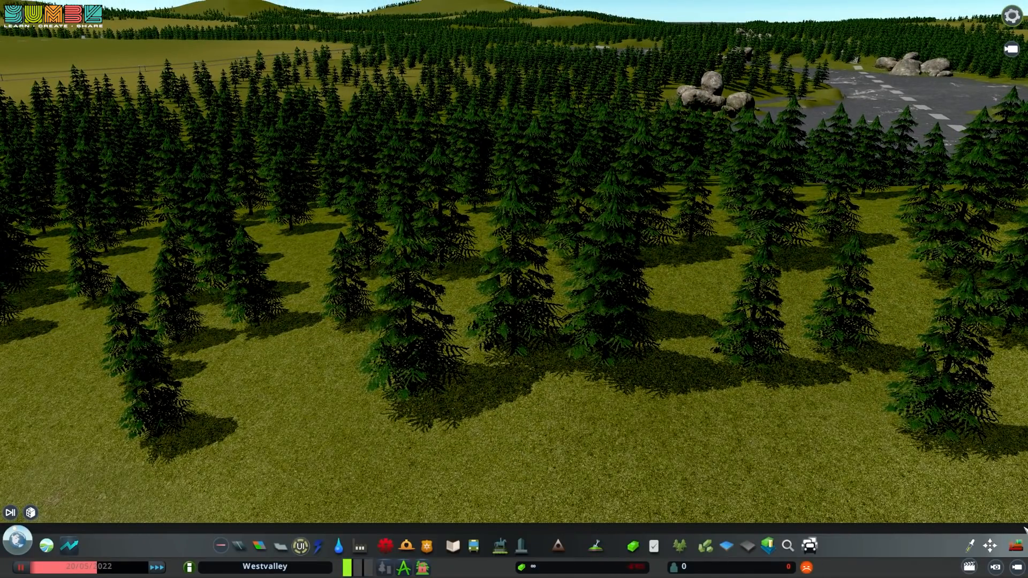
Browse the Content Creator Trees in the Trees panel
{"action": "left_click", "coordinate": [594, 545]}
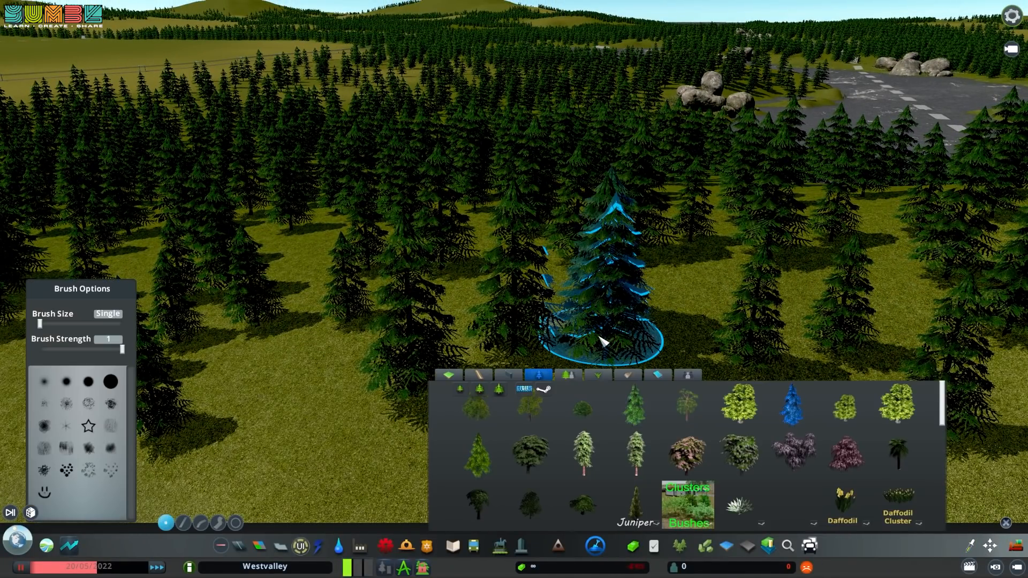
{"action": "mouse_move", "coordinate": [792, 414]}
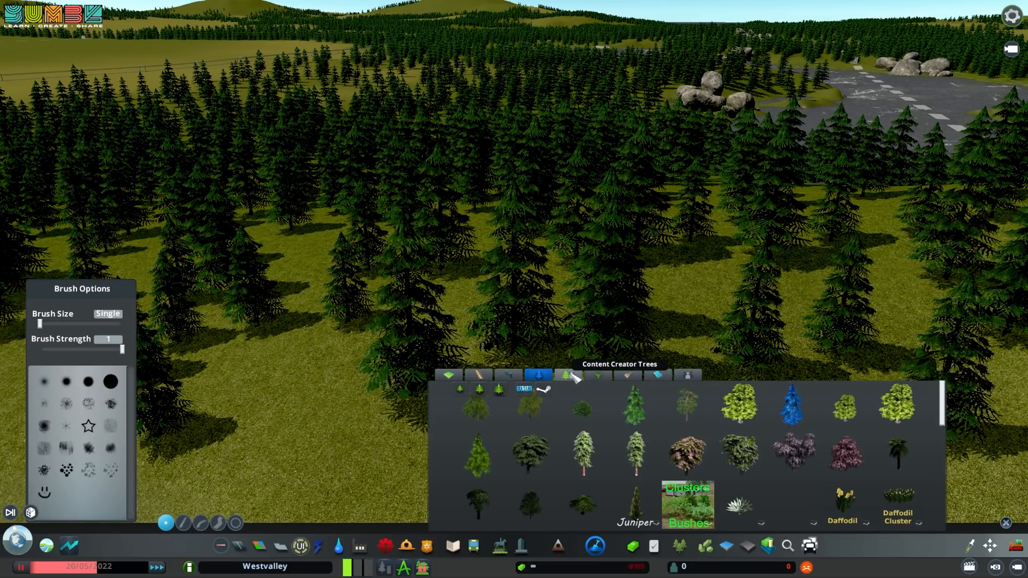
{"action": "left_click", "coordinate": [567, 374]}
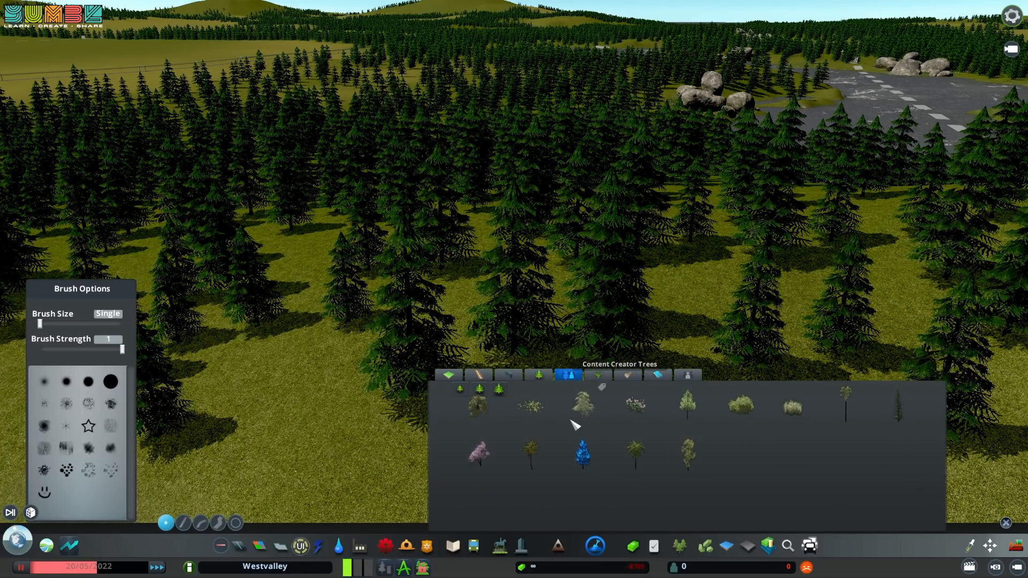
{"action": "mouse_move", "coordinate": [587, 422]}
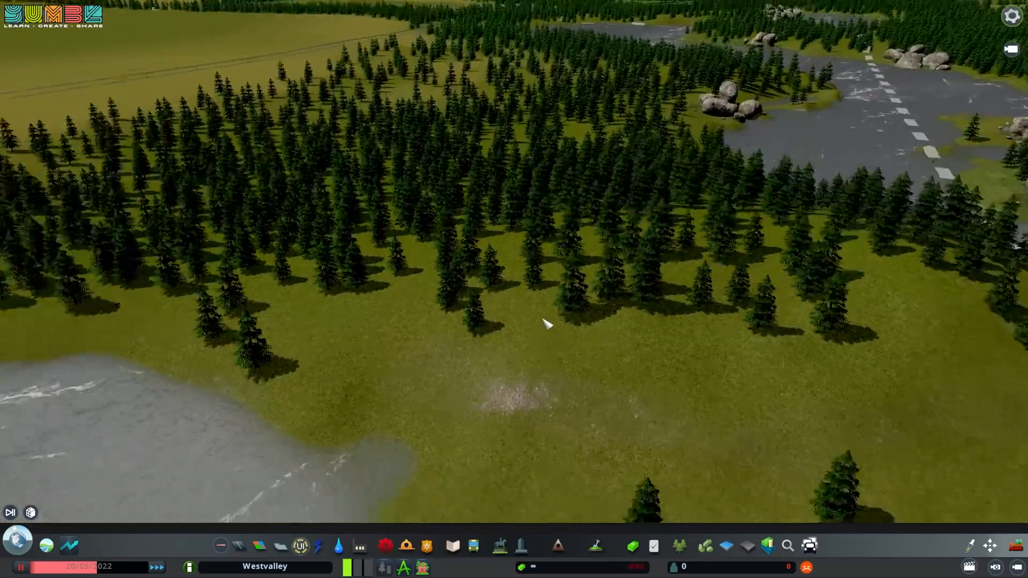
{"action": "scroll", "scroll_direction": "down", "scroll_amount": 3}
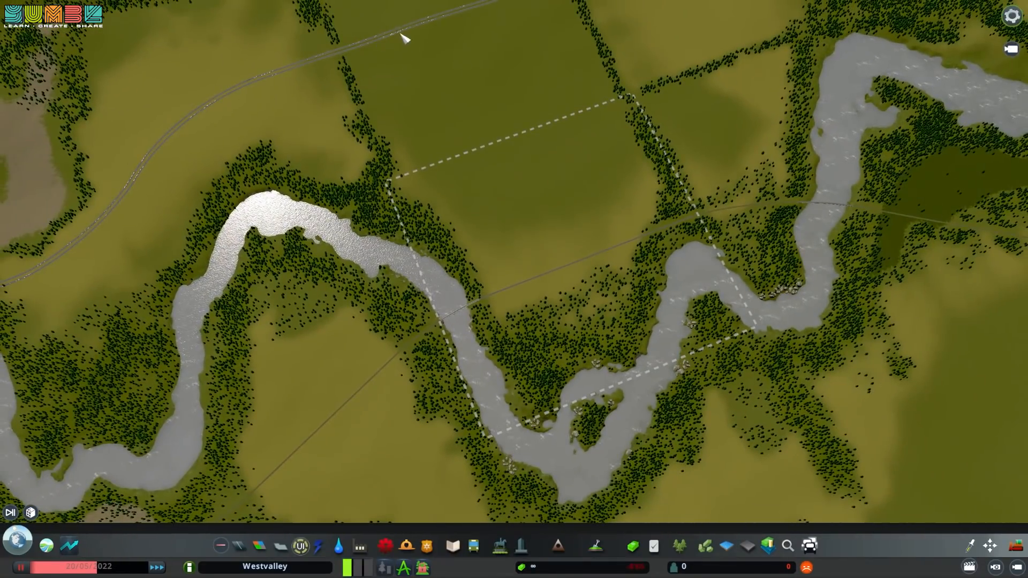
{"action": "mouse_move", "coordinate": [582, 220]}
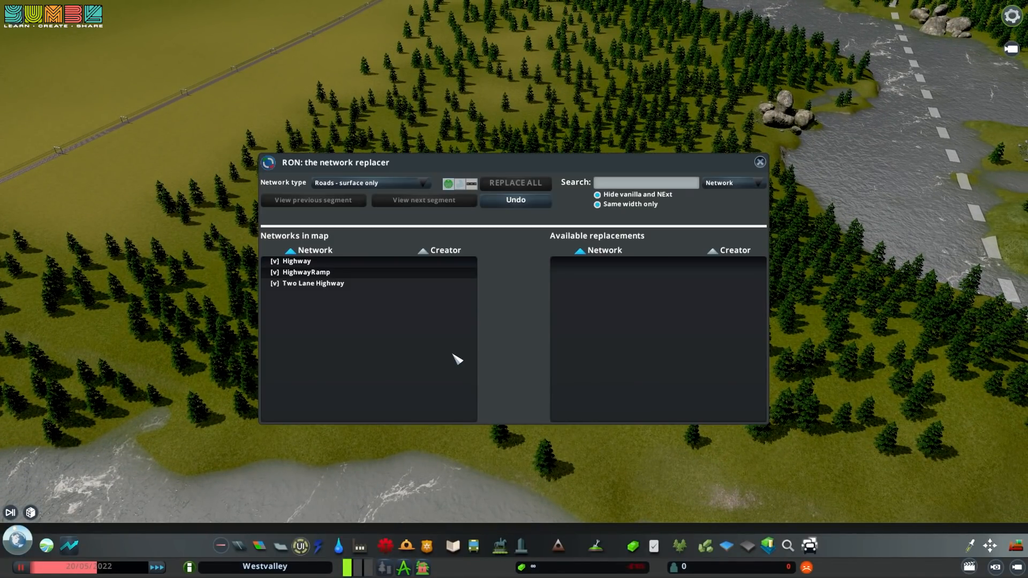
{"action": "left_click", "coordinate": [759, 161]}
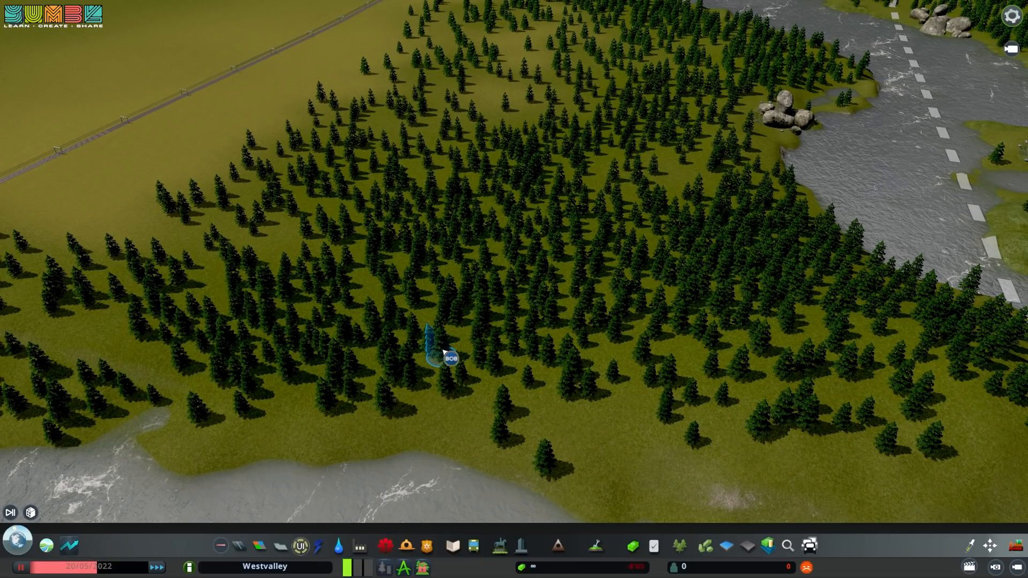
Replace the Conifer with mp9-GenericPineTree in BOB, searching 'gener', then close BOB
{"action": "left_click", "coordinate": [446, 357]}
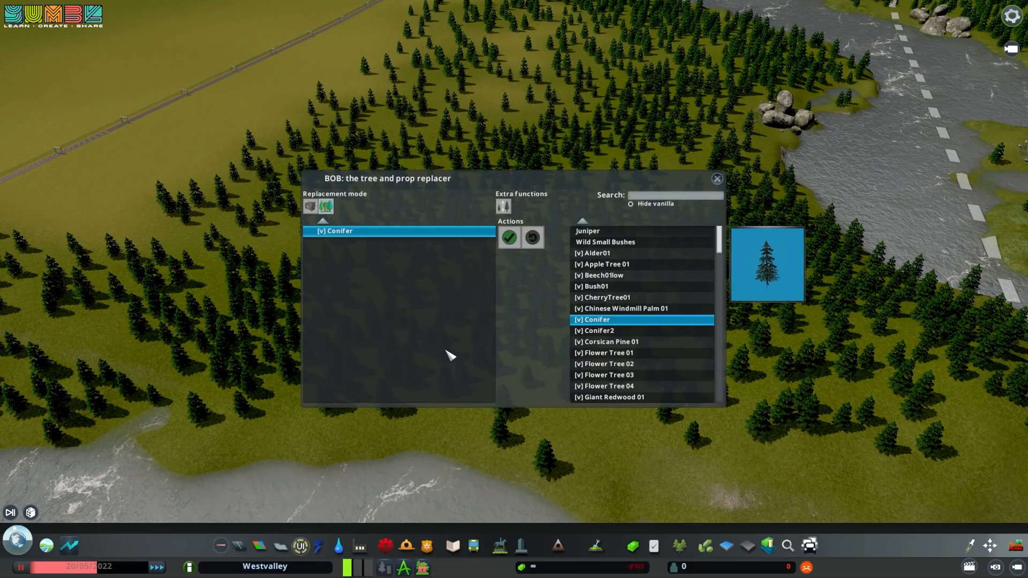
{"action": "mouse_move", "coordinate": [341, 239]}
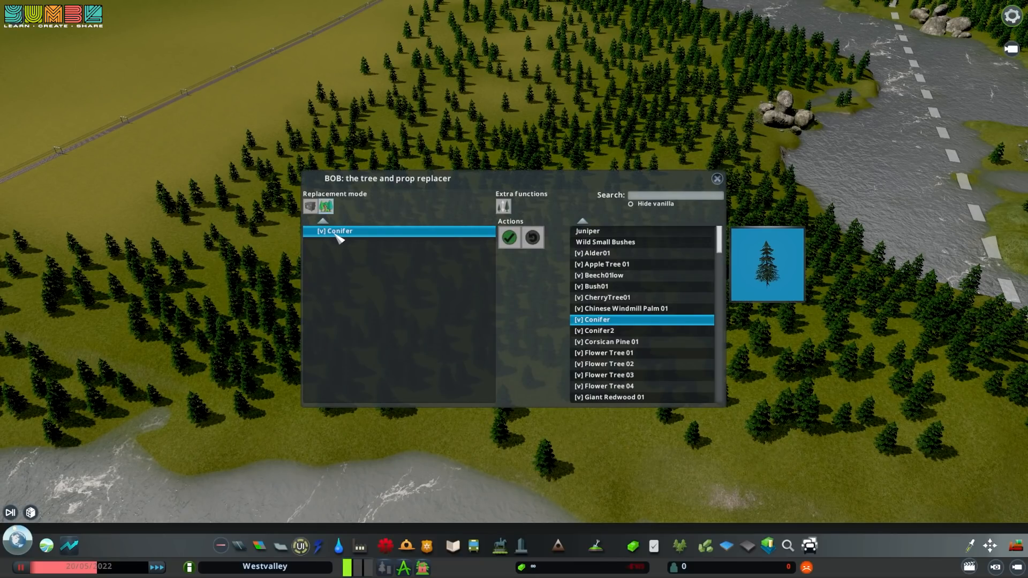
{"action": "mouse_move", "coordinate": [701, 207]}
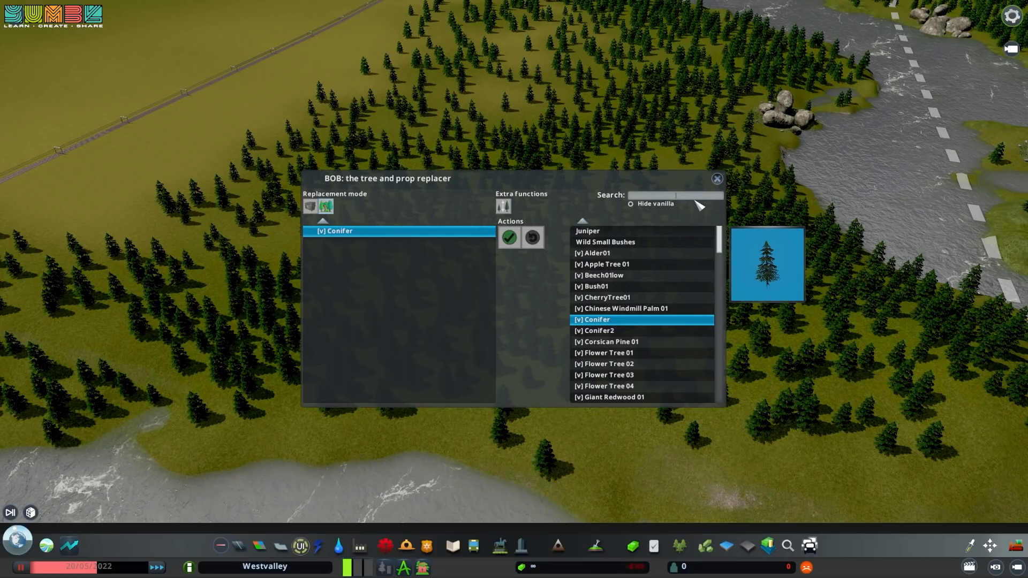
{"action": "type", "text": "gener"}
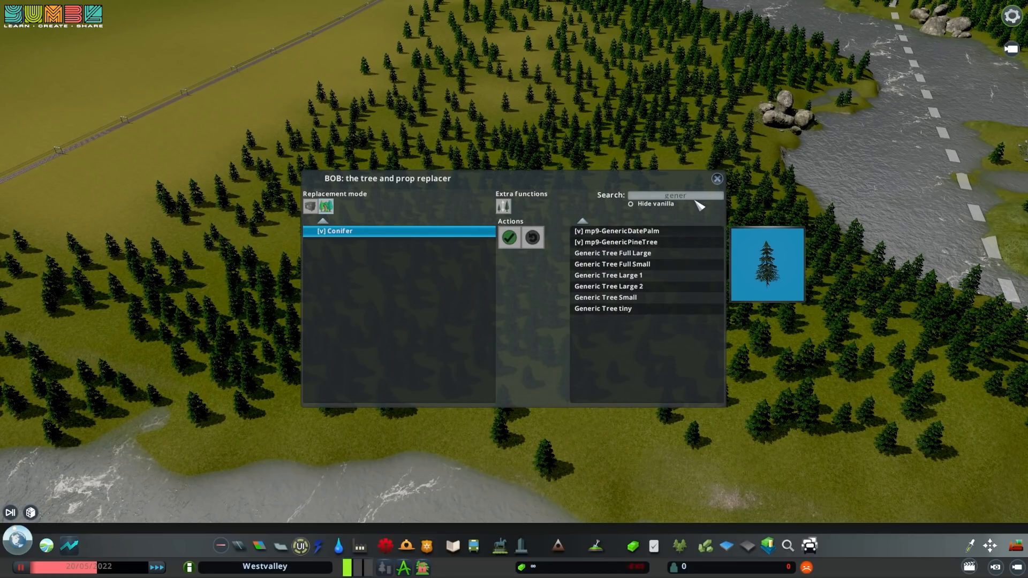
{"action": "left_click", "coordinate": [616, 230]}
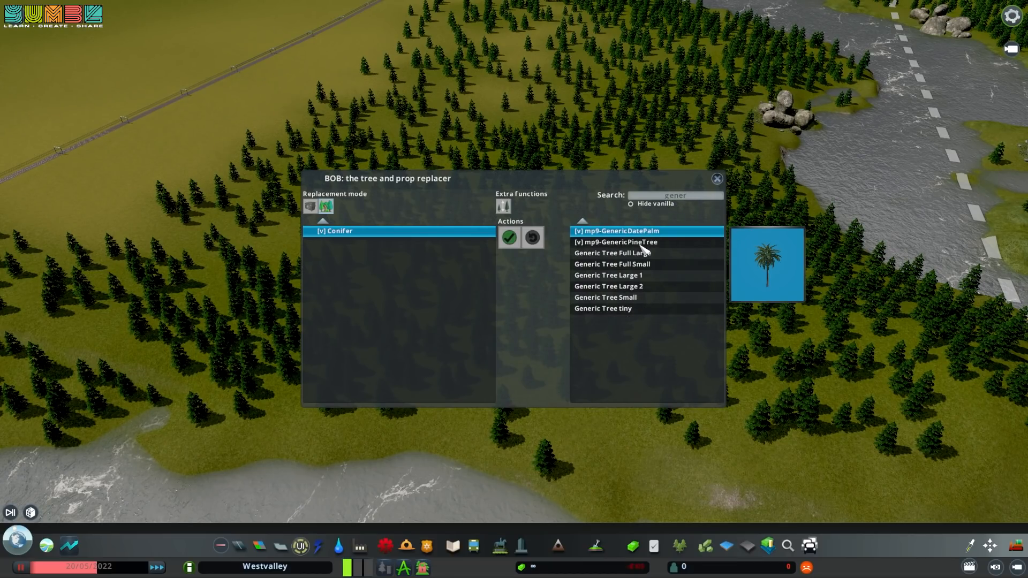
{"action": "left_click", "coordinate": [614, 242]}
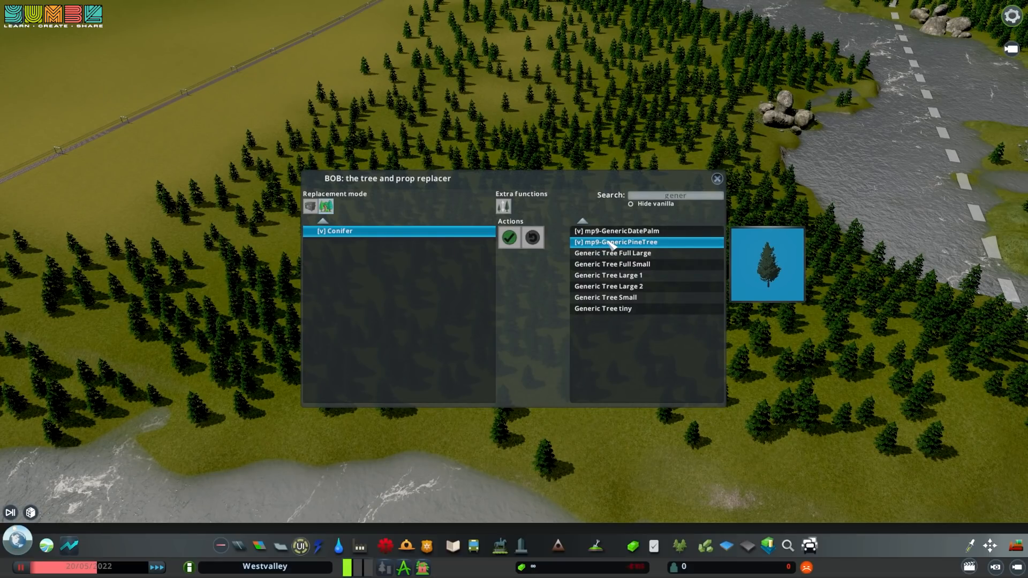
{"action": "mouse_move", "coordinate": [508, 237]}
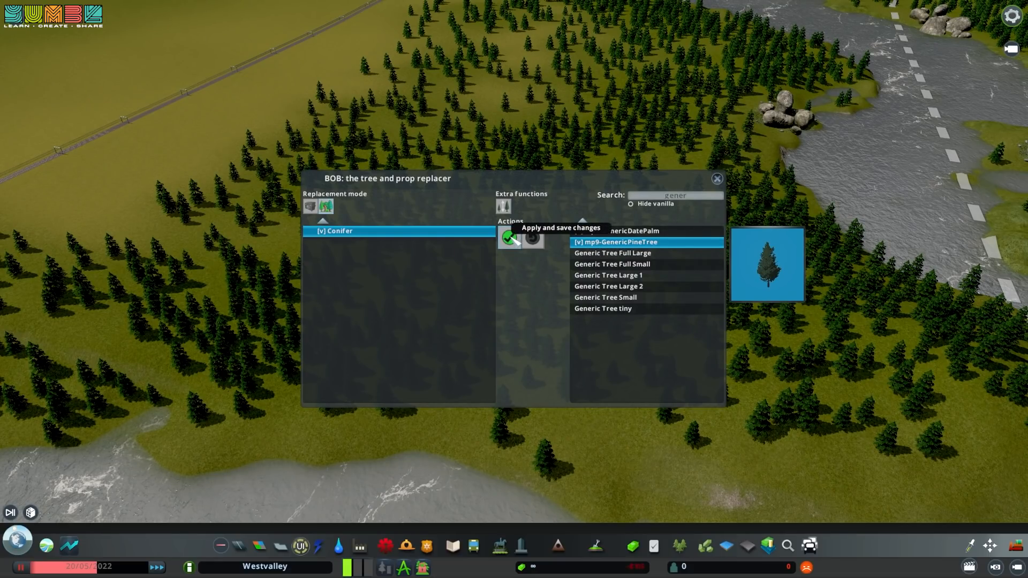
{"action": "left_click", "coordinate": [509, 237]}
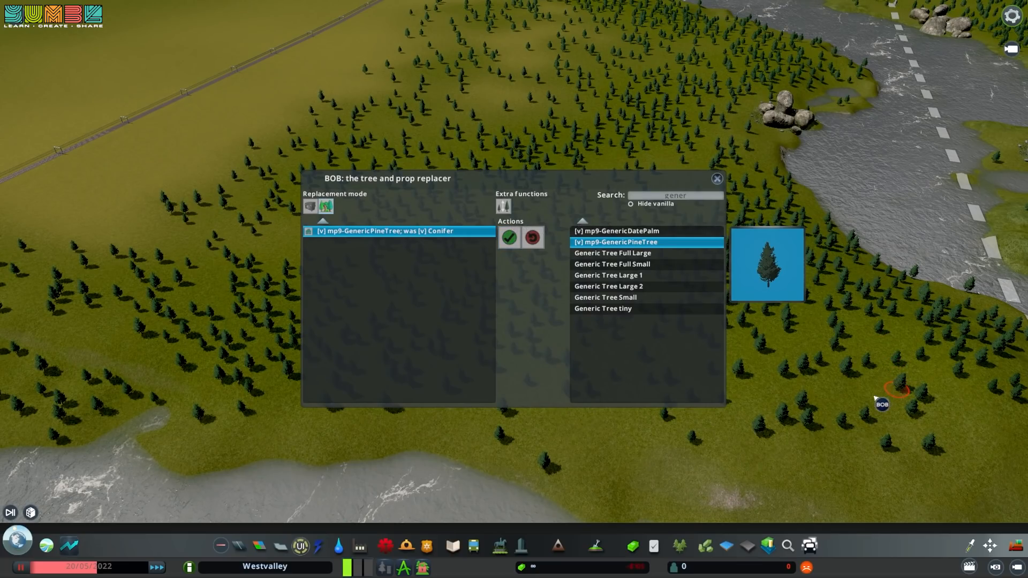
{"action": "left_click", "coordinate": [717, 179]}
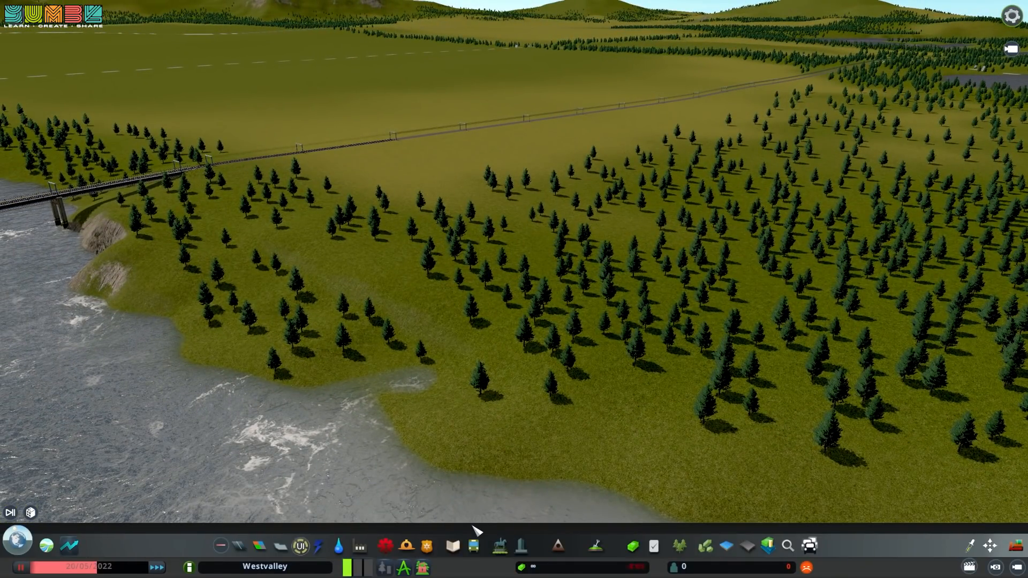
{"action": "mouse_move", "coordinate": [602, 488]}
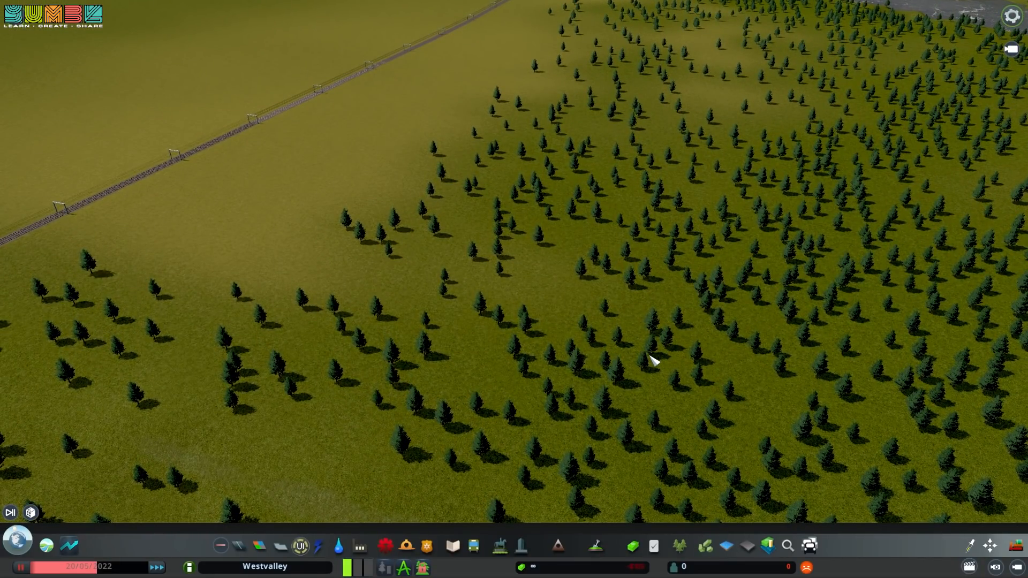
{"action": "mouse_move", "coordinate": [622, 333]}
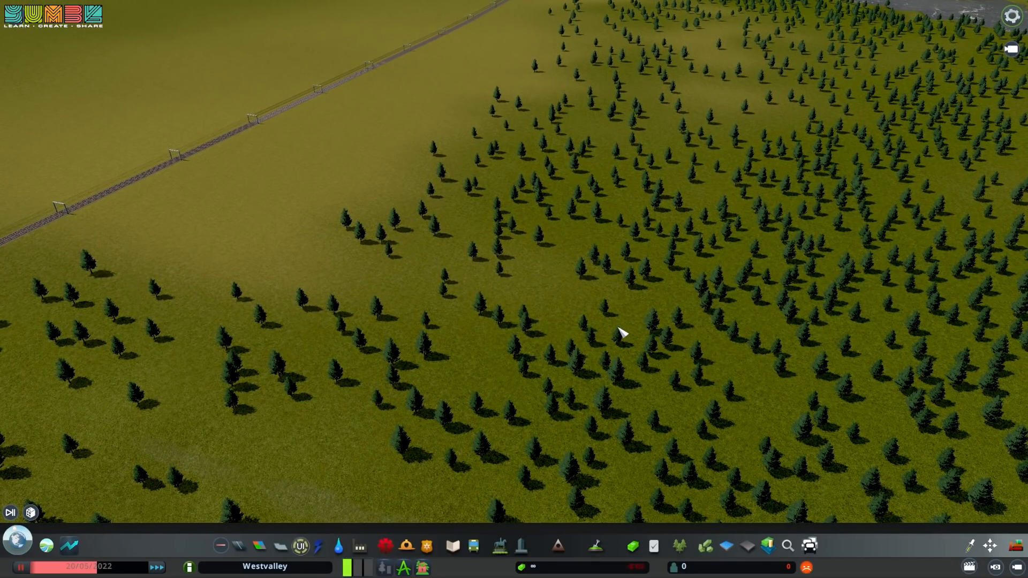